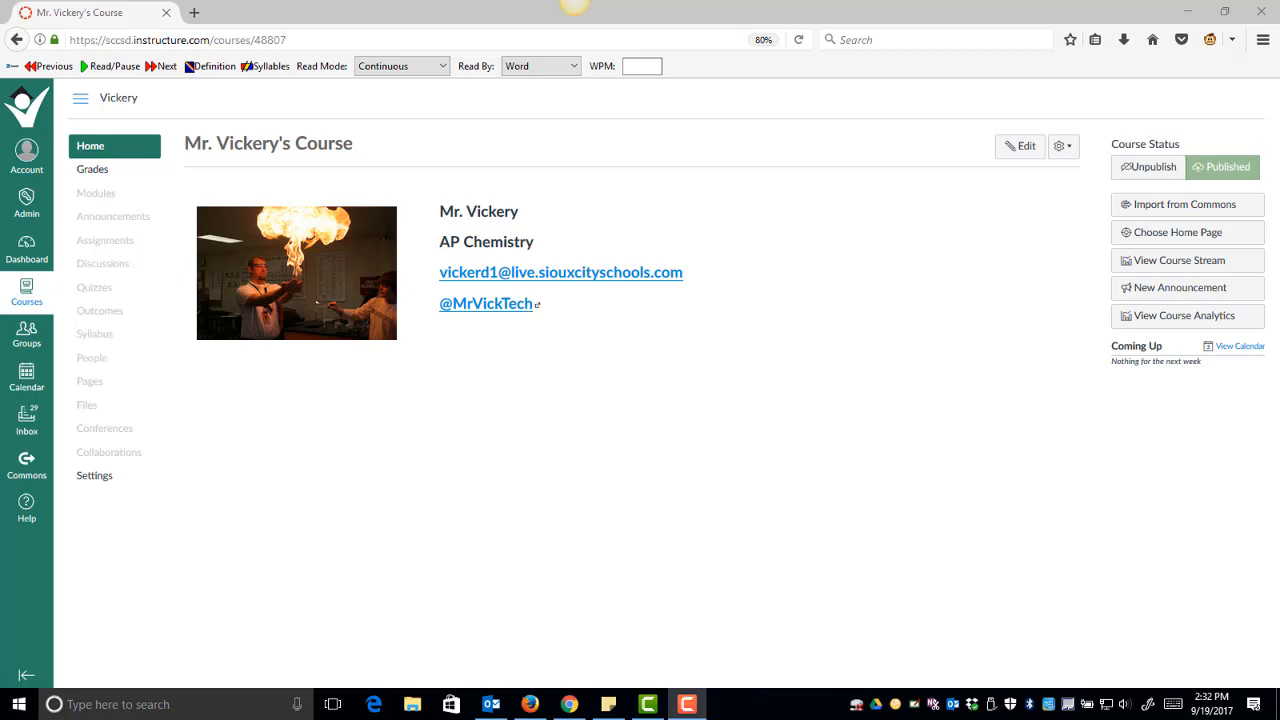
{"action": "mouse_move", "coordinate": [808, 597]}
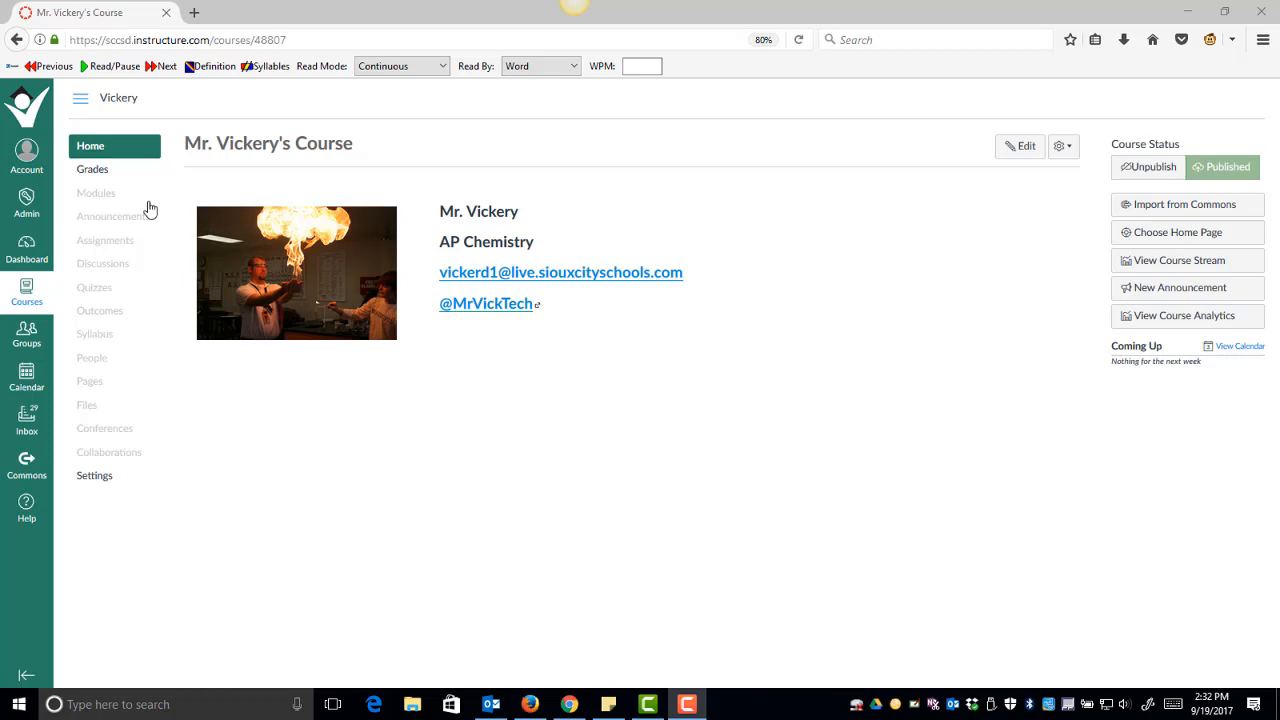
Step: Go to Mr. Vickery's course Modules page from the course navigation
{"action": "left_click", "coordinate": [96, 193]}
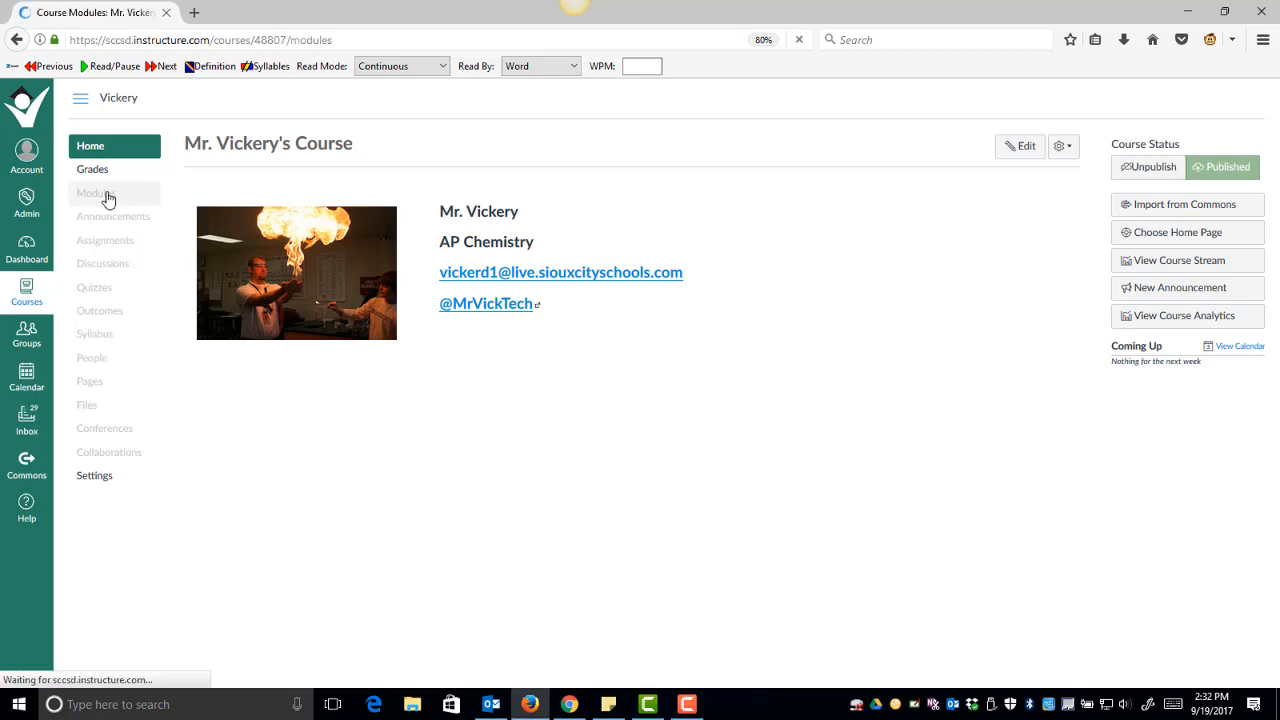
{"action": "left_click", "coordinate": [96, 193]}
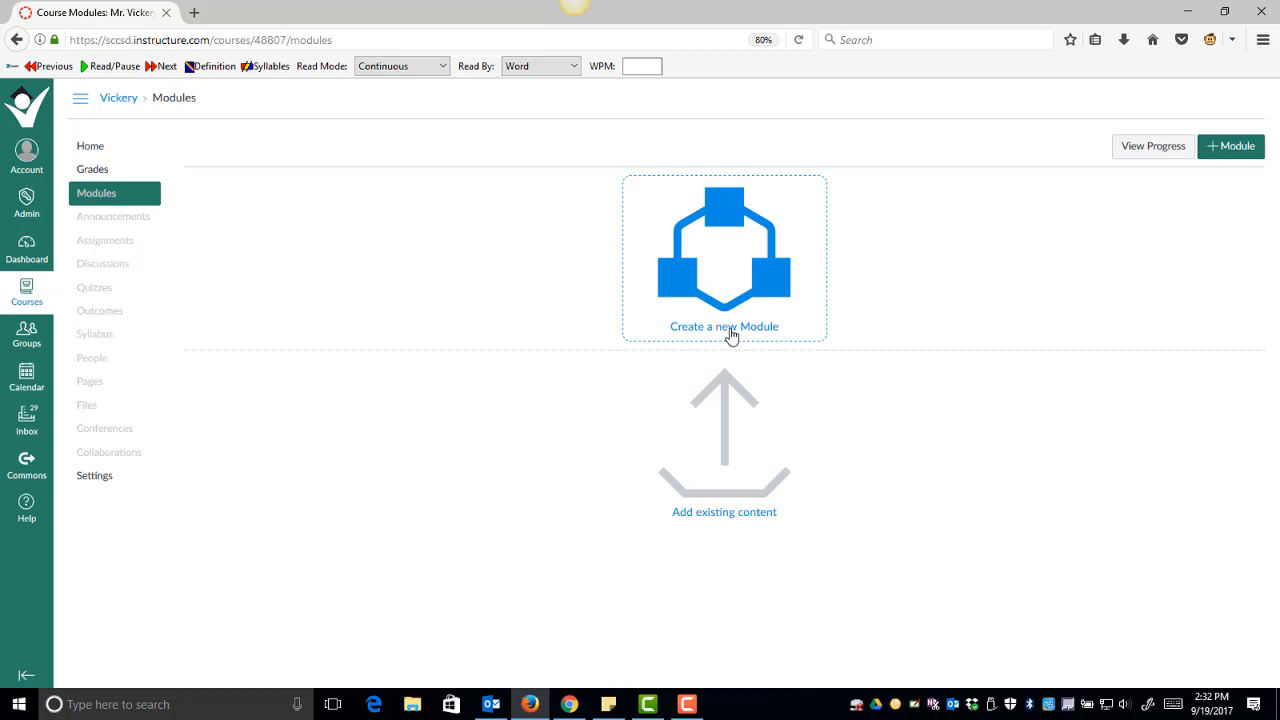
Step: Add a module named 'Electron Configuratations', choosing the suggested name
{"action": "left_click", "coordinate": [723, 326]}
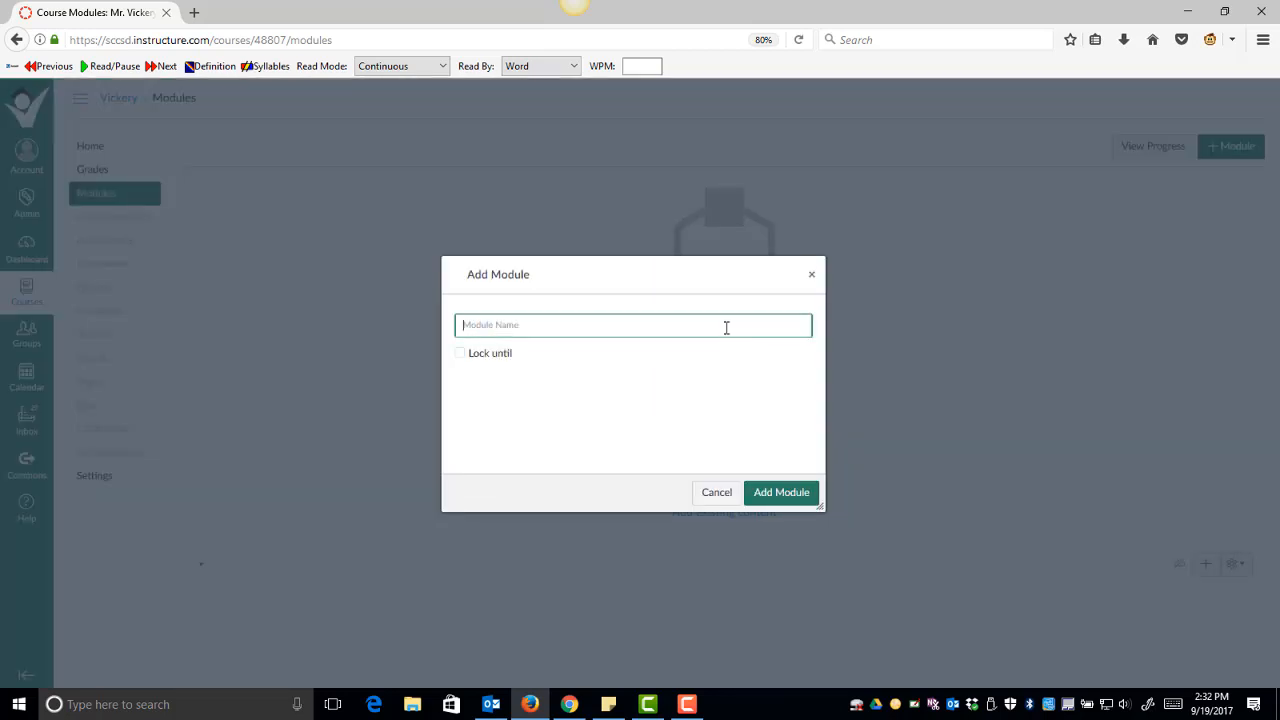
{"action": "type", "text": "E"}
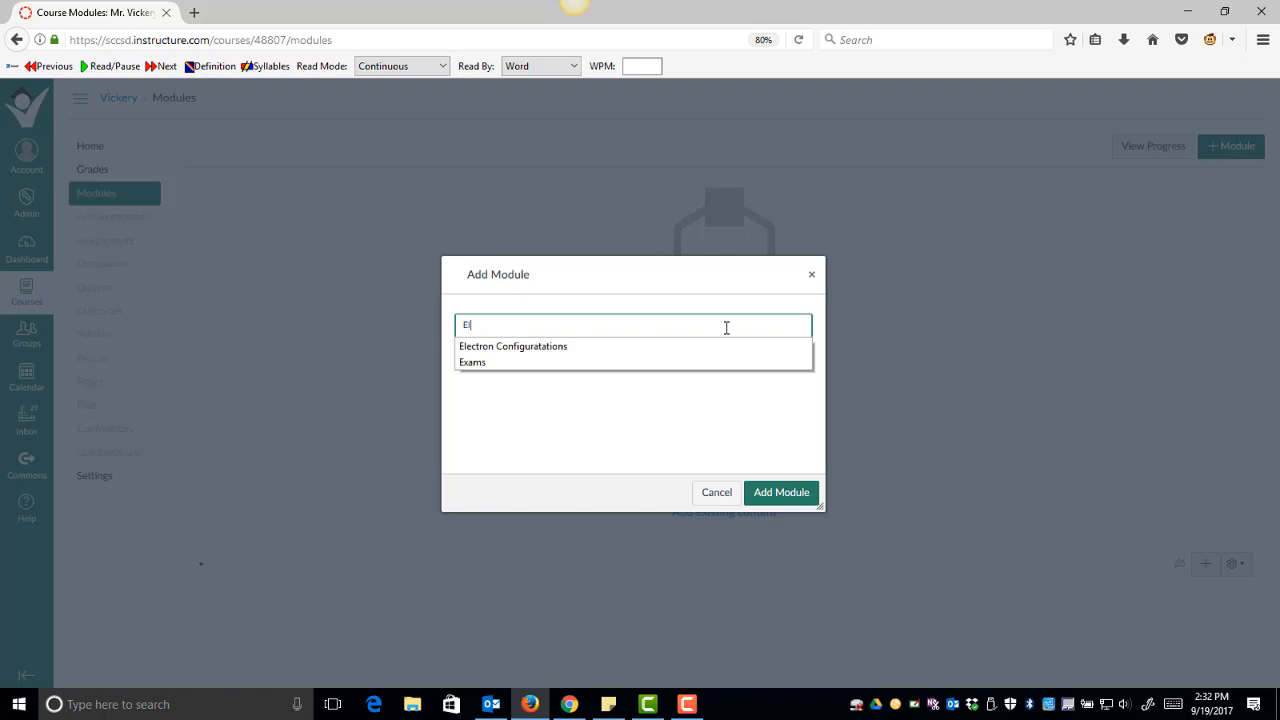
{"action": "type", "text": "lectron"}
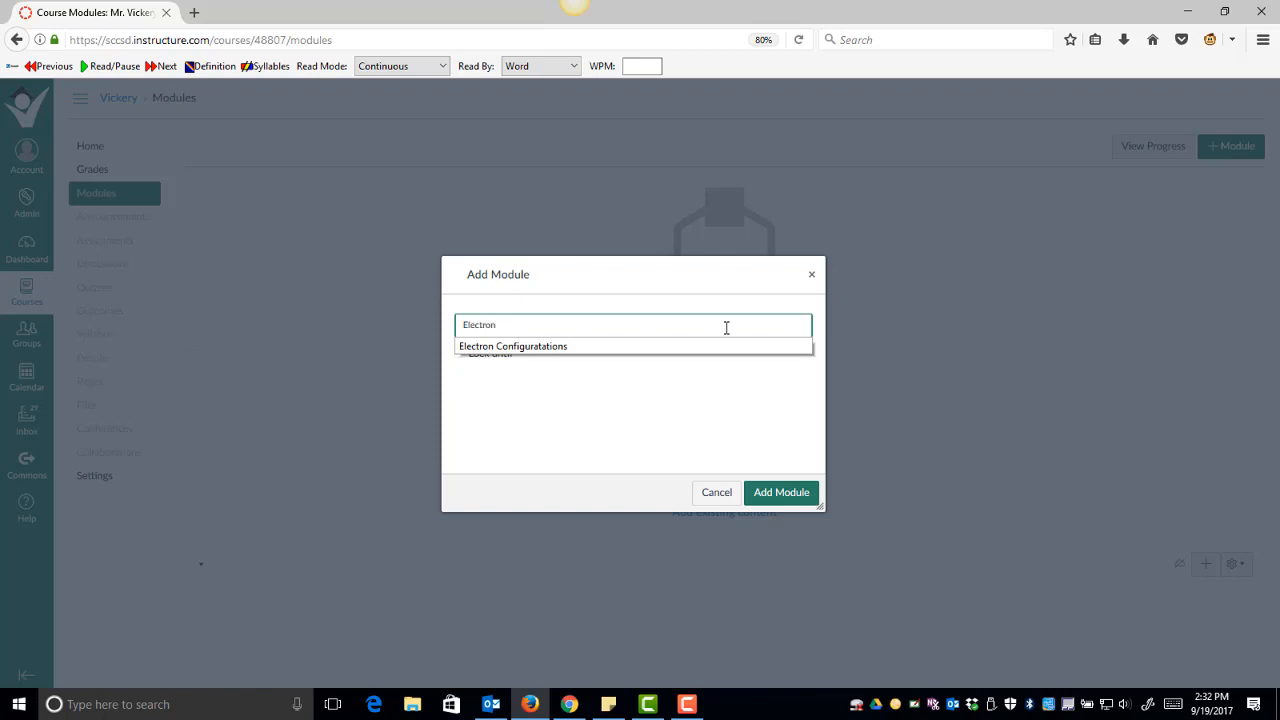
{"action": "left_click", "coordinate": [513, 346]}
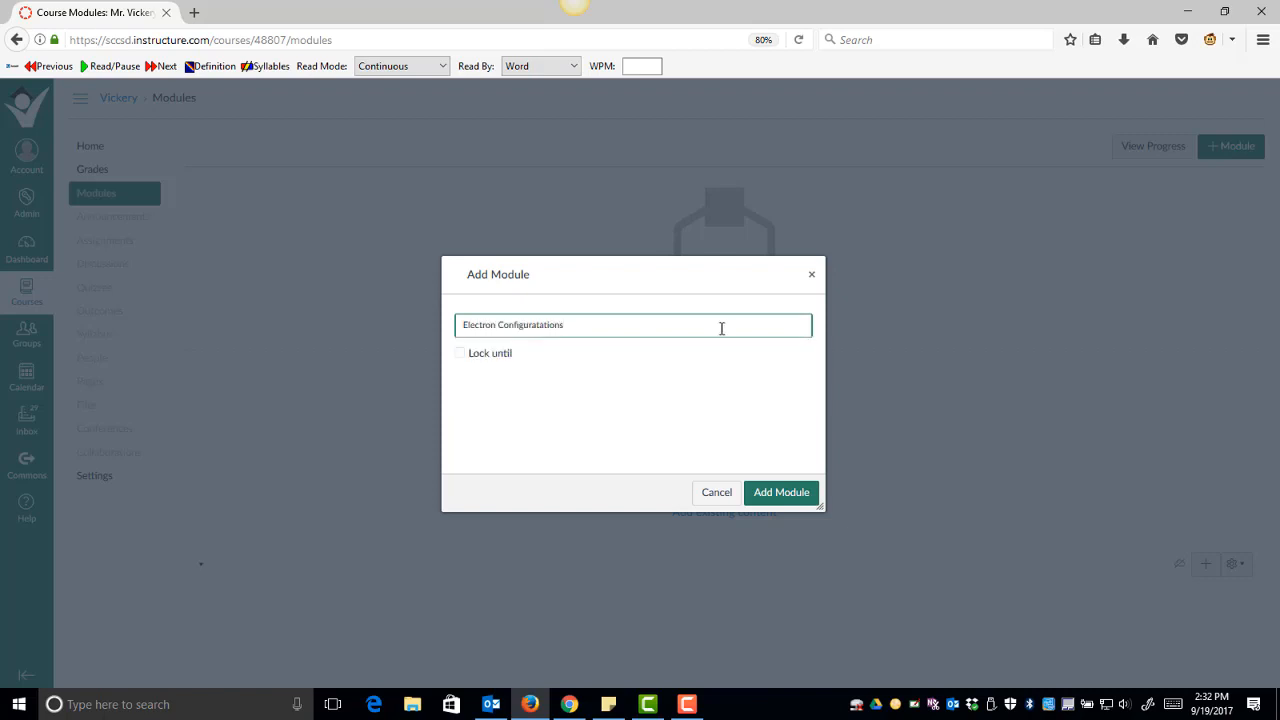
{"action": "left_click", "coordinate": [781, 492]}
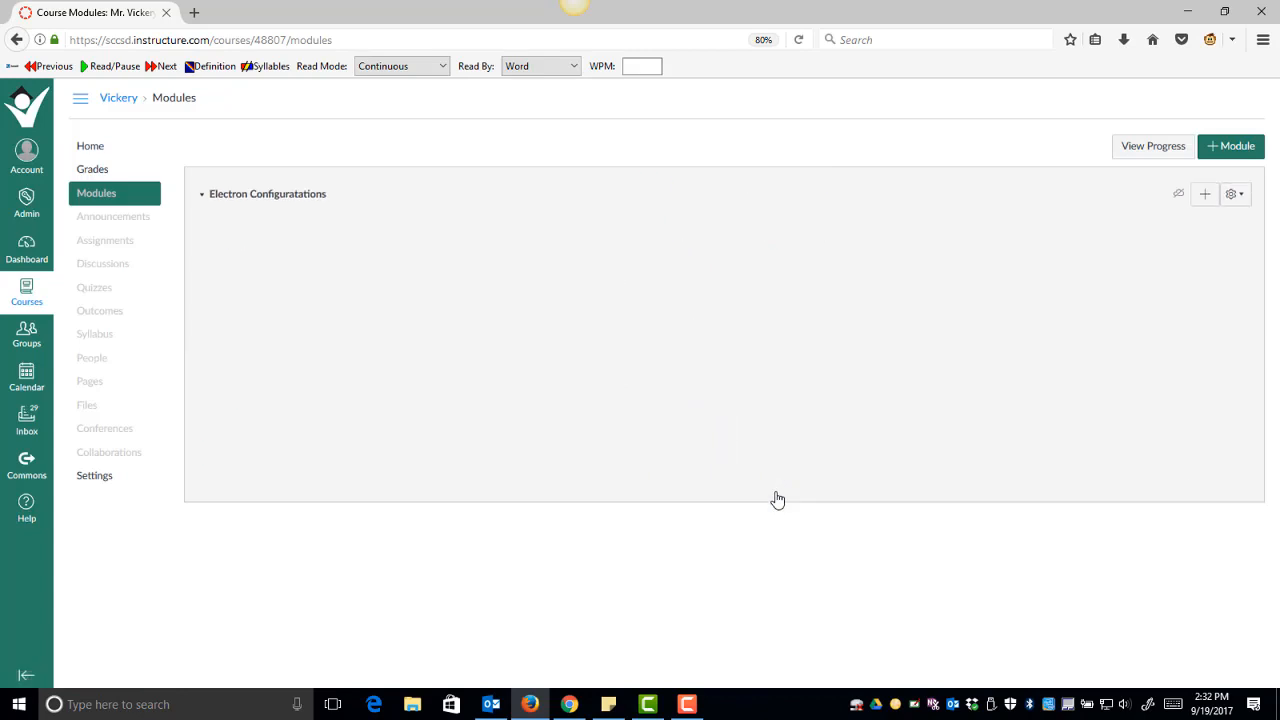
{"action": "mouse_move", "coordinate": [1079, 315]}
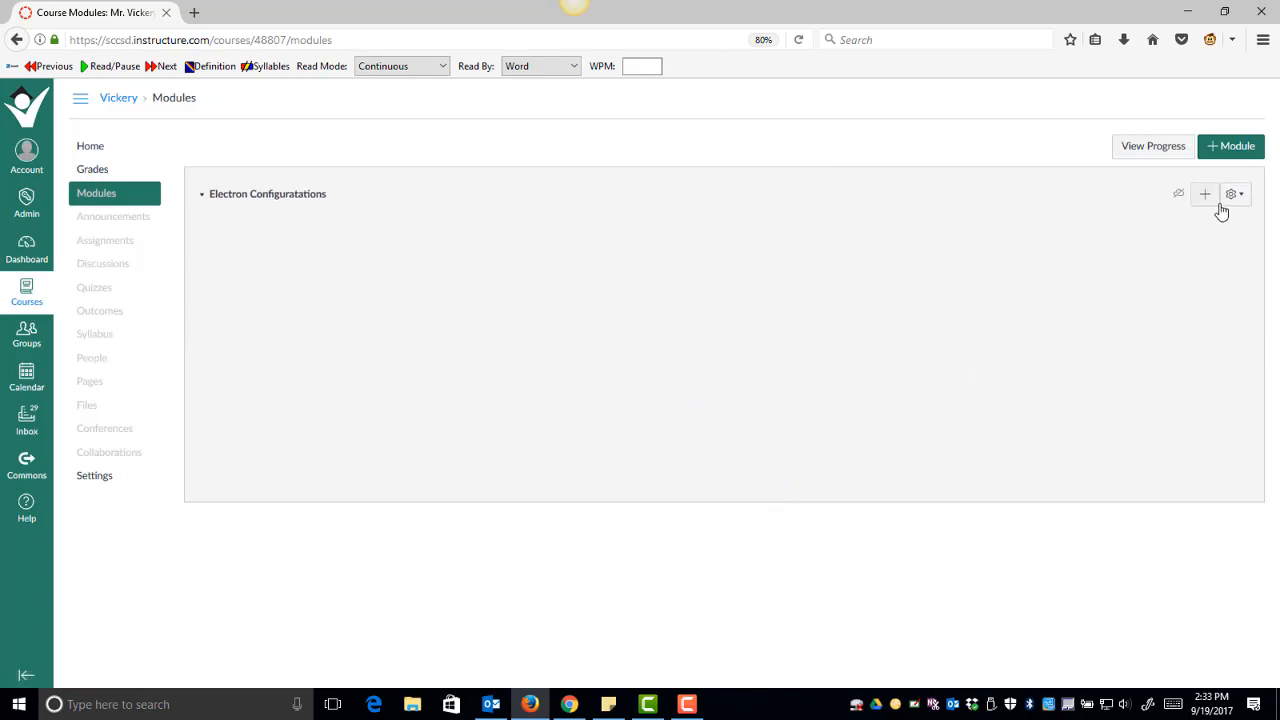
Step: Add the existing assignment 'Orbital Notation Activity' (10 pts) to the module
{"action": "left_click", "coordinate": [1234, 194]}
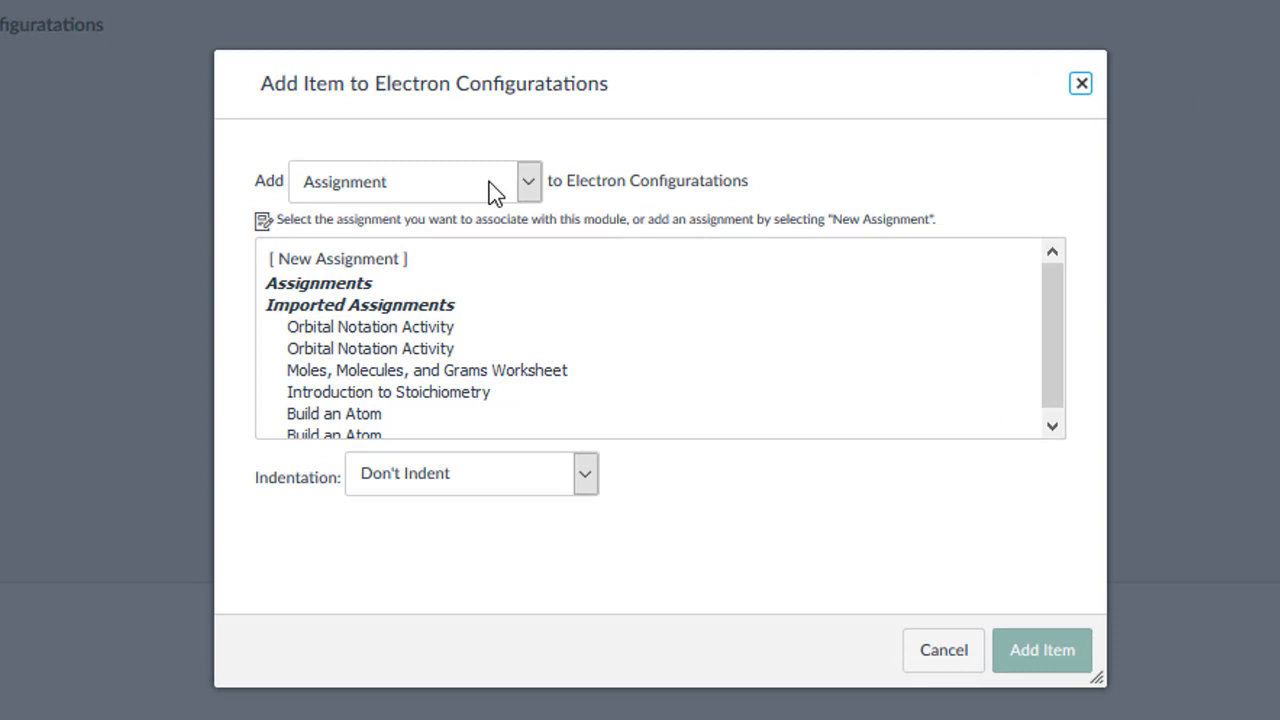
{"action": "left_click", "coordinate": [527, 181]}
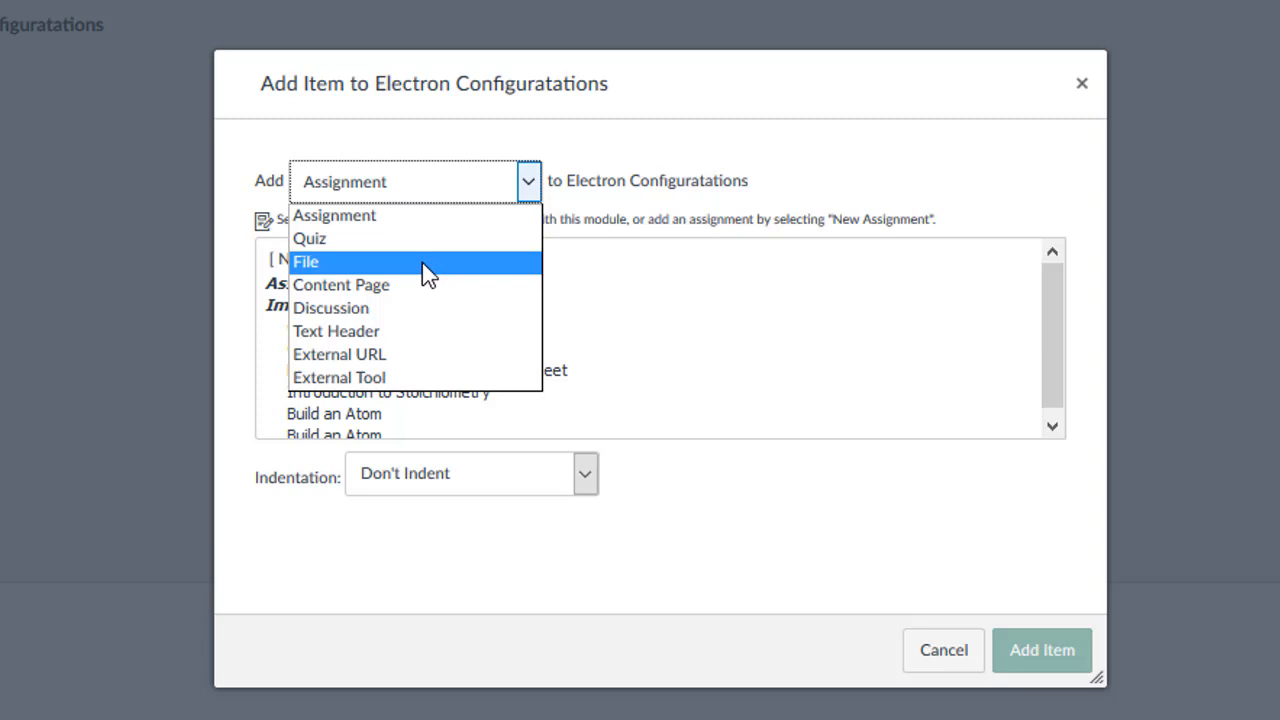
{"action": "mouse_move", "coordinate": [390, 290]}
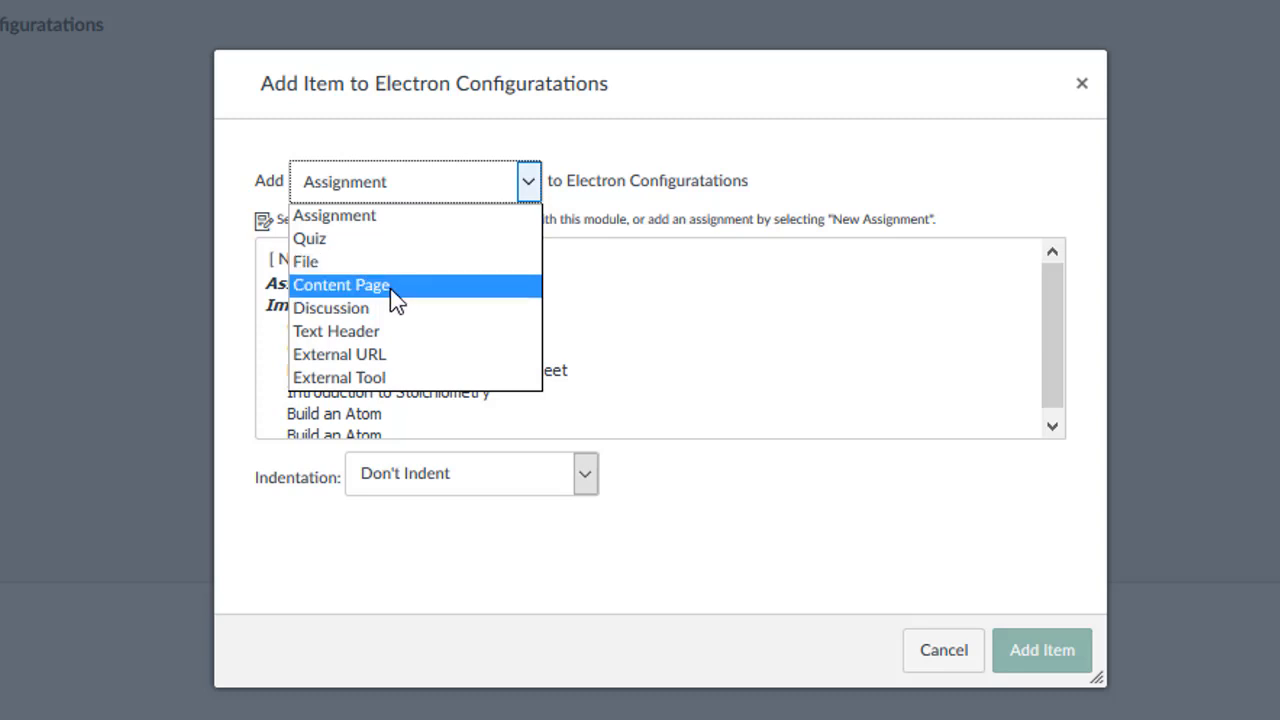
{"action": "mouse_move", "coordinate": [370, 331]}
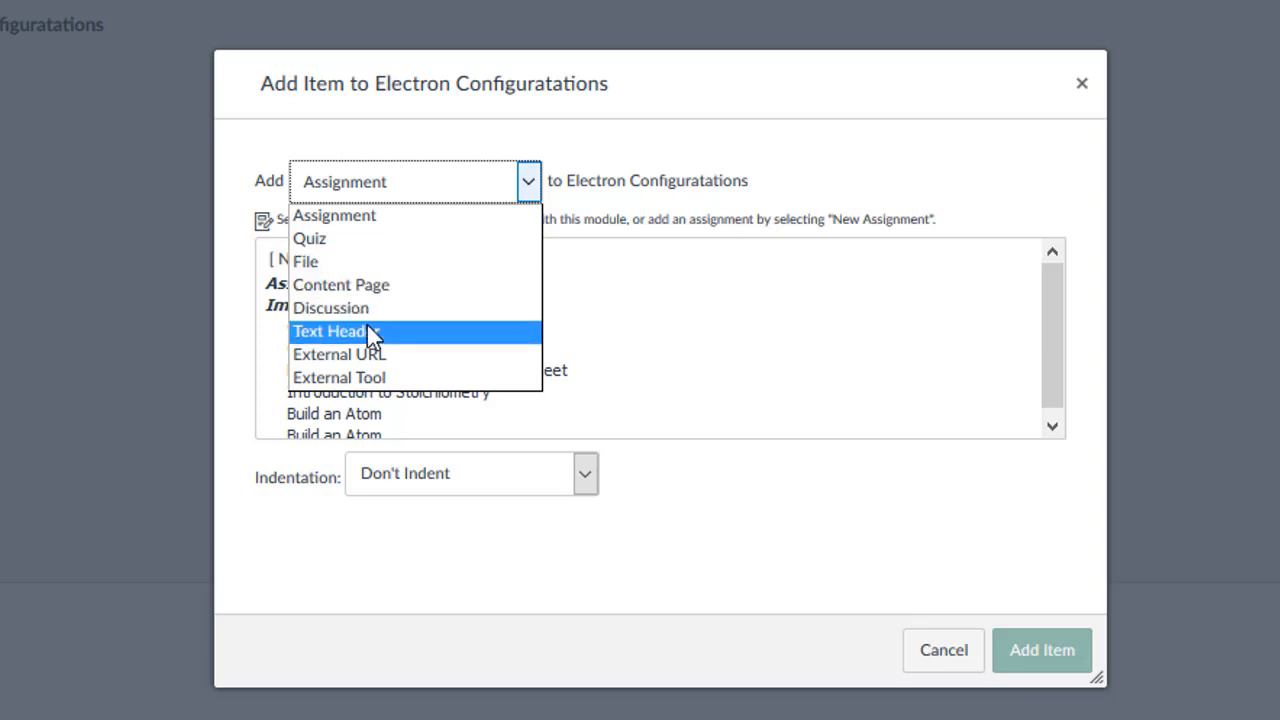
{"action": "mouse_move", "coordinate": [370, 360]}
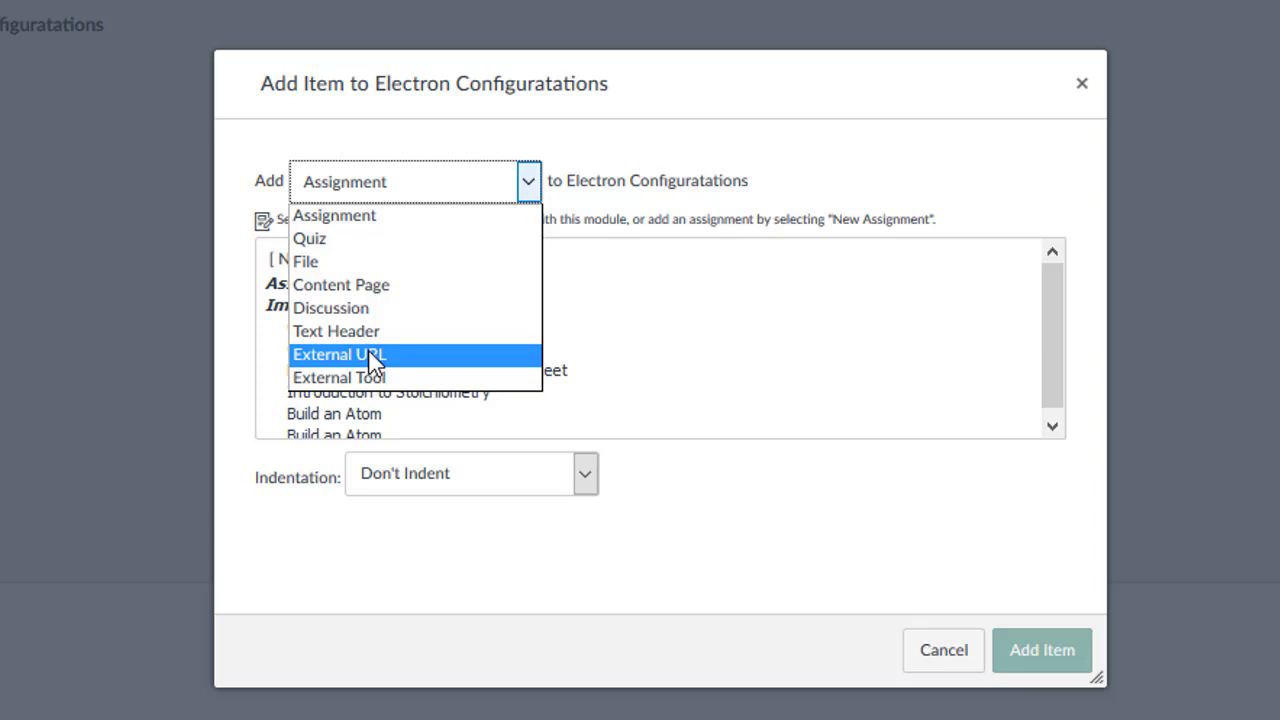
{"action": "mouse_move", "coordinate": [393, 227]}
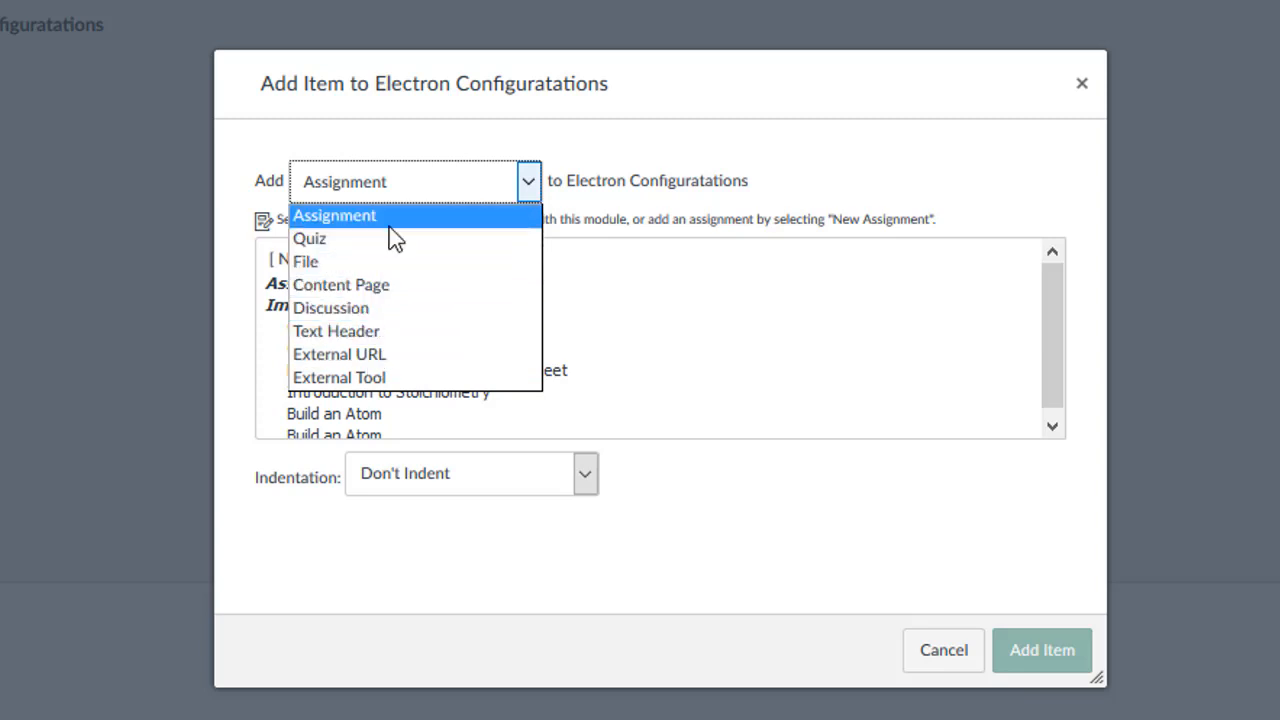
{"action": "left_click", "coordinate": [334, 215]}
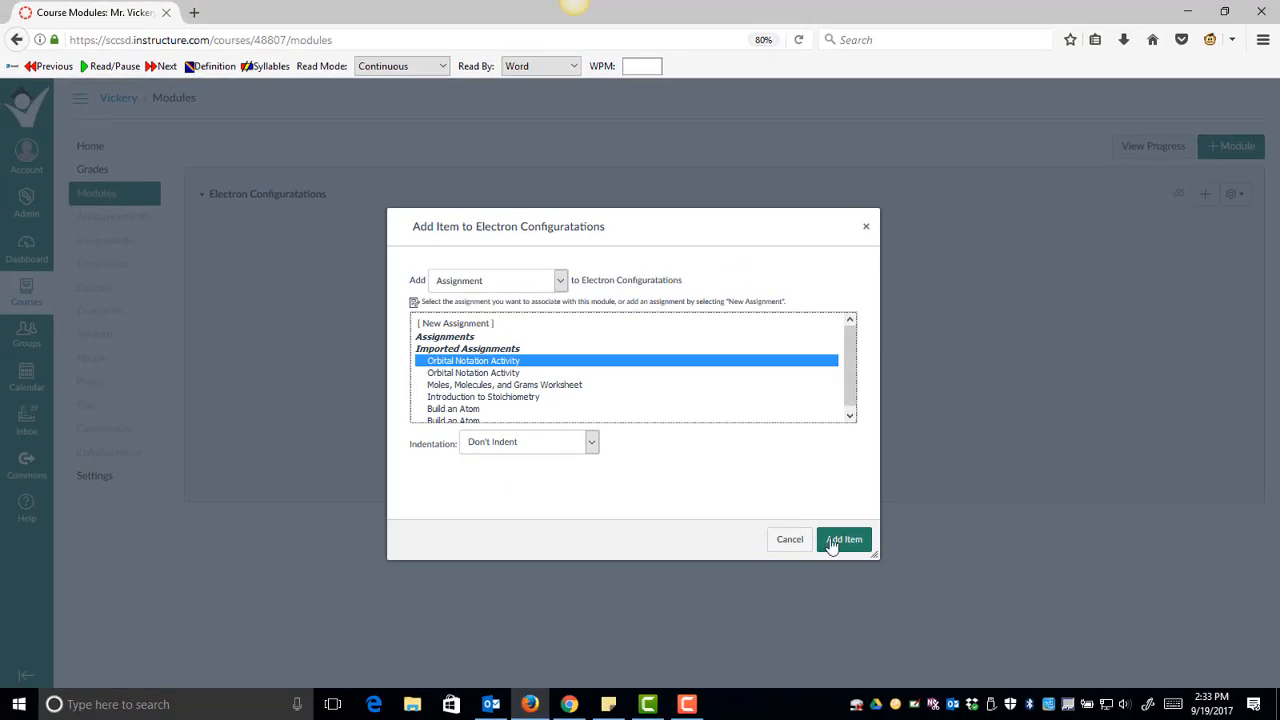
{"action": "left_click", "coordinate": [843, 539]}
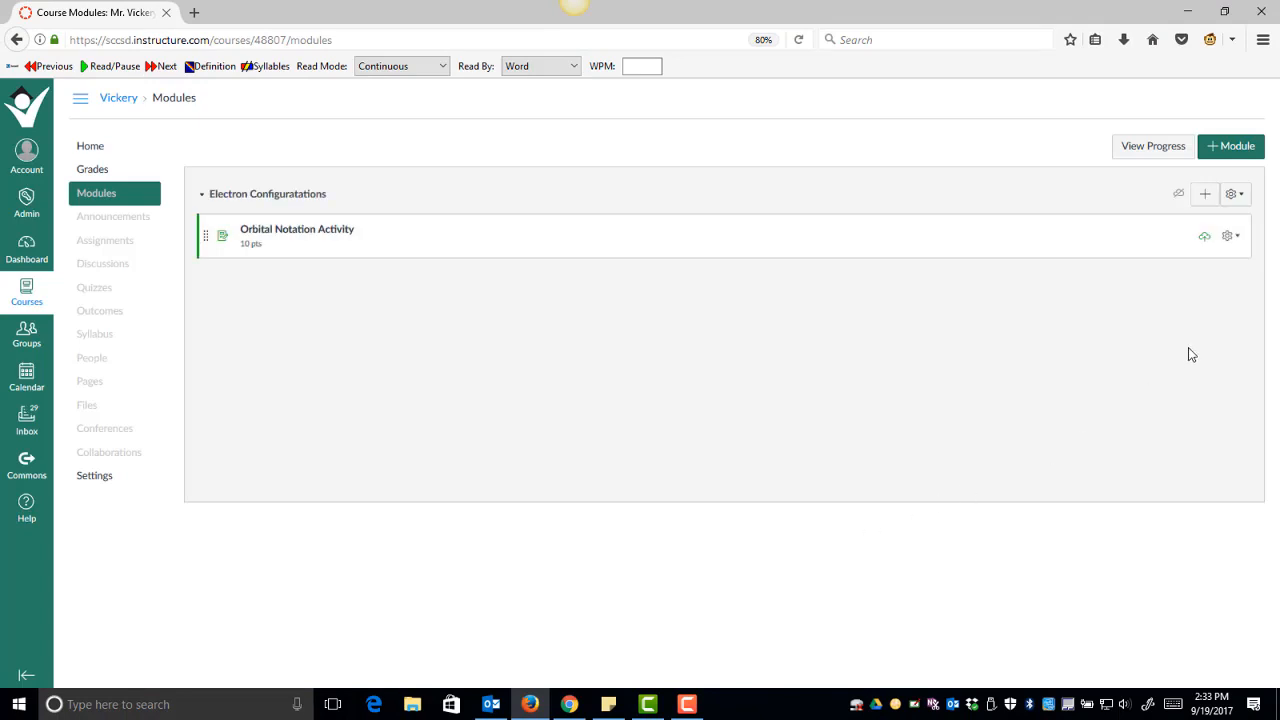
Step: Add the 'Build an Atom' assignment as the module's second item
{"action": "left_click", "coordinate": [1205, 194]}
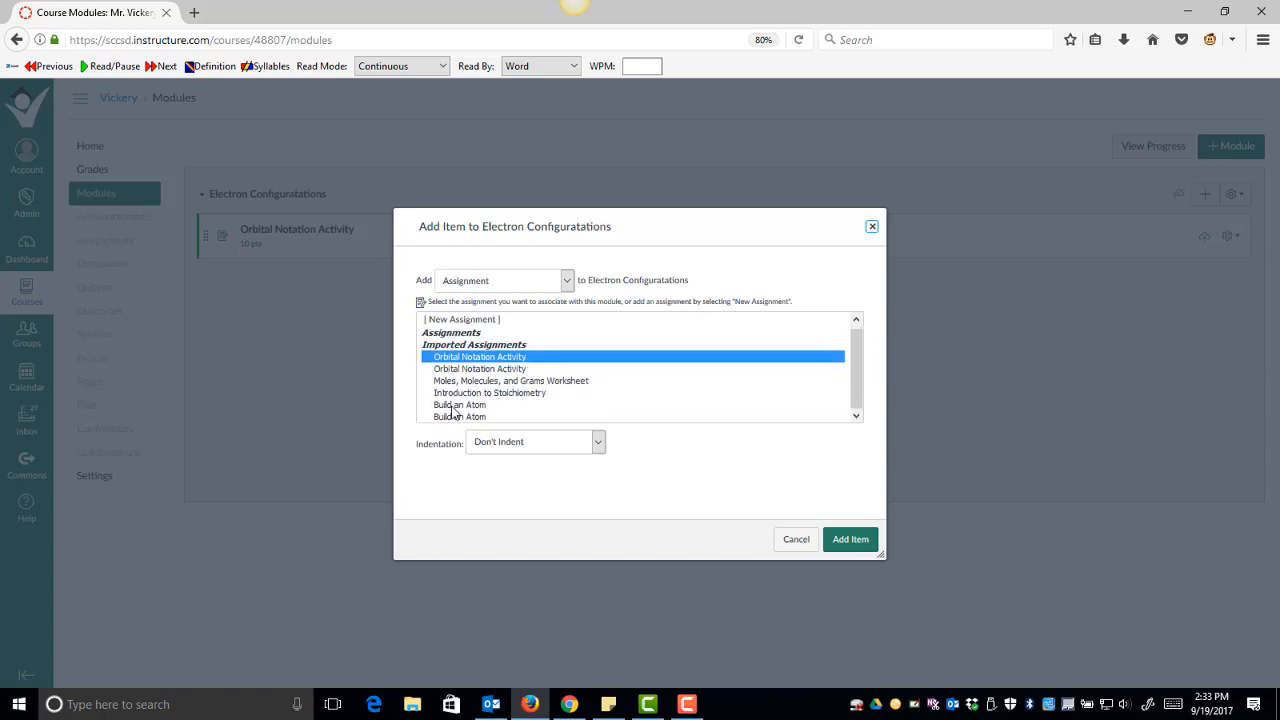
{"action": "left_click", "coordinate": [459, 405]}
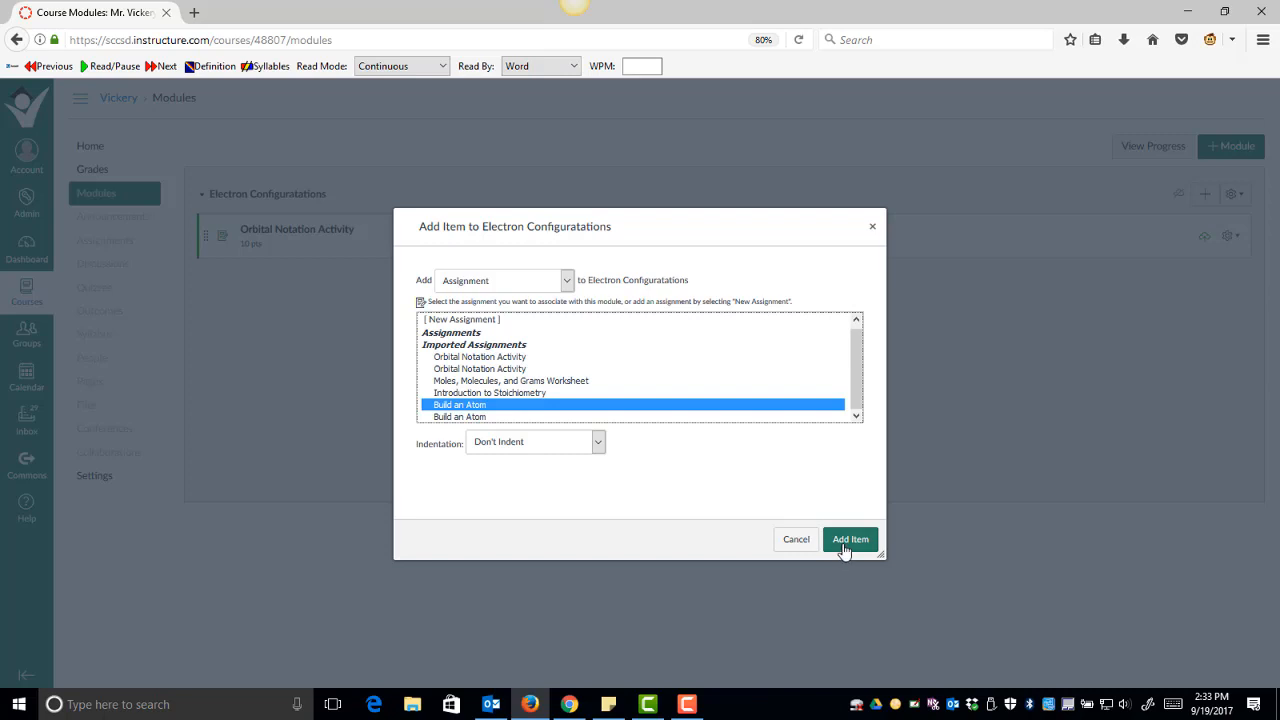
{"action": "left_click", "coordinate": [849, 539]}
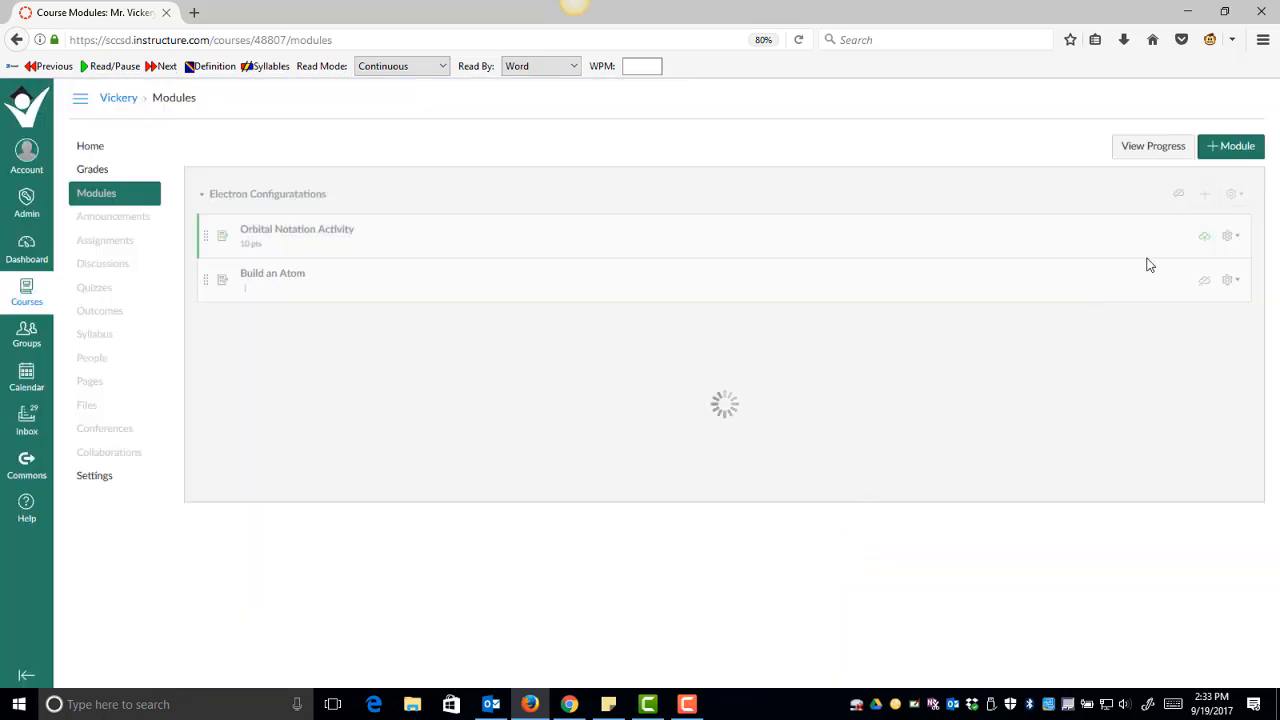
{"action": "mouse_move", "coordinate": [627, 406]}
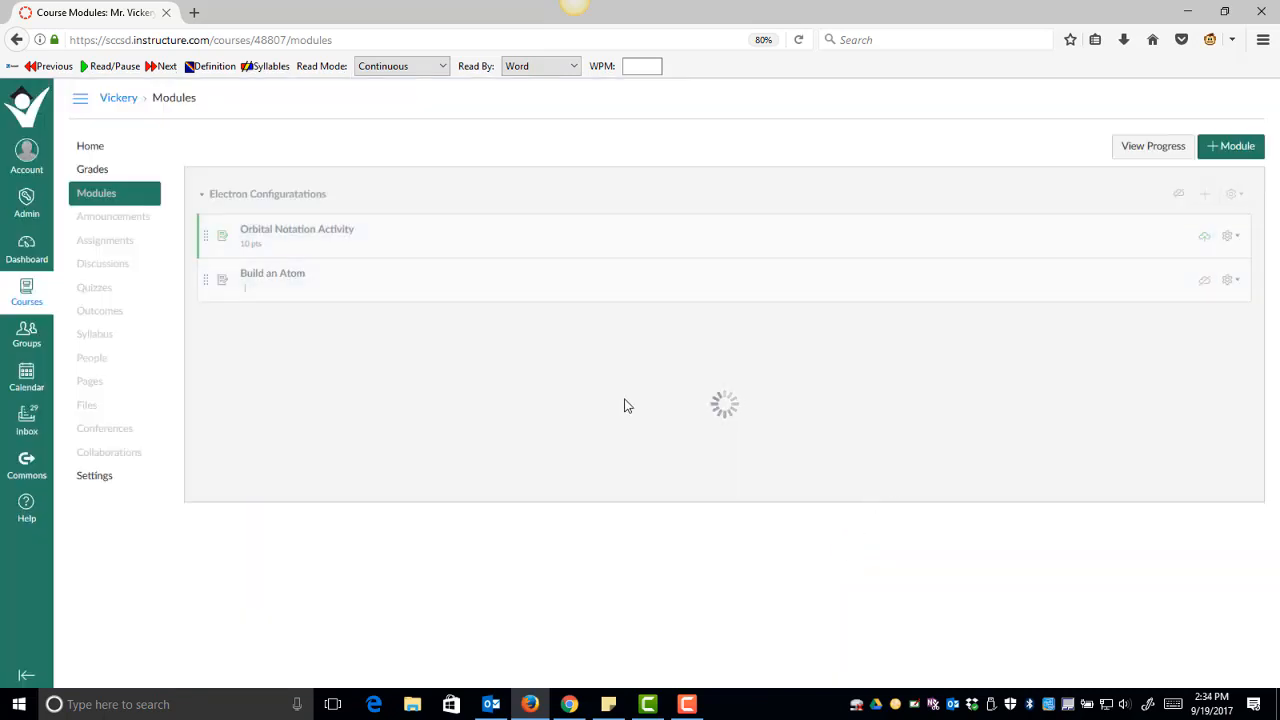
Step: Add the 'Electron Configurations' quiz (5 pts) as the third module item
{"action": "left_click", "coordinate": [1205, 194]}
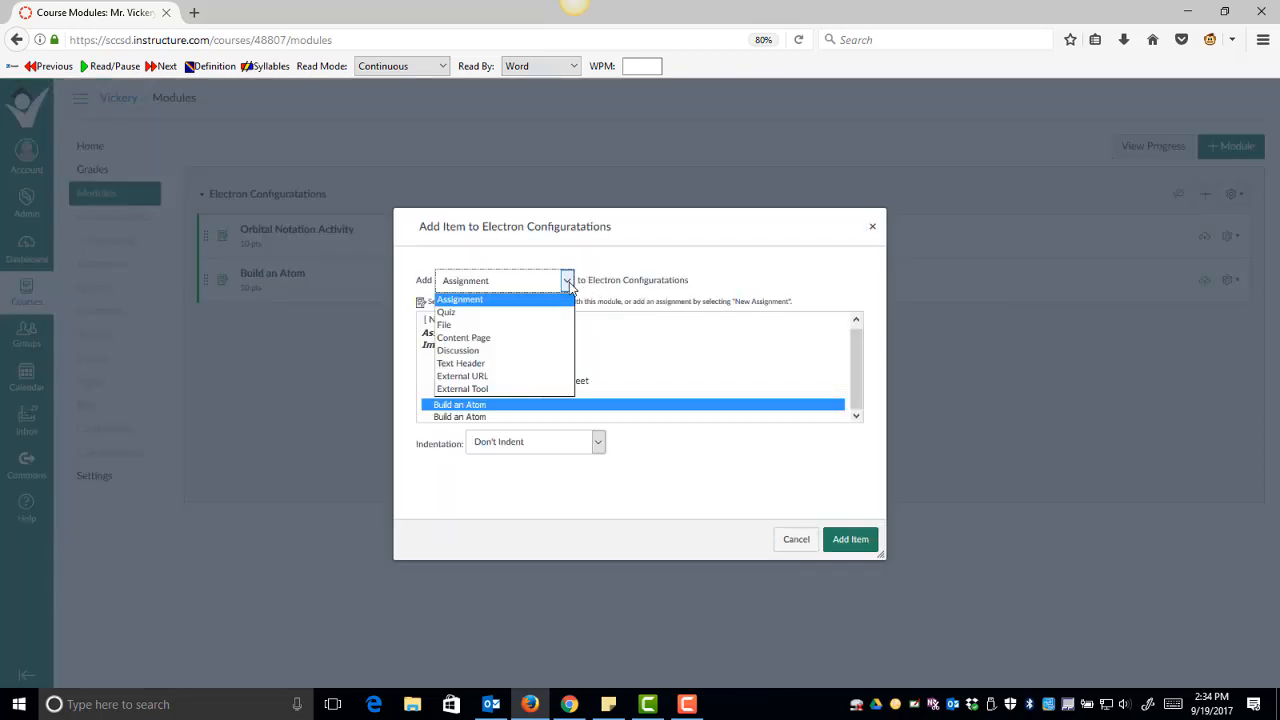
{"action": "left_click", "coordinate": [446, 311]}
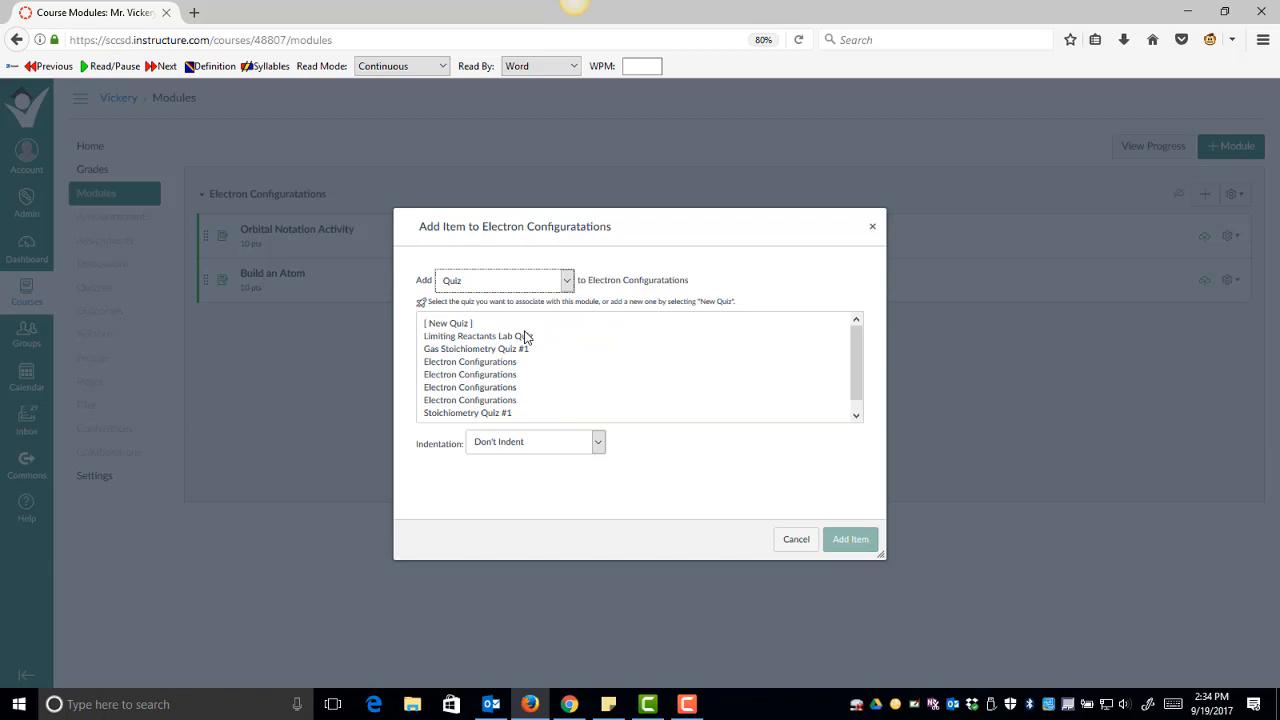
{"action": "left_click", "coordinate": [469, 361]}
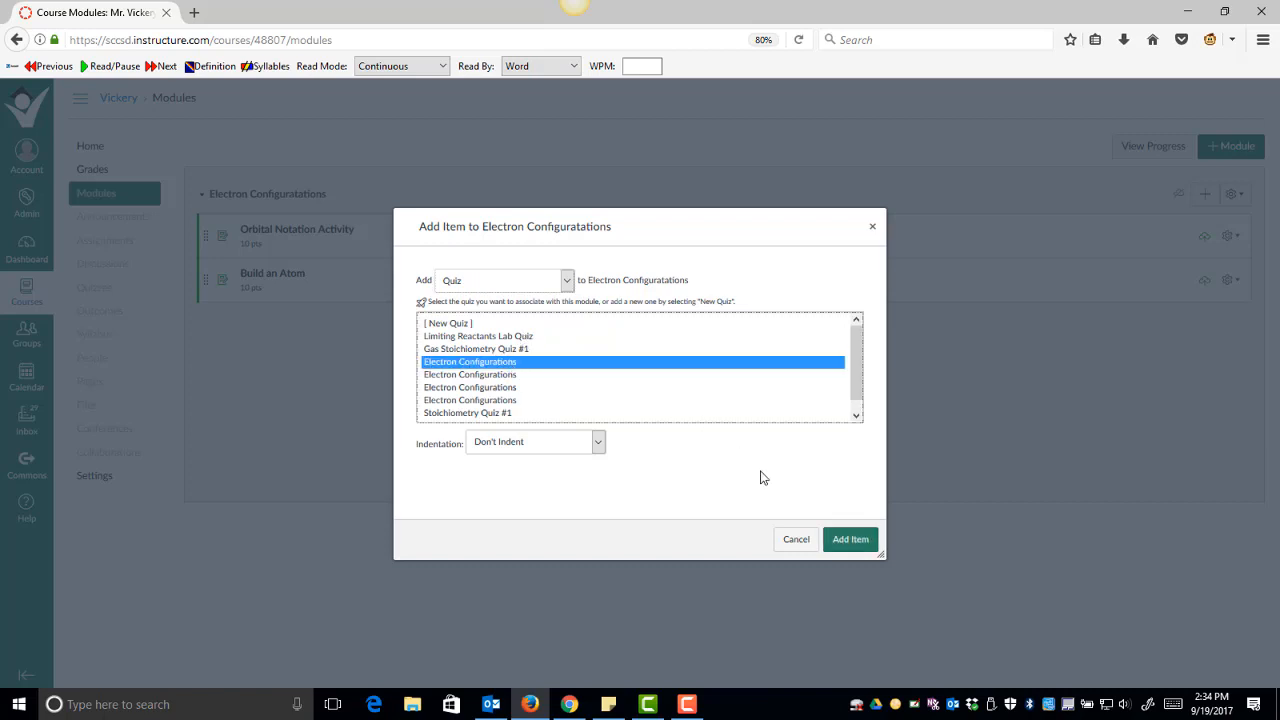
{"action": "left_click", "coordinate": [849, 539]}
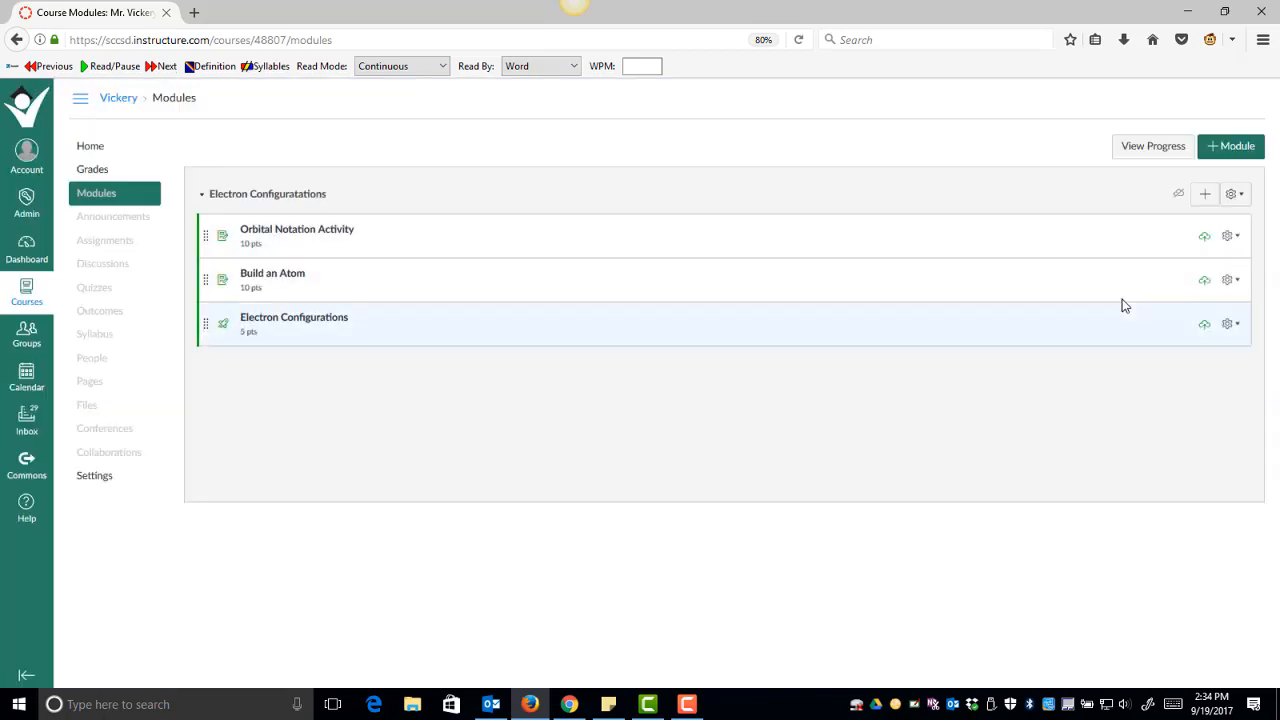
Step: Add the file 'Orbital Notation PowerPoint Activity.pptx' as the fourth module item
{"action": "left_click", "coordinate": [1205, 194]}
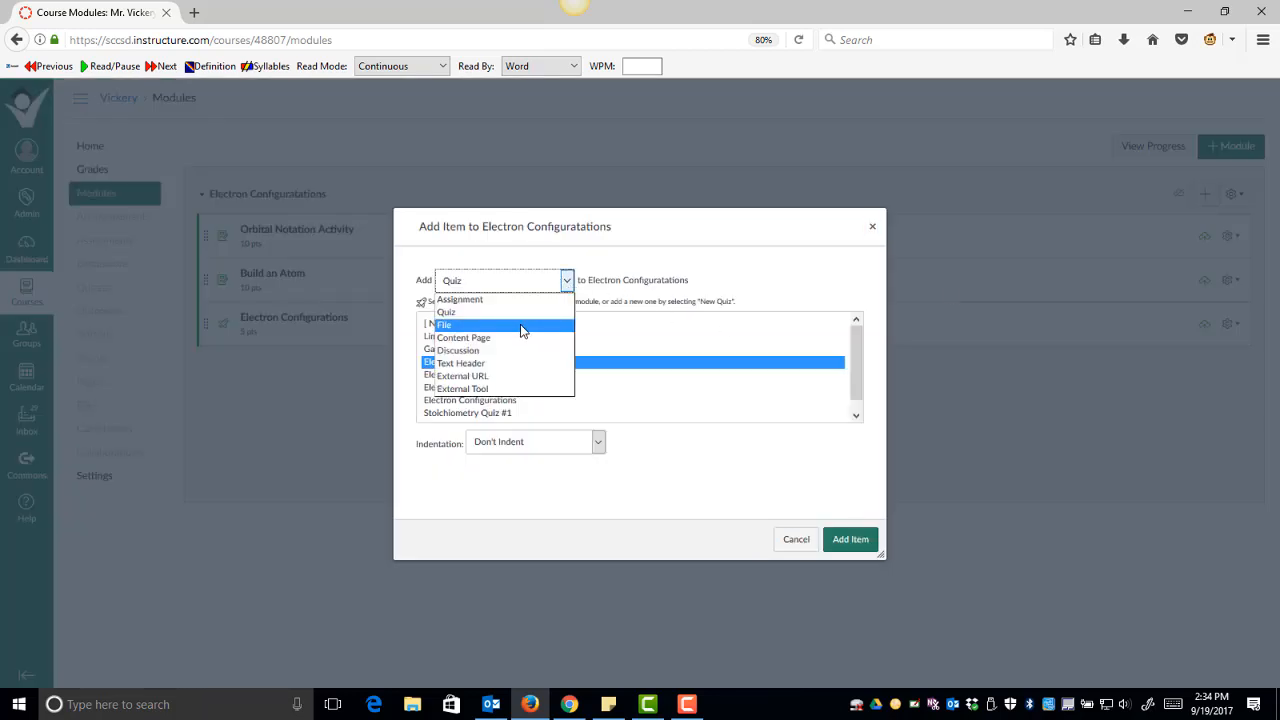
{"action": "left_click", "coordinate": [443, 325]}
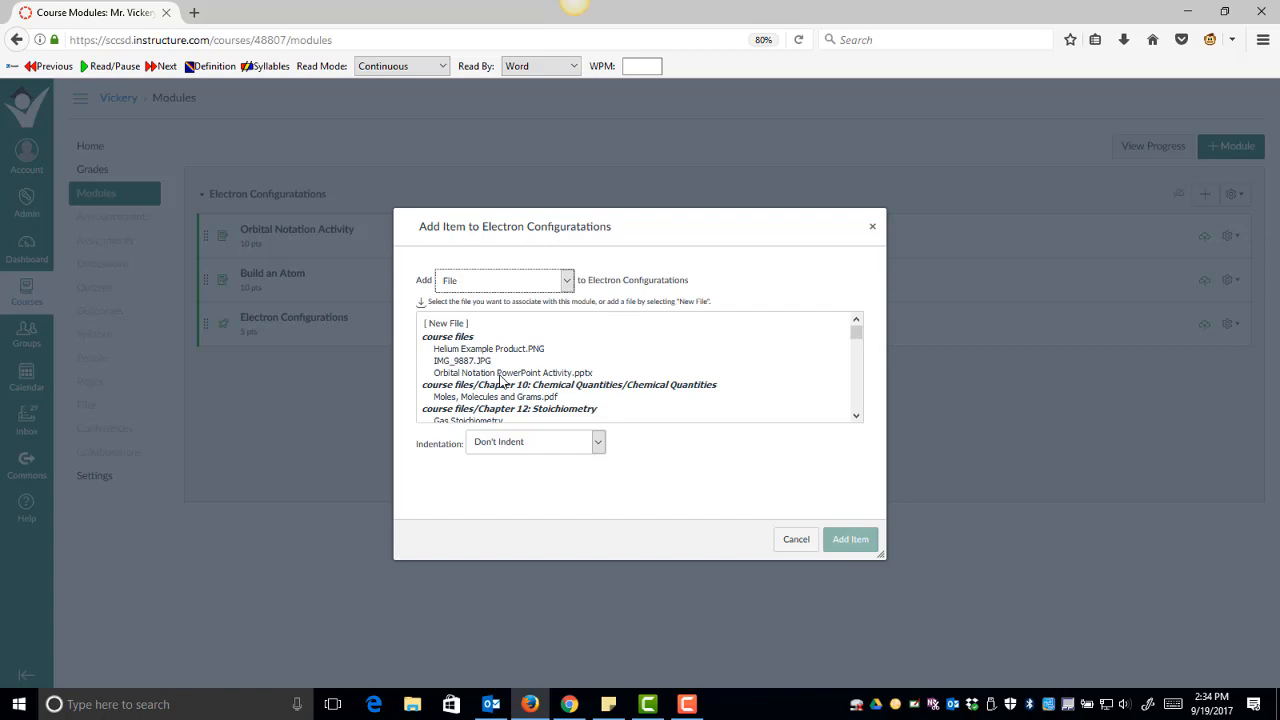
{"action": "left_click", "coordinate": [512, 372]}
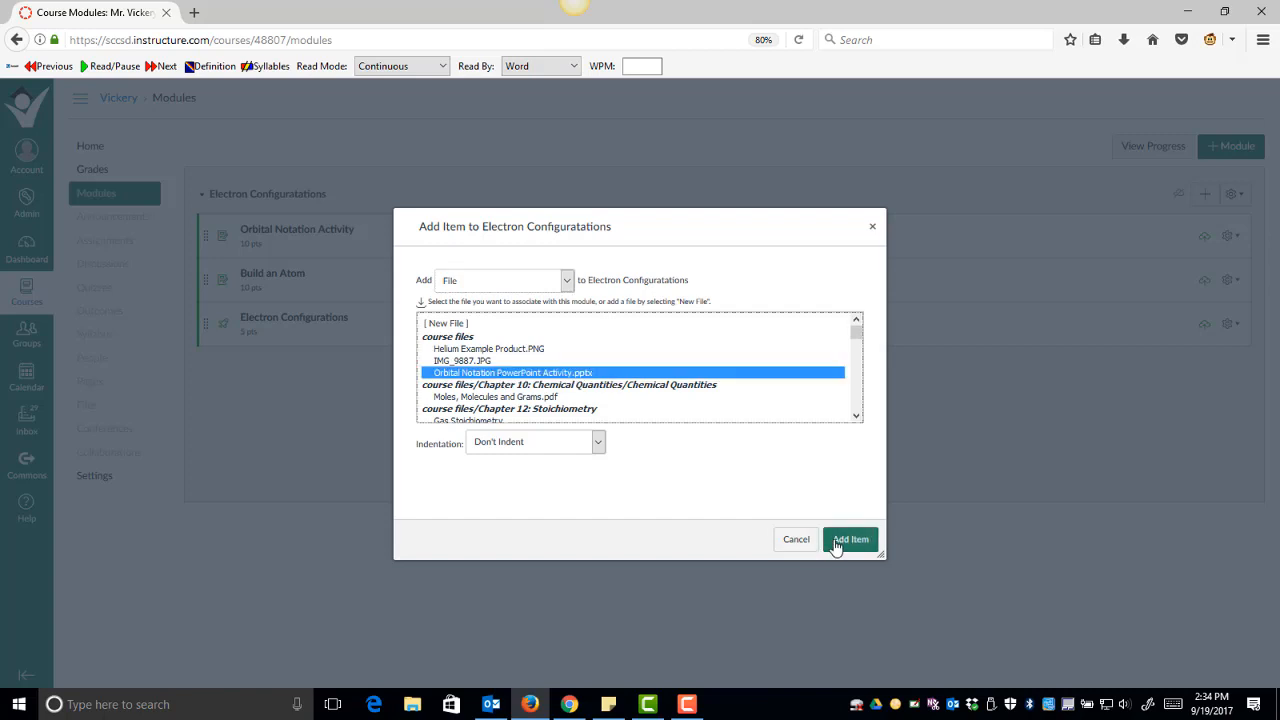
{"action": "left_click", "coordinate": [850, 539]}
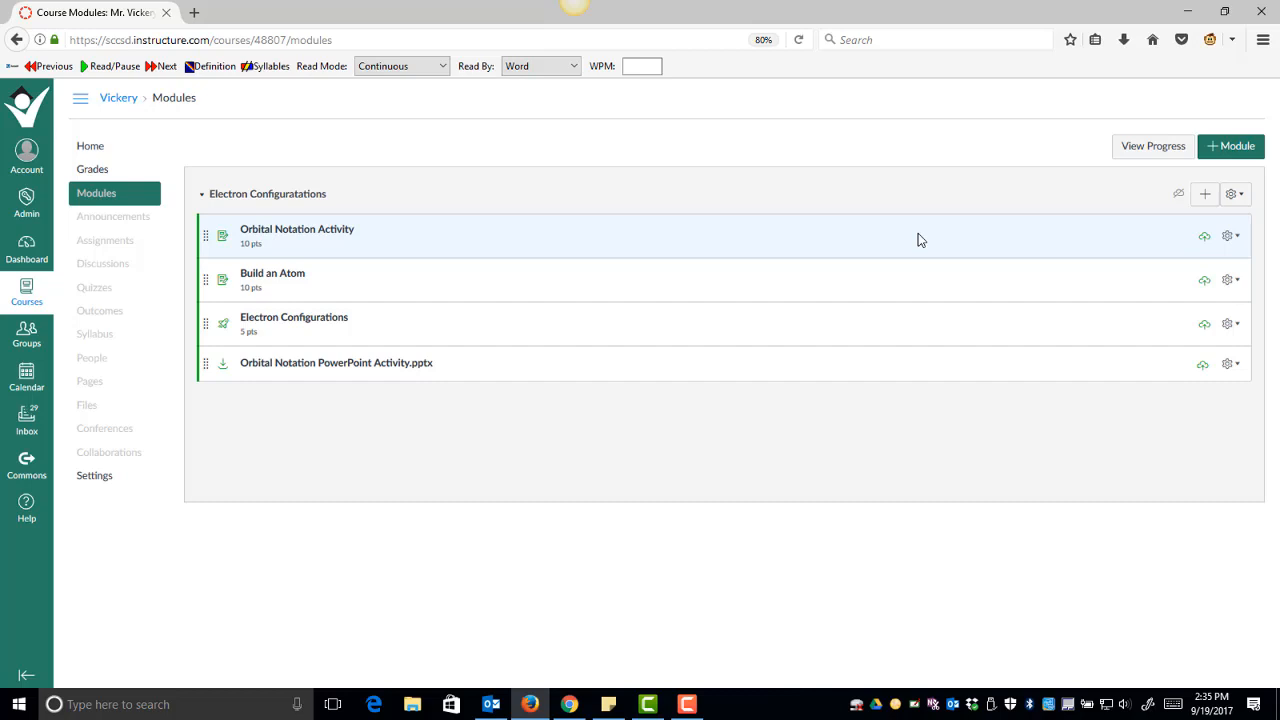
{"action": "mouse_move", "coordinate": [770, 300]}
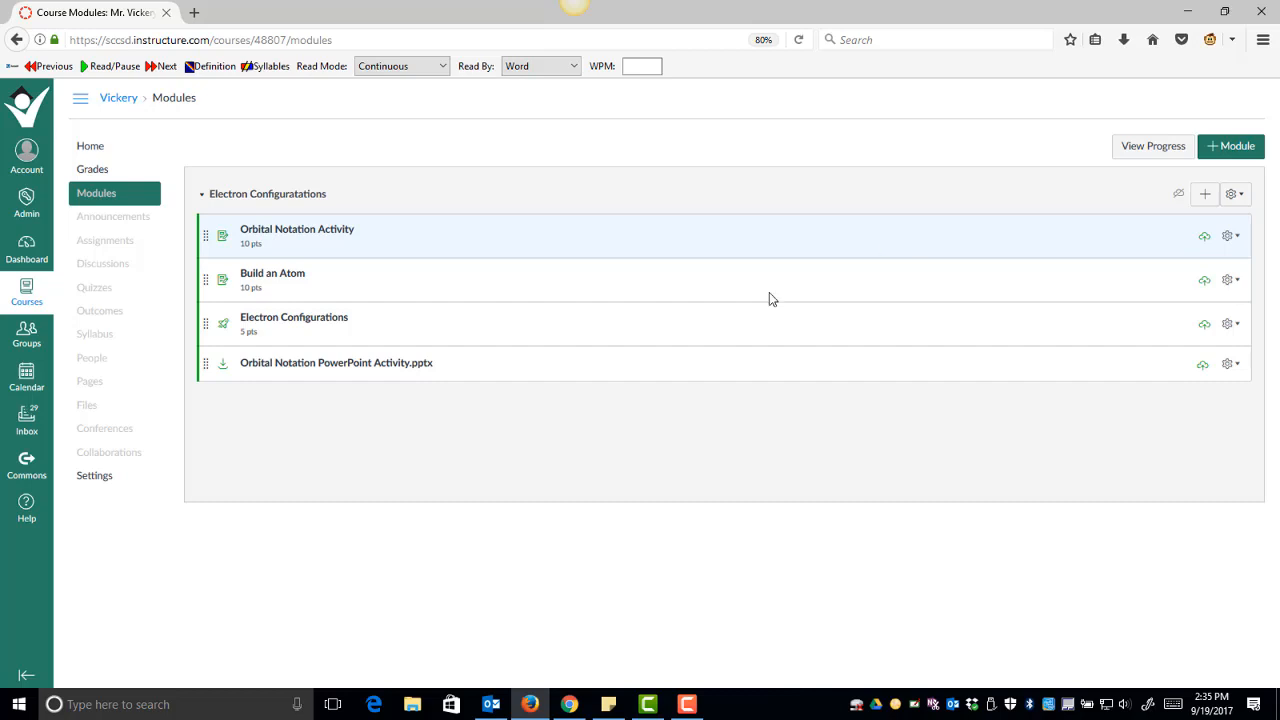
{"action": "mouse_move", "coordinate": [370, 280]}
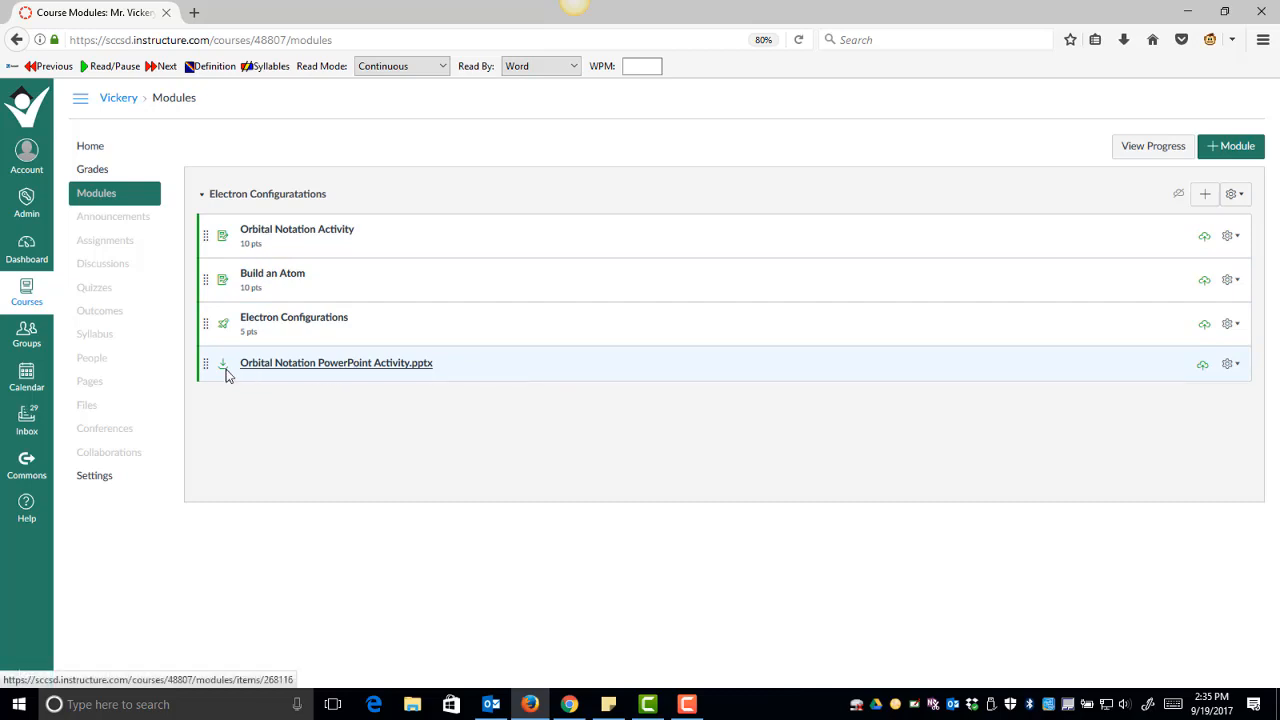
Step: Drag the PowerPoint file to the top, then publish the module and all four items
{"action": "left_click_drag", "start_coordinate": [205, 363], "coordinate": [205, 261]}
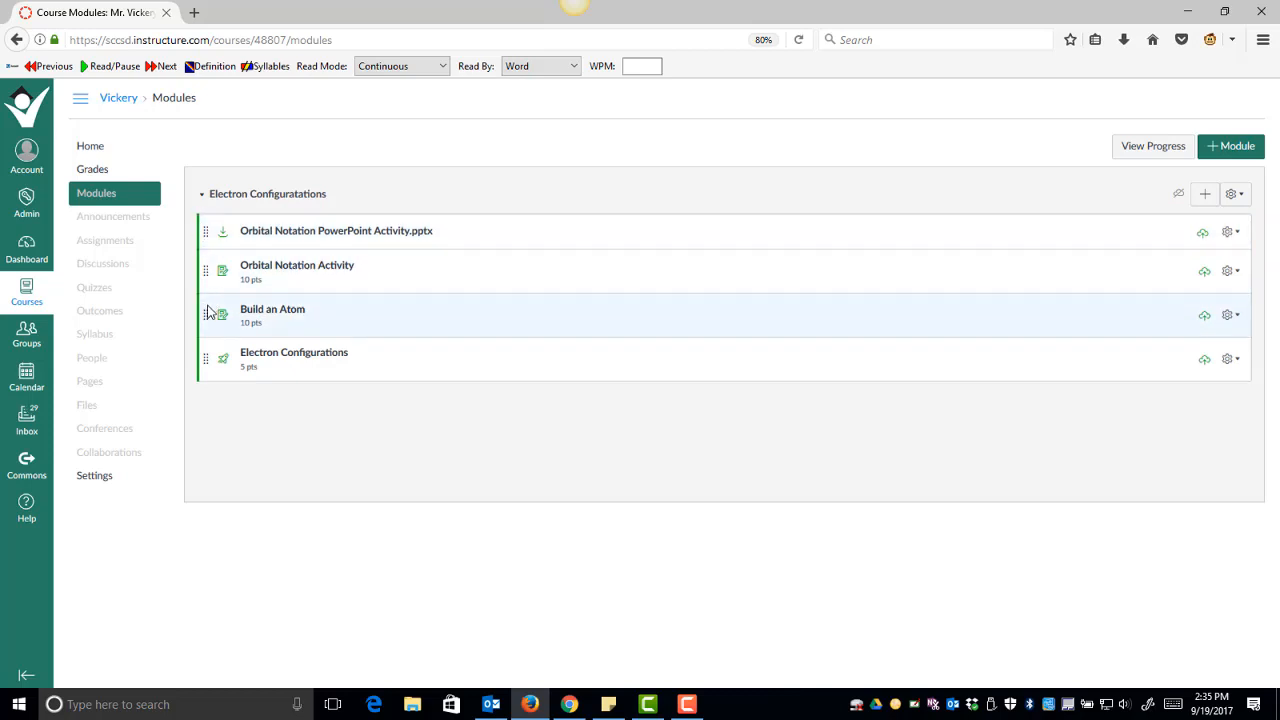
{"action": "mouse_move", "coordinate": [611, 327]}
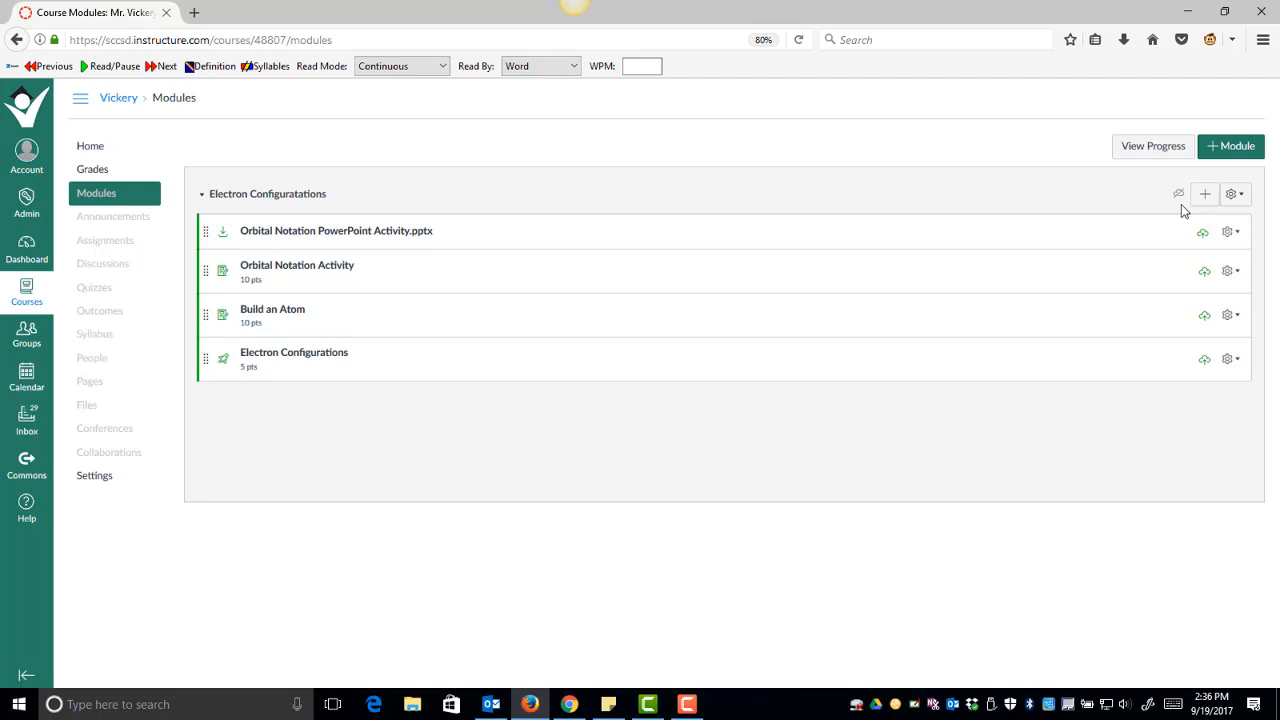
{"action": "mouse_move", "coordinate": [1178, 195]}
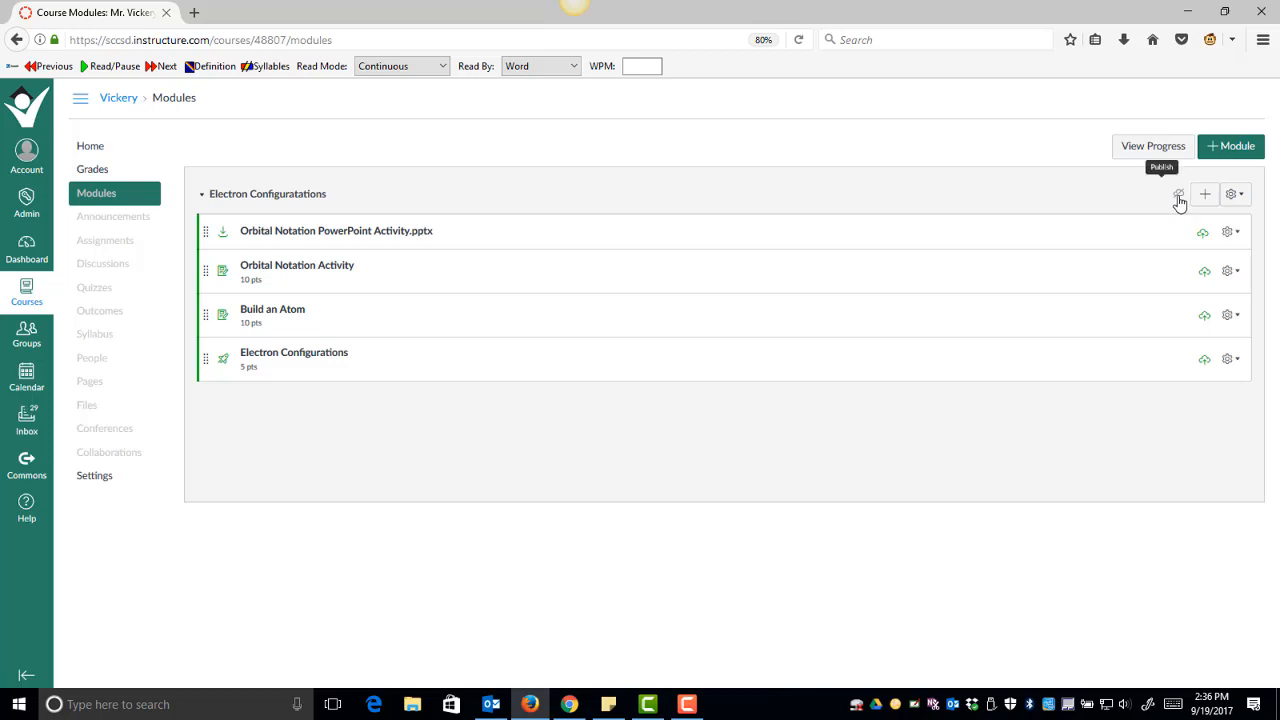
{"action": "left_click", "coordinate": [1179, 193]}
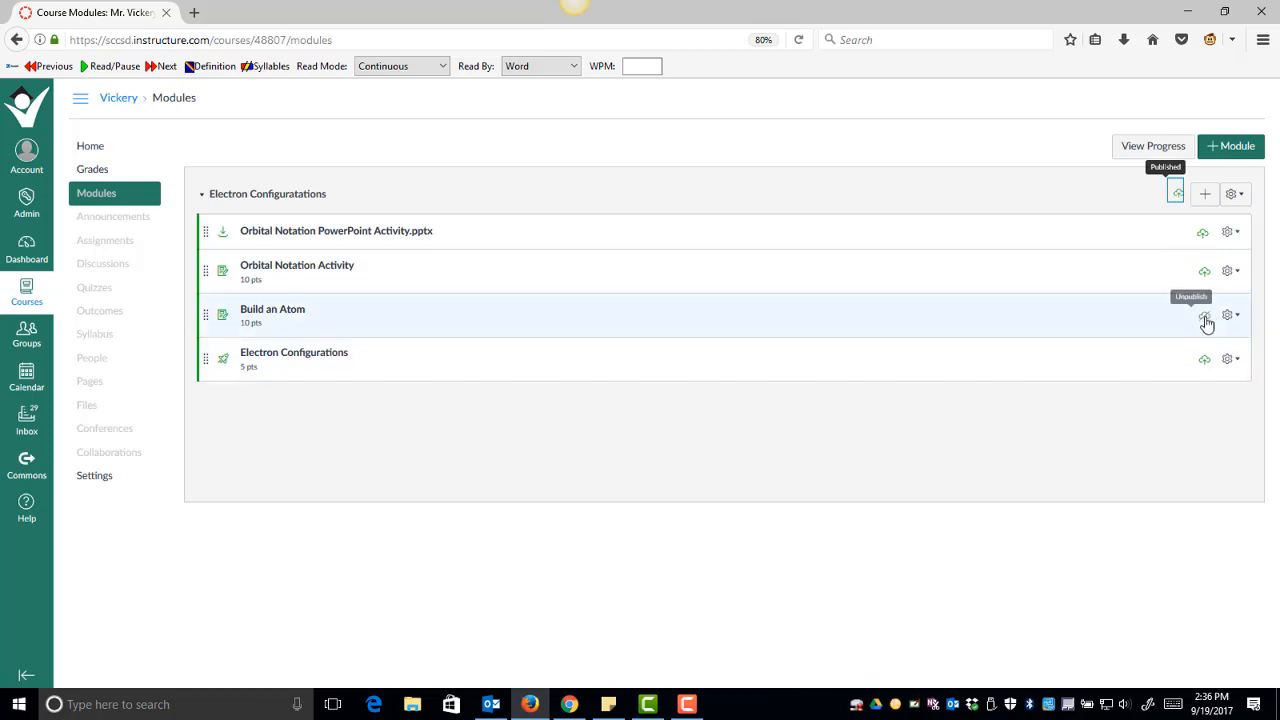
{"action": "left_click", "coordinate": [1205, 358]}
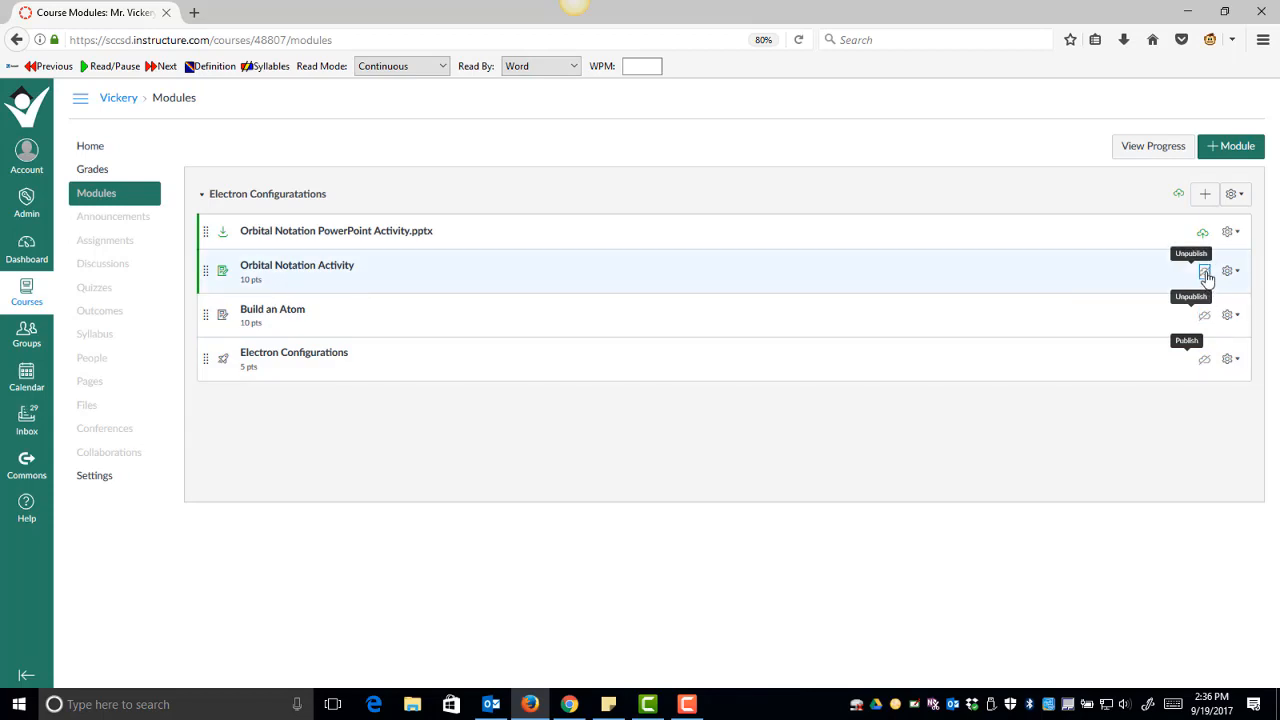
{"action": "left_click", "coordinate": [1204, 271]}
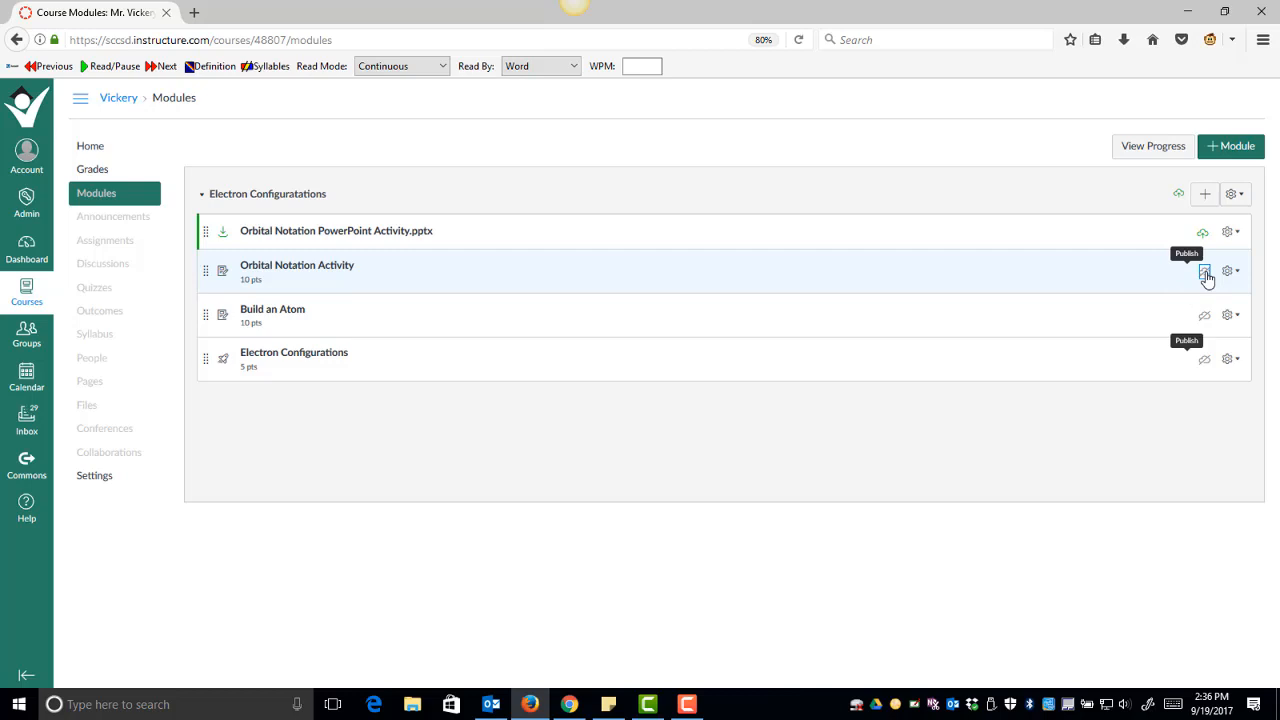
{"action": "left_click", "coordinate": [1205, 271]}
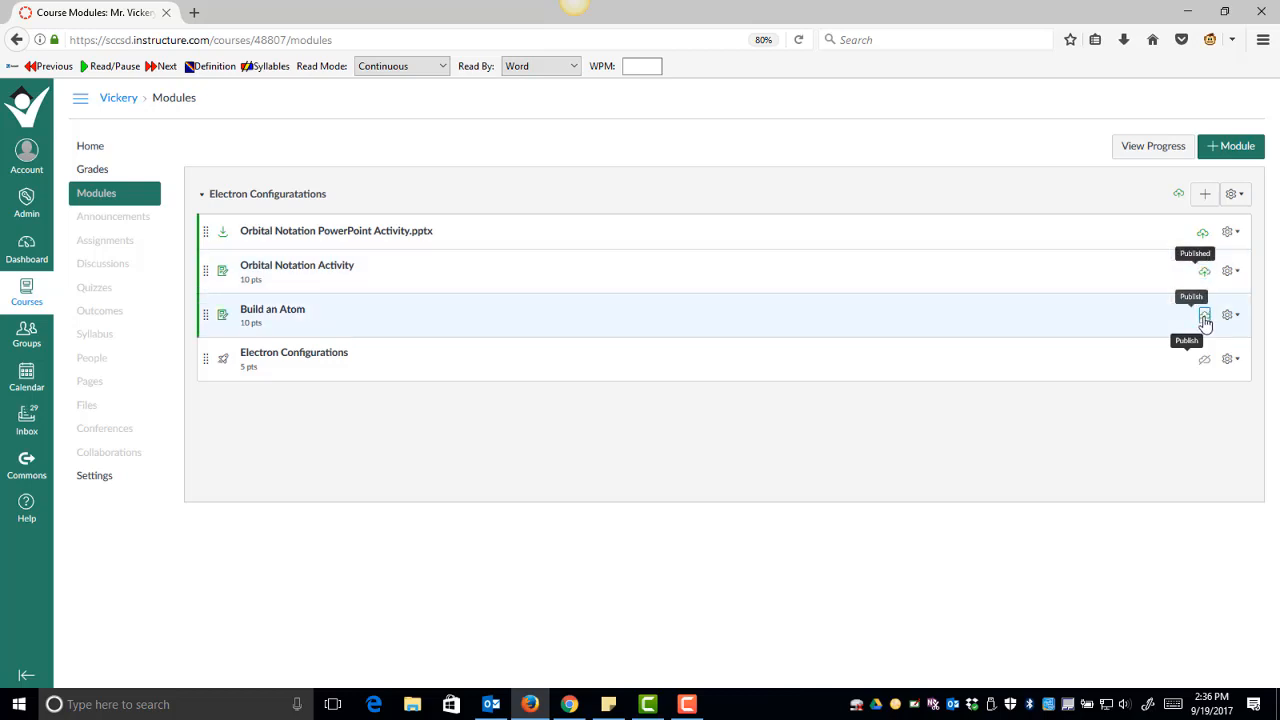
{"action": "left_click", "coordinate": [1204, 315]}
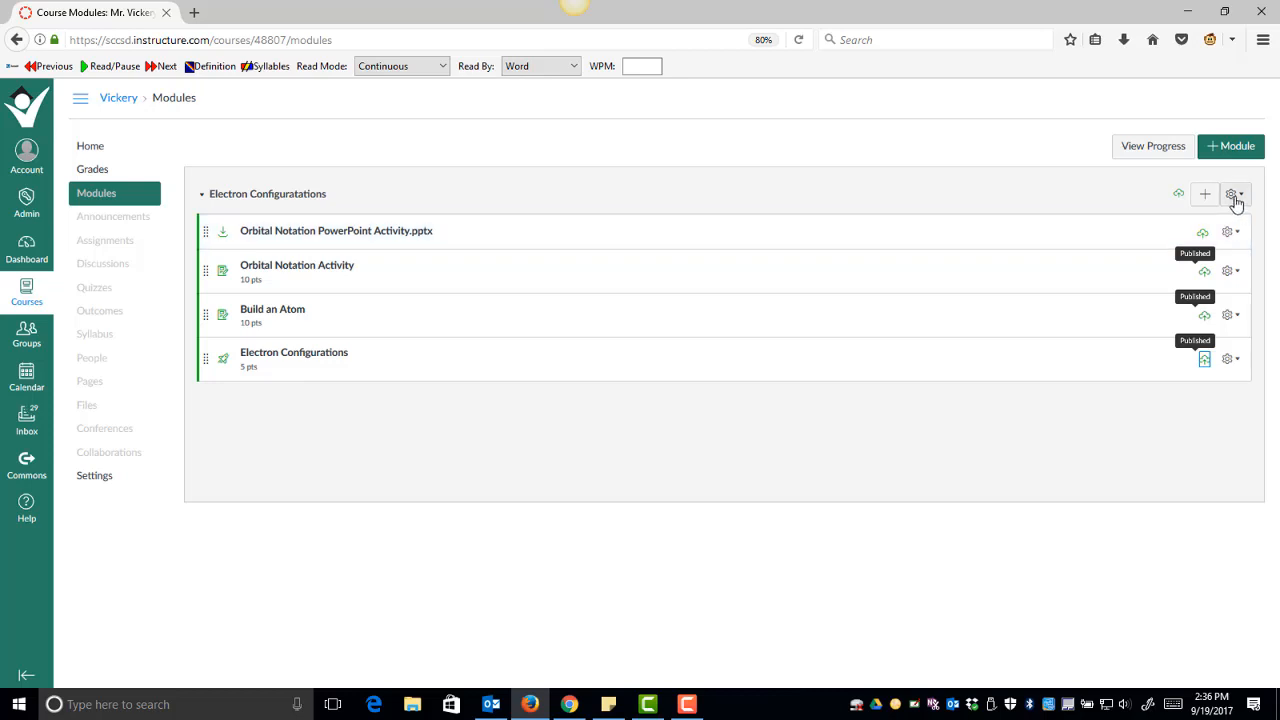
Step: In module settings, require viewing the PowerPoint and scoring at least 4 on the quiz
{"action": "left_click", "coordinate": [1237, 193]}
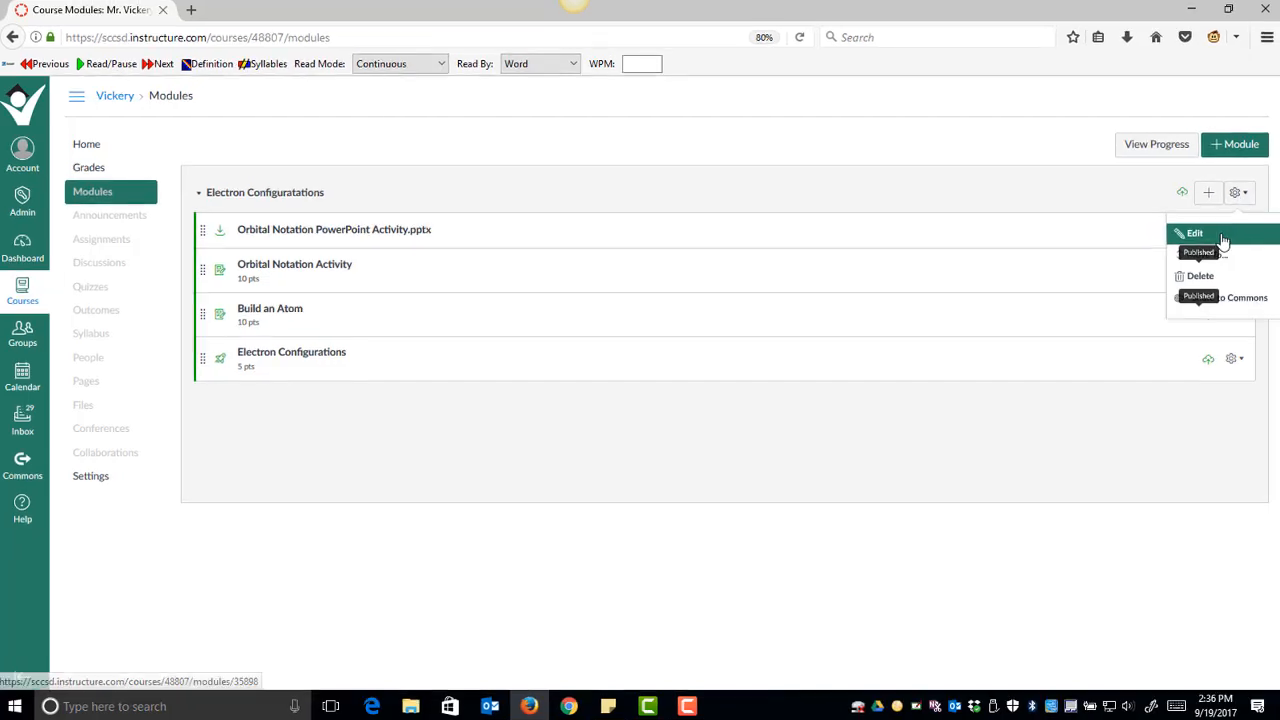
{"action": "left_click", "coordinate": [1194, 233]}
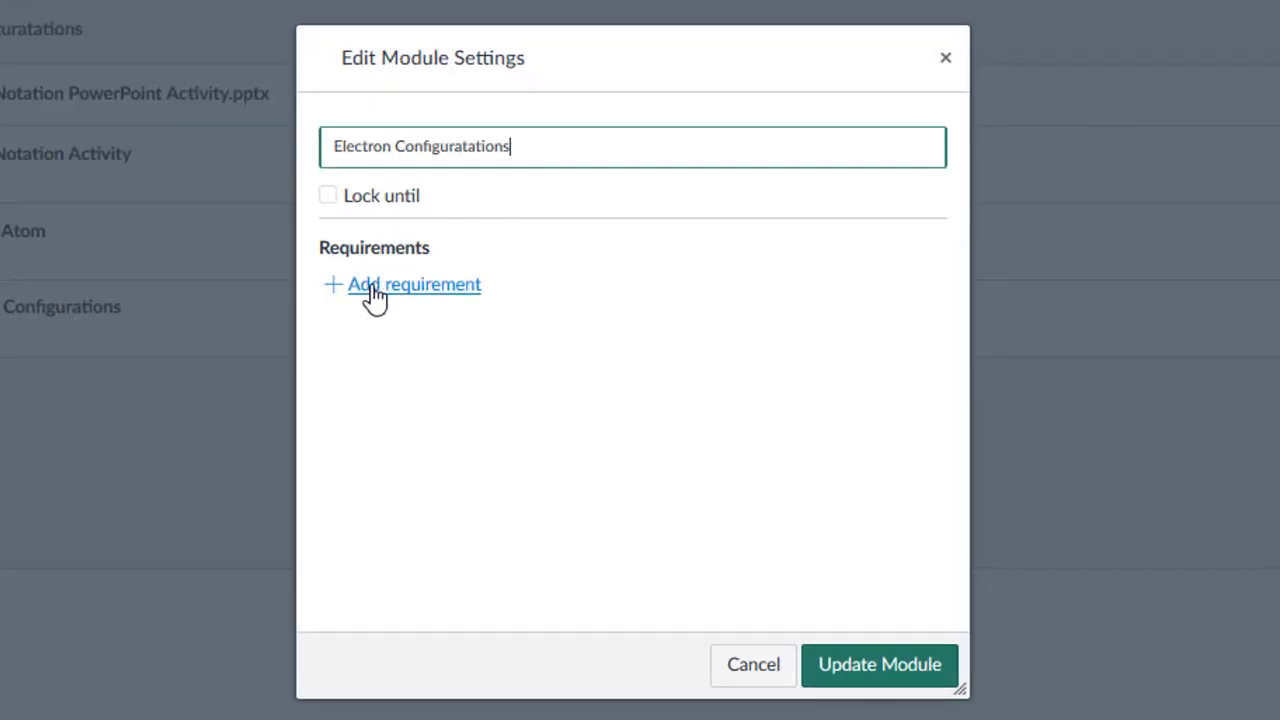
{"action": "left_click", "coordinate": [413, 284]}
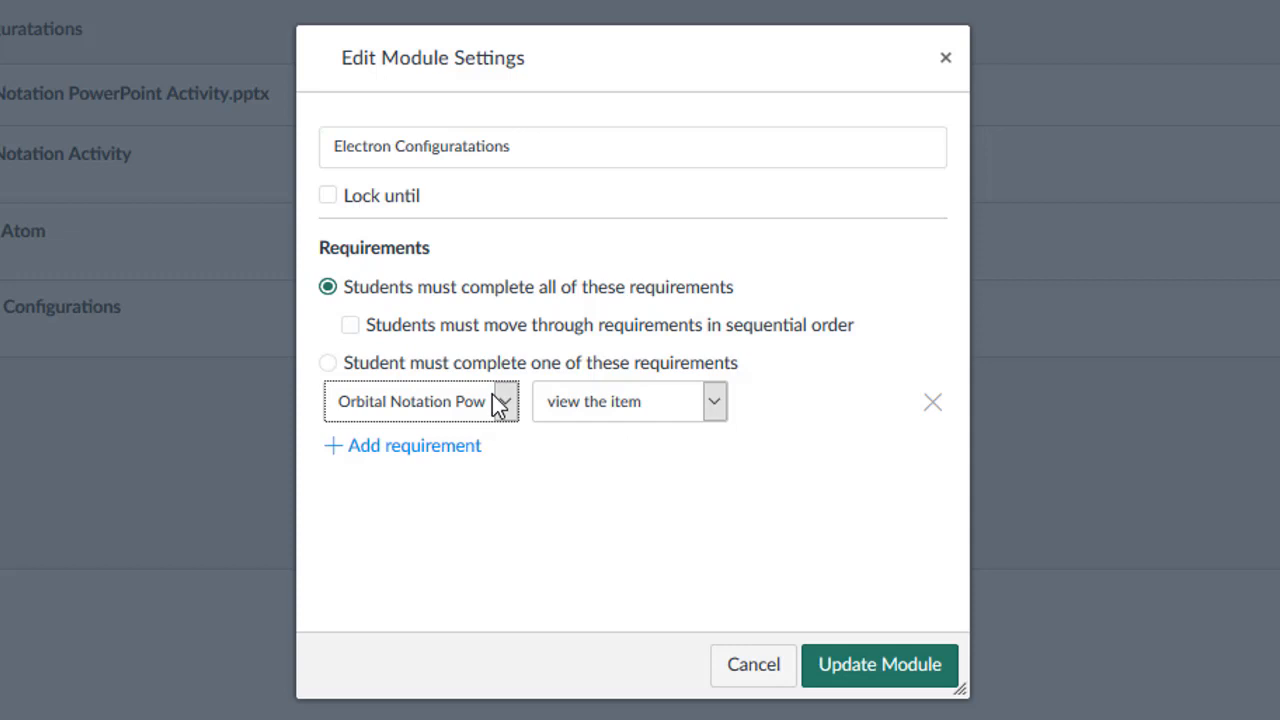
{"action": "mouse_move", "coordinate": [725, 423]}
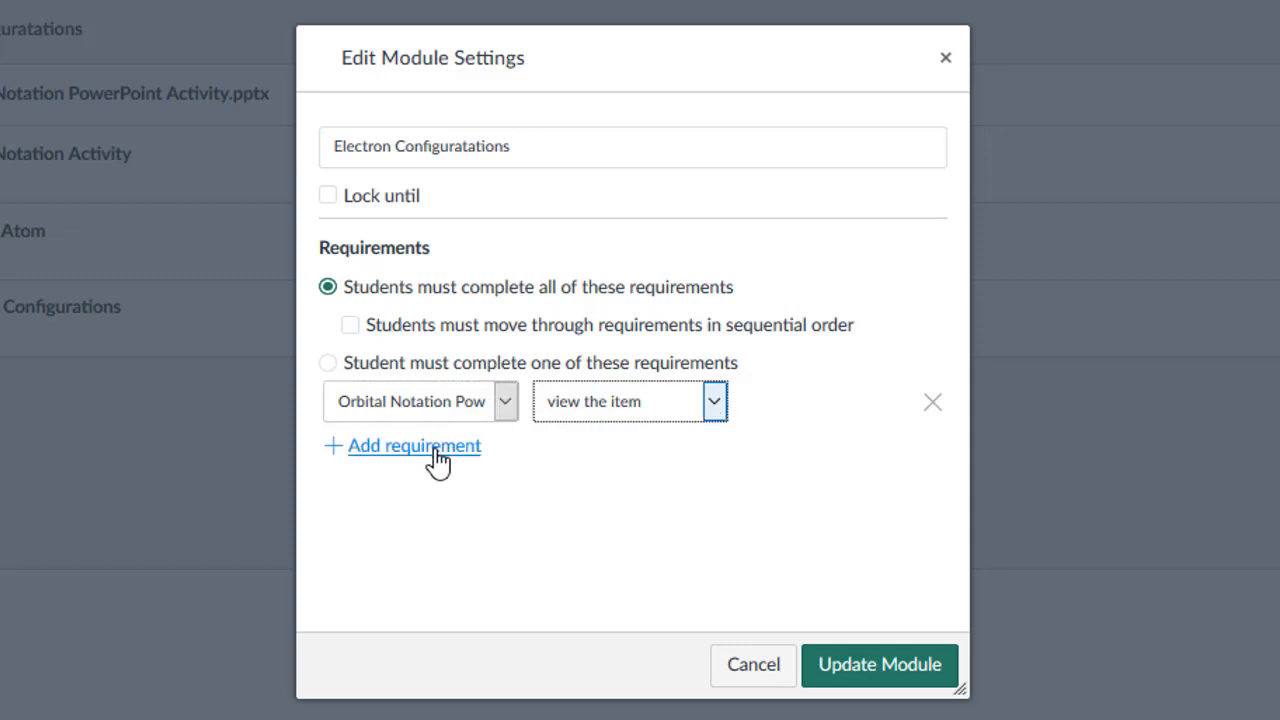
{"action": "left_click", "coordinate": [414, 446]}
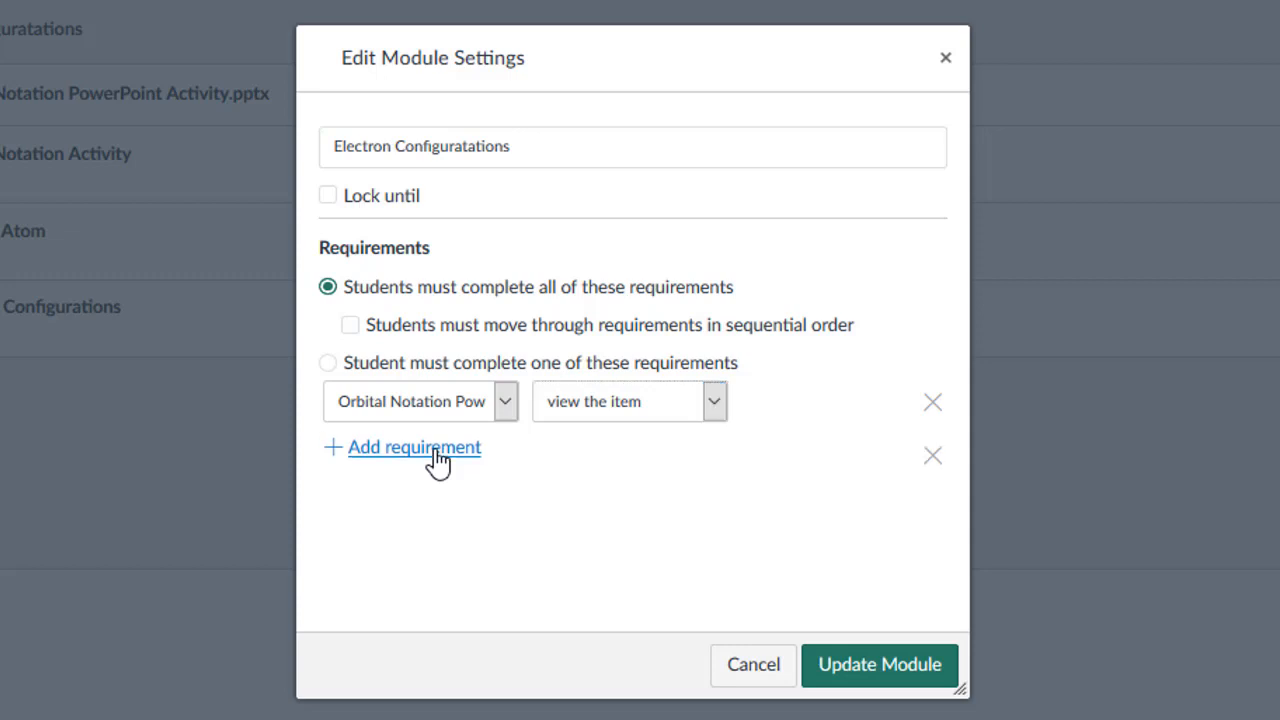
{"action": "left_click", "coordinate": [413, 447]}
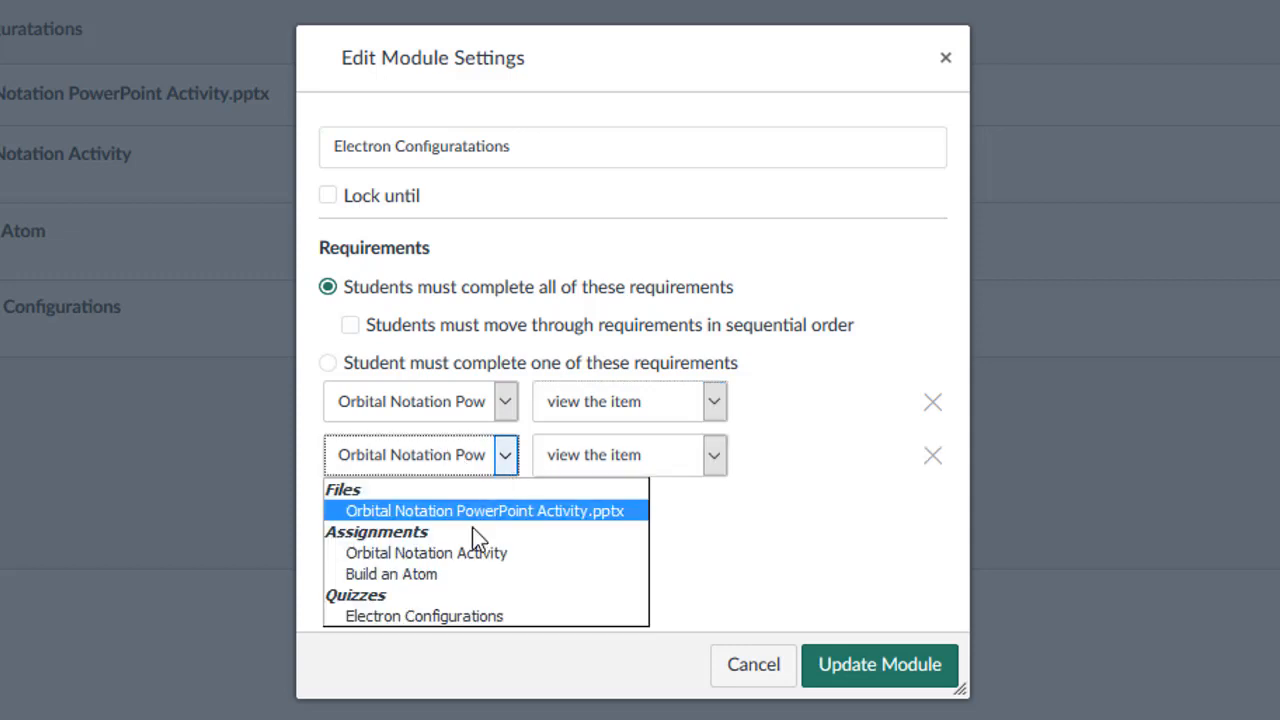
{"action": "mouse_move", "coordinate": [453, 615]}
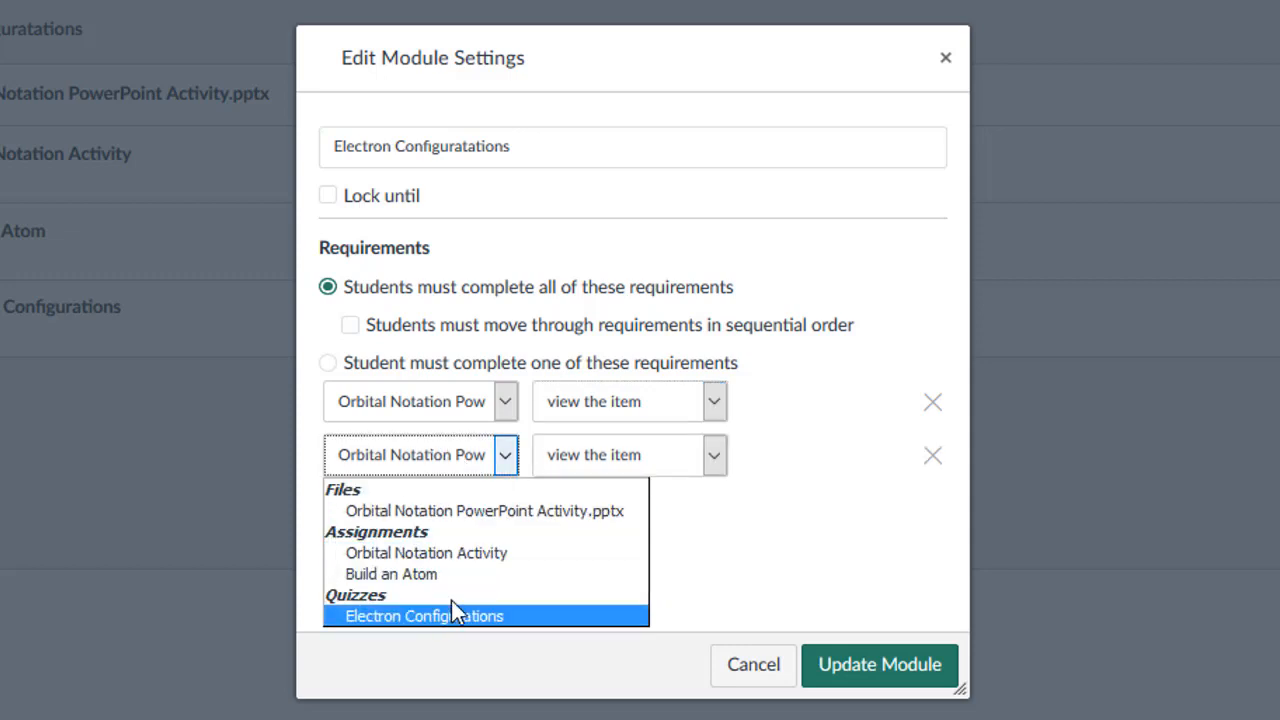
{"action": "left_click", "coordinate": [423, 615]}
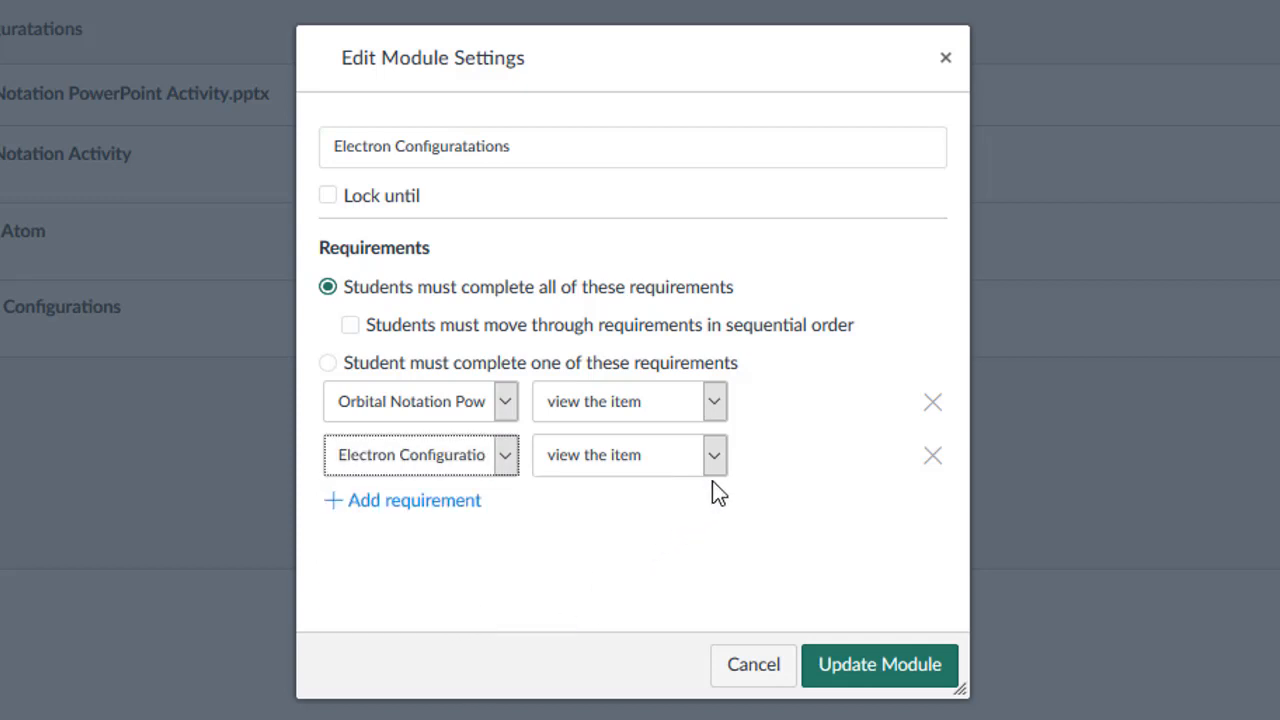
{"action": "left_click", "coordinate": [713, 455]}
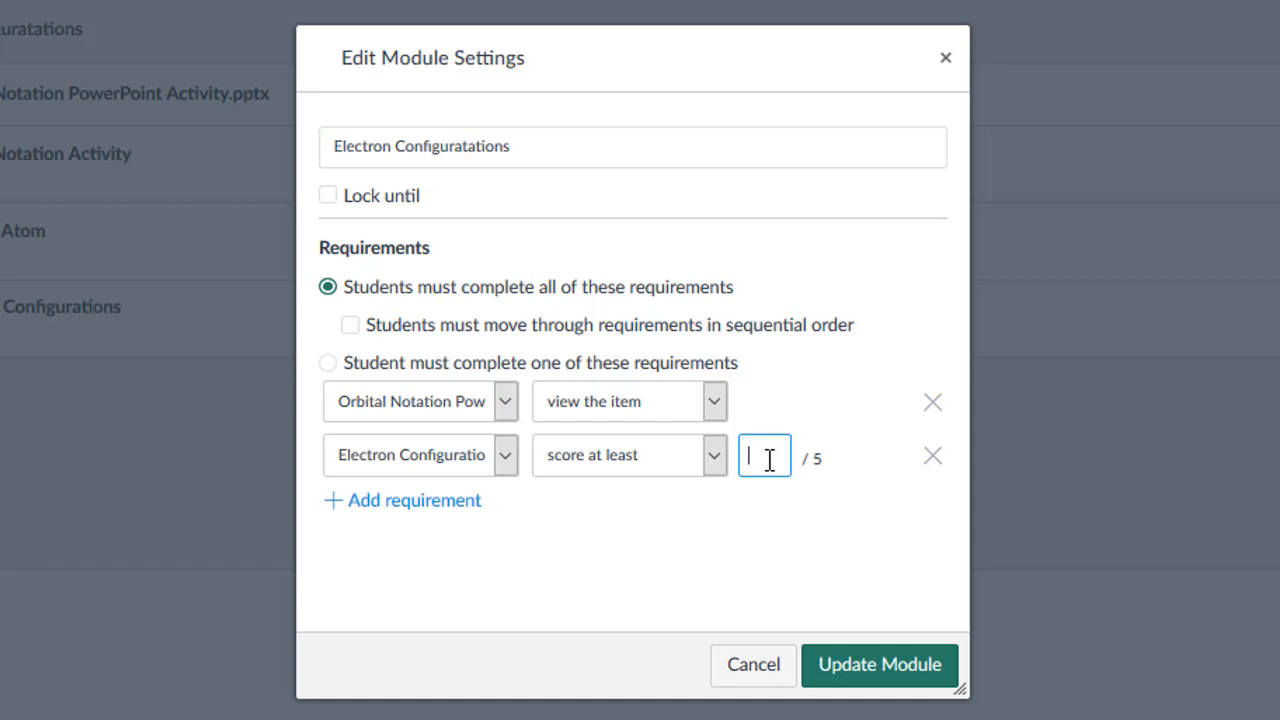
{"action": "type", "text": "4"}
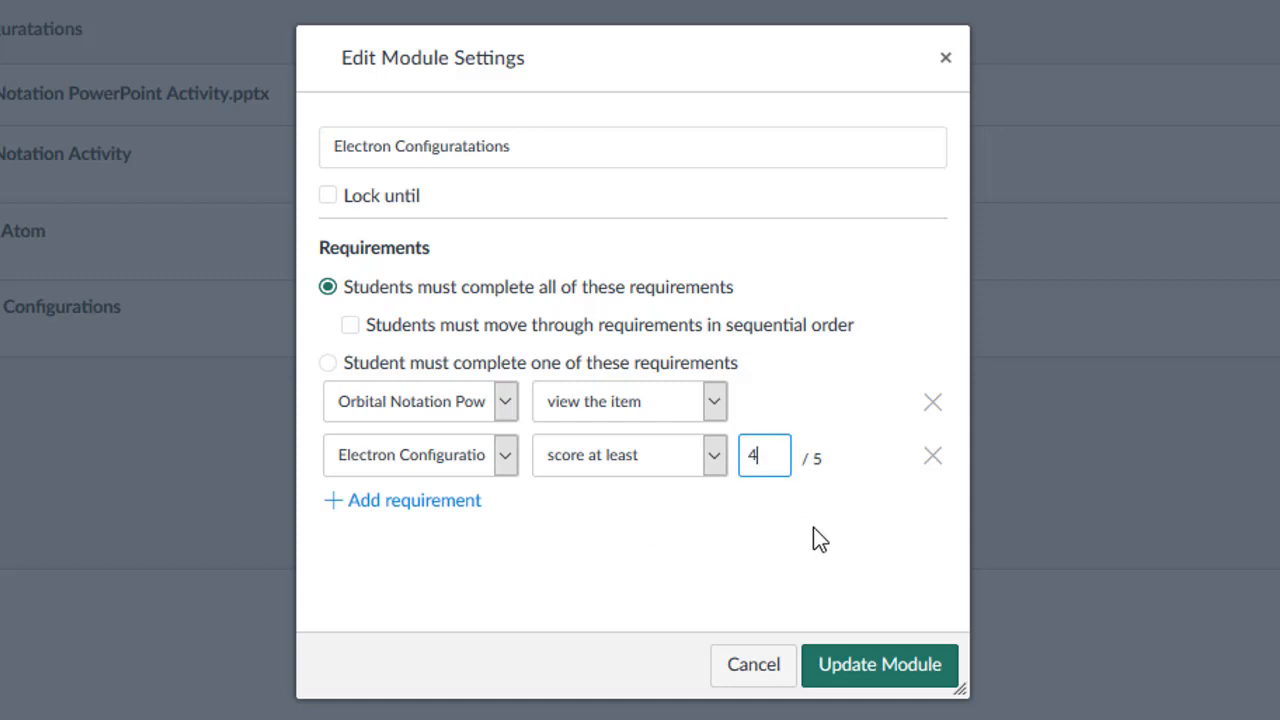
{"action": "mouse_move", "coordinate": [397, 362]}
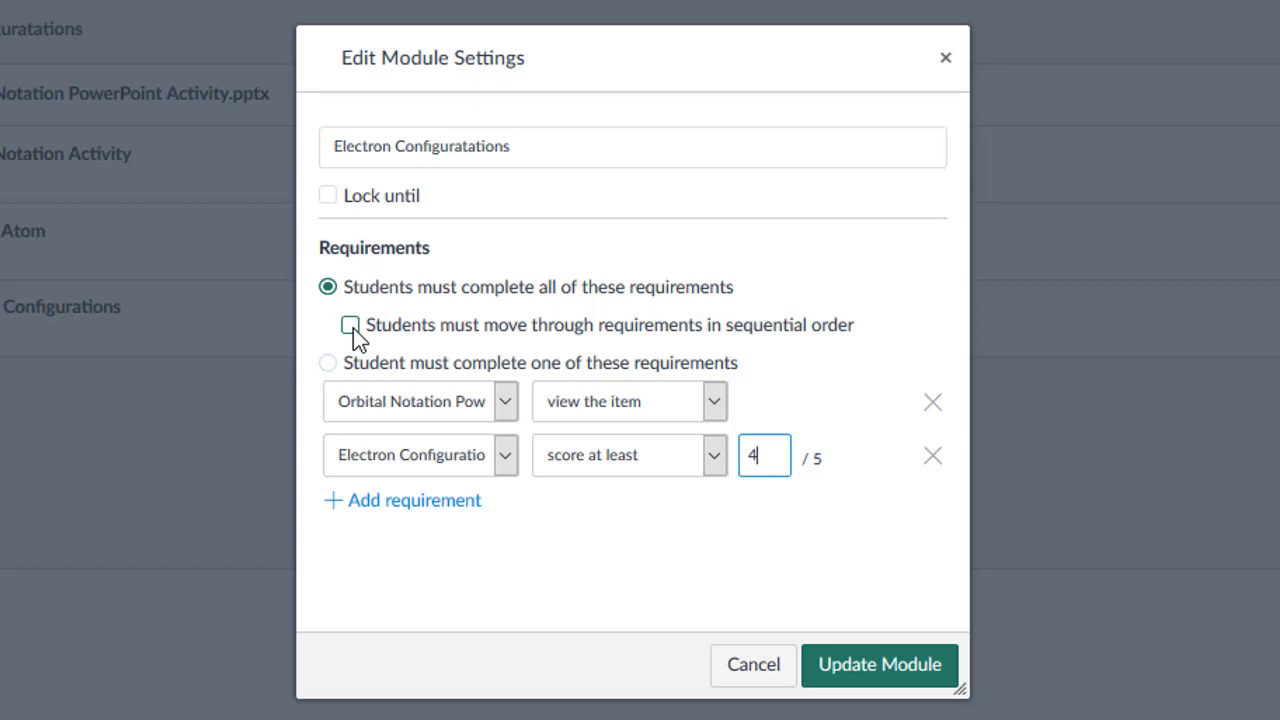
Step: Enforce sequential order and require submitting the Build an Atom assignment
{"action": "left_click", "coordinate": [350, 324]}
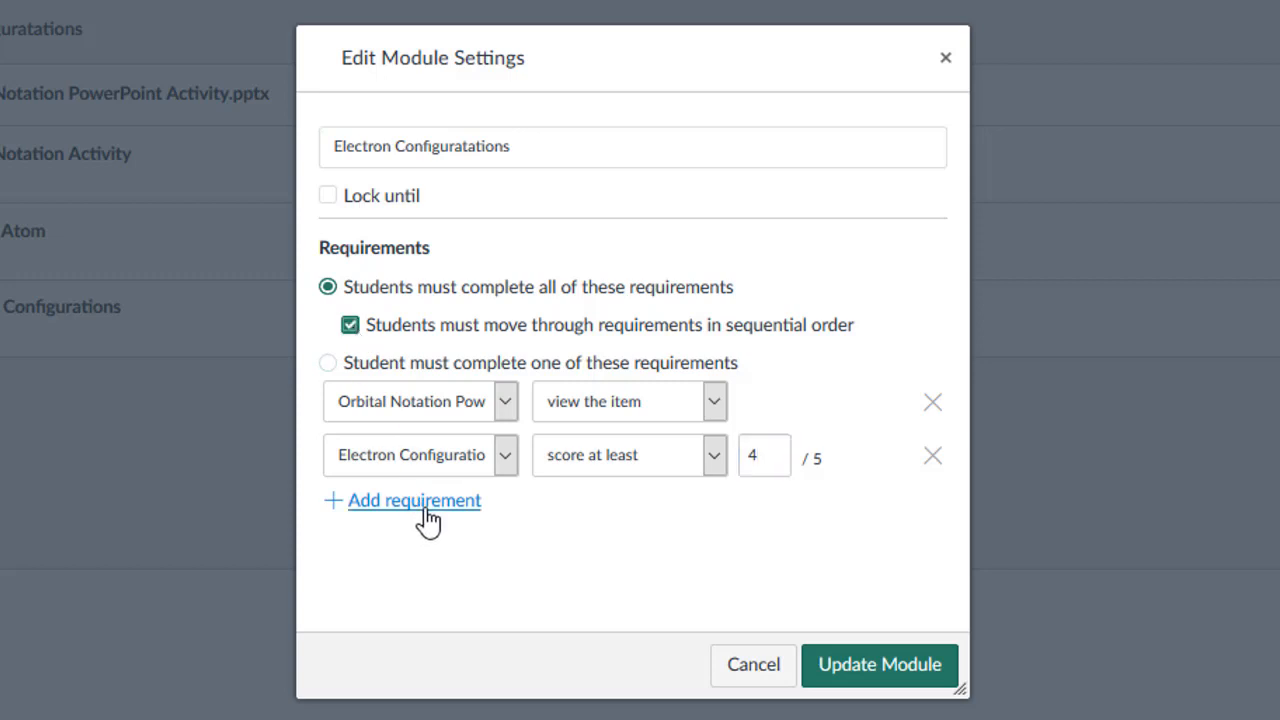
{"action": "left_click", "coordinate": [413, 500]}
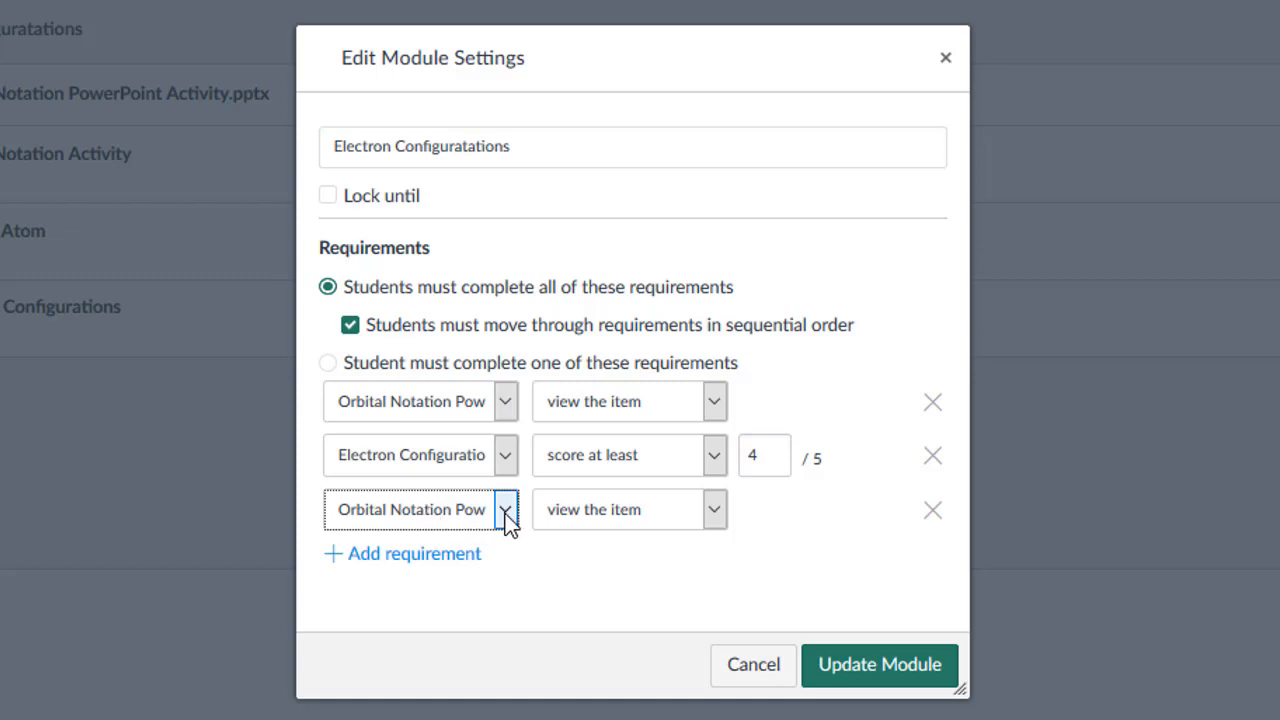
{"action": "left_click", "coordinate": [505, 509]}
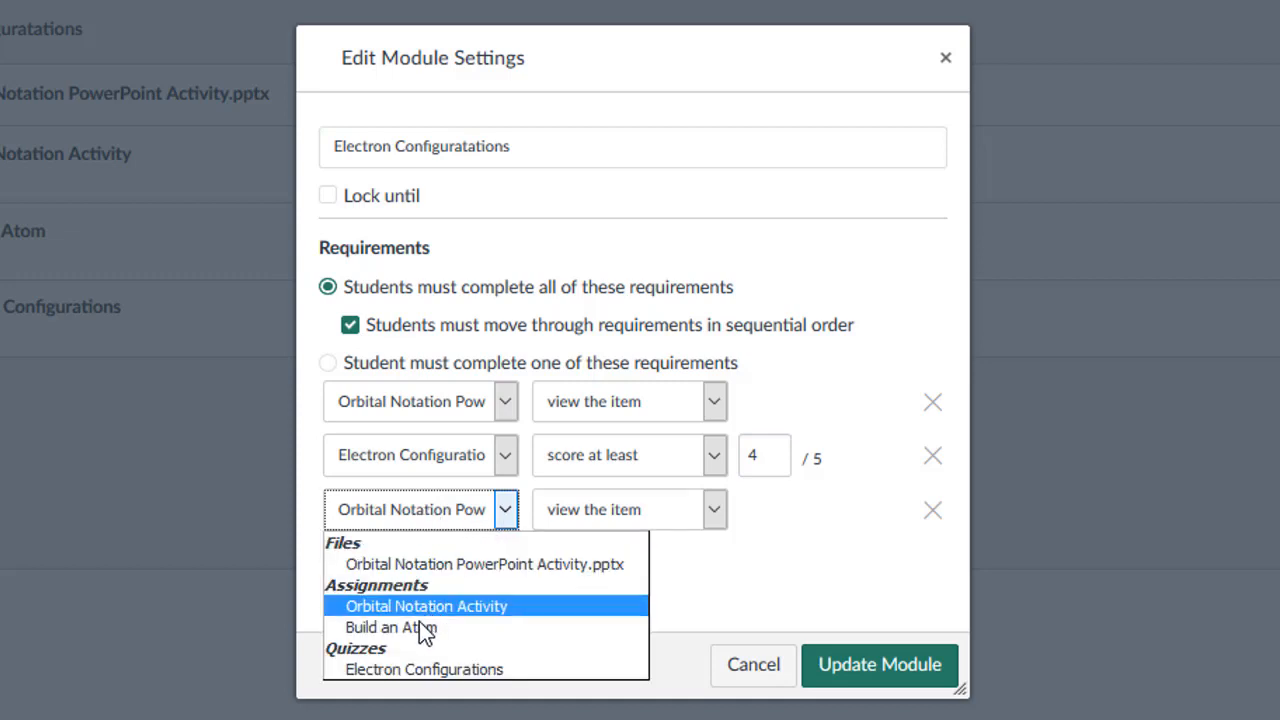
{"action": "left_click", "coordinate": [389, 627]}
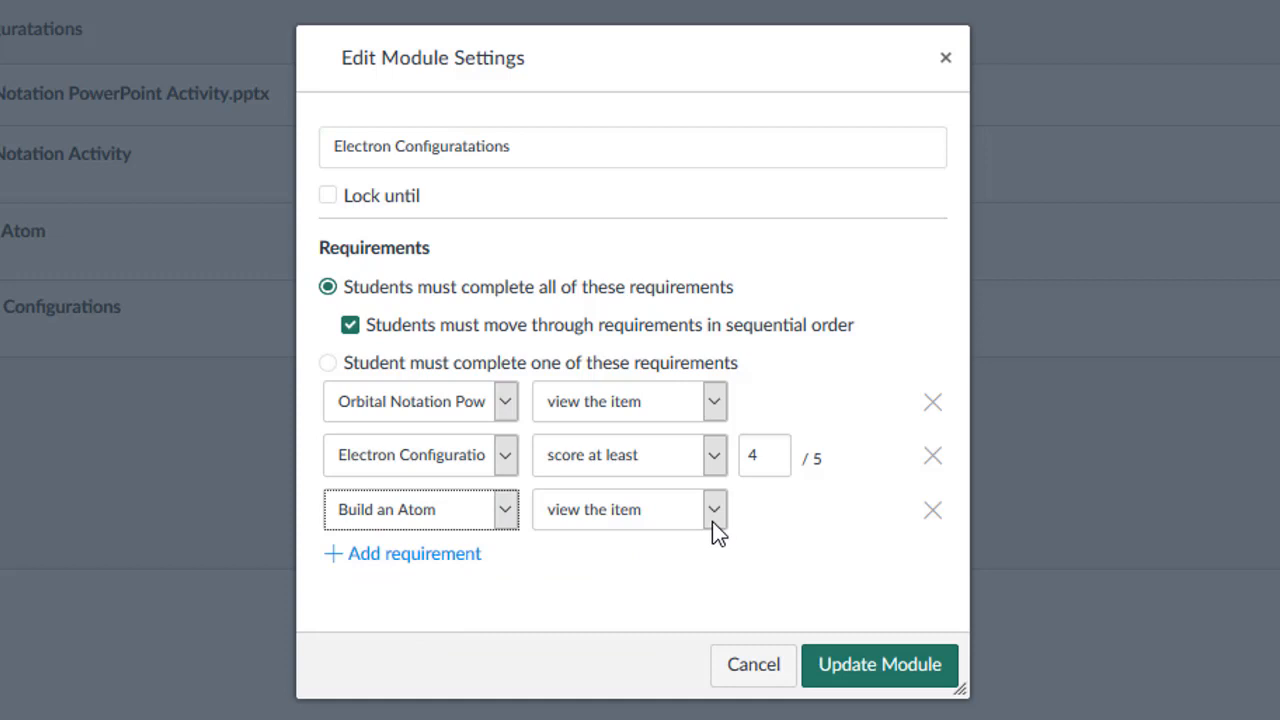
{"action": "left_click", "coordinate": [628, 509]}
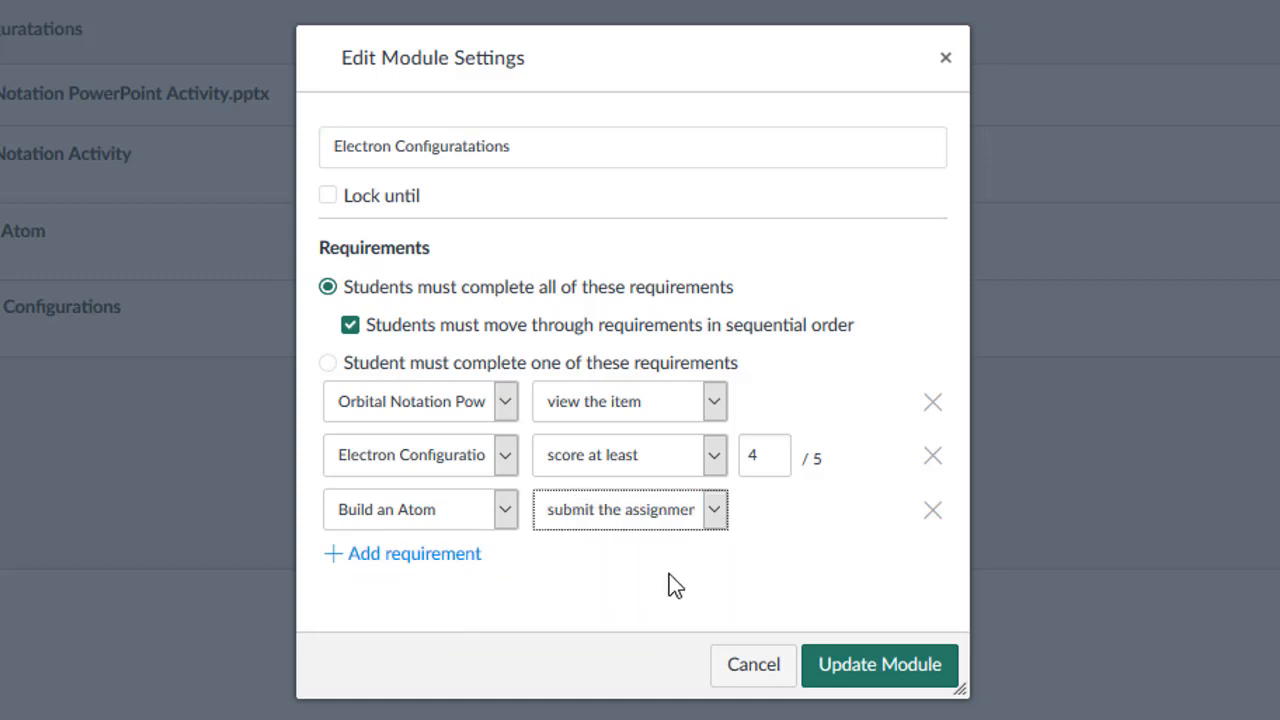
{"action": "mouse_move", "coordinate": [616, 596]}
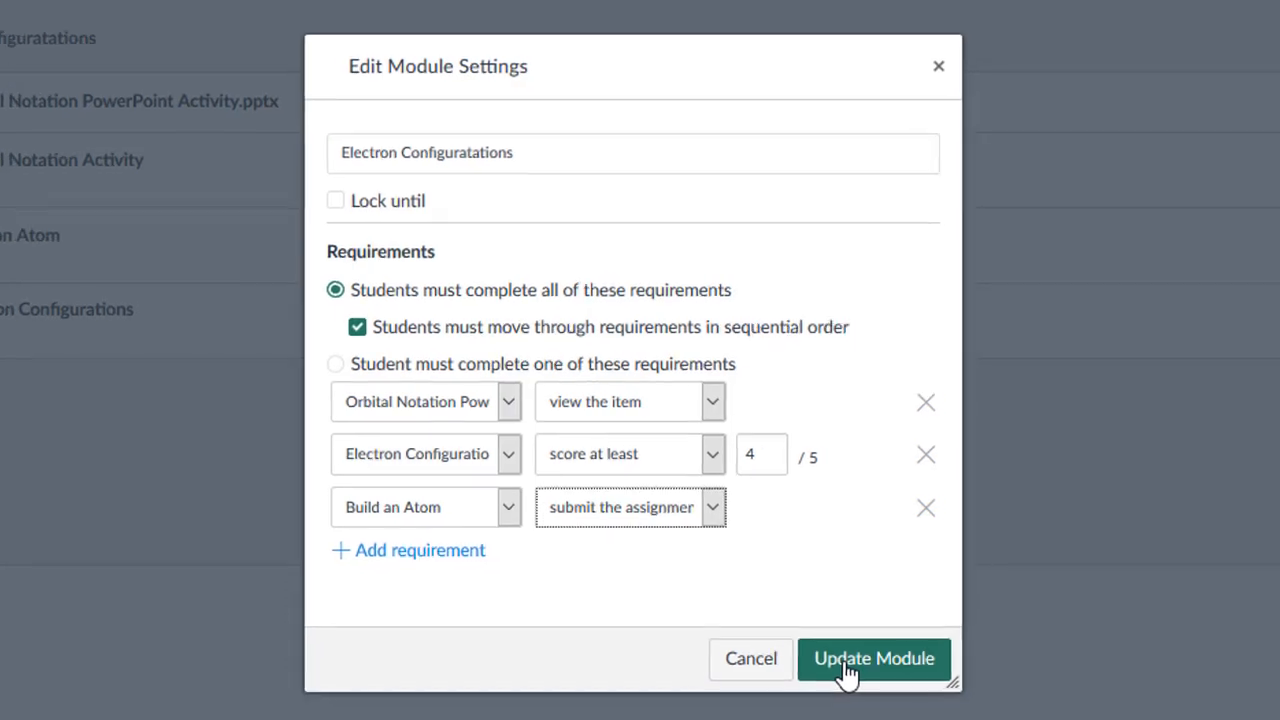
Step: Save the module settings and let students continue without re-locking modules
{"action": "left_click", "coordinate": [873, 658]}
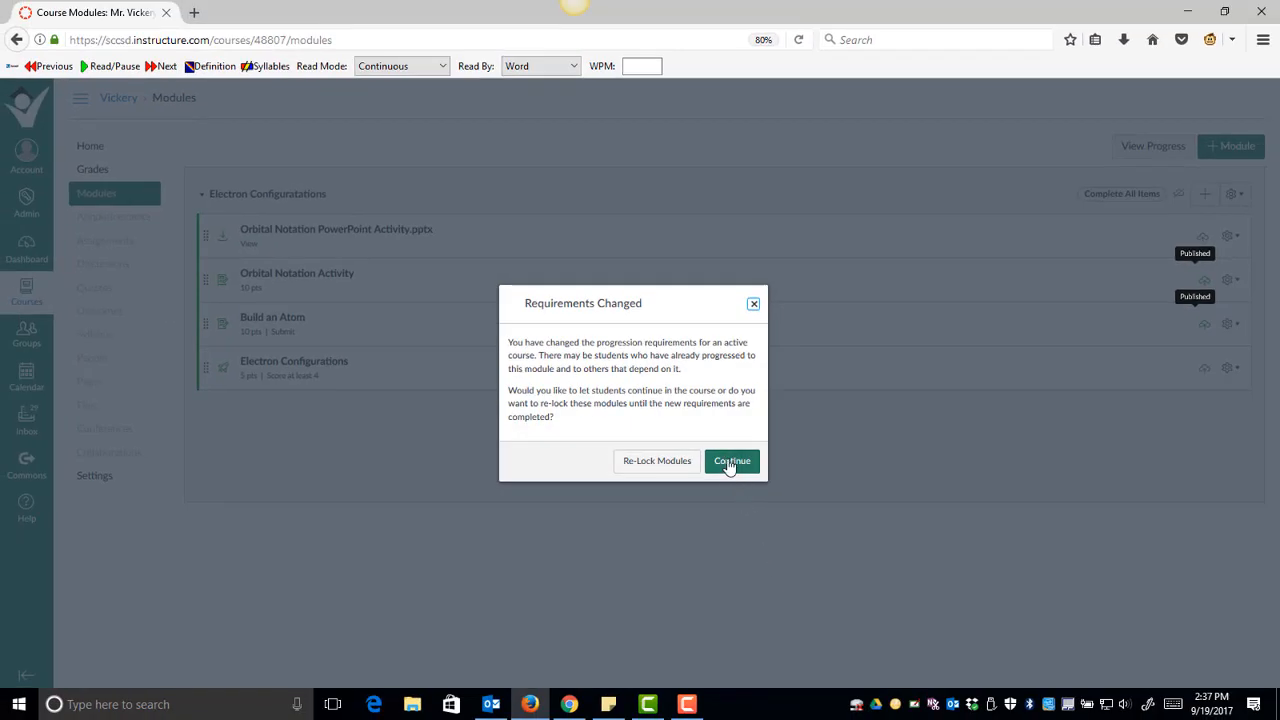
{"action": "left_click", "coordinate": [731, 461]}
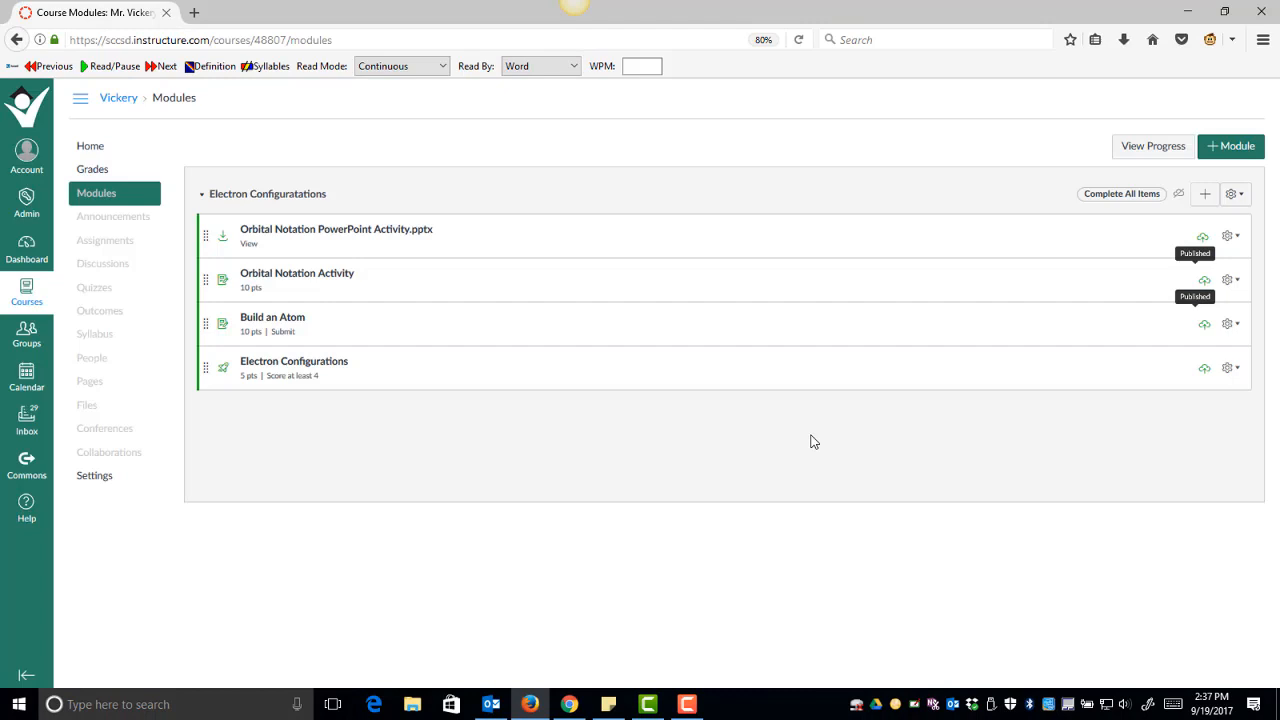
{"action": "mouse_move", "coordinate": [272, 317]}
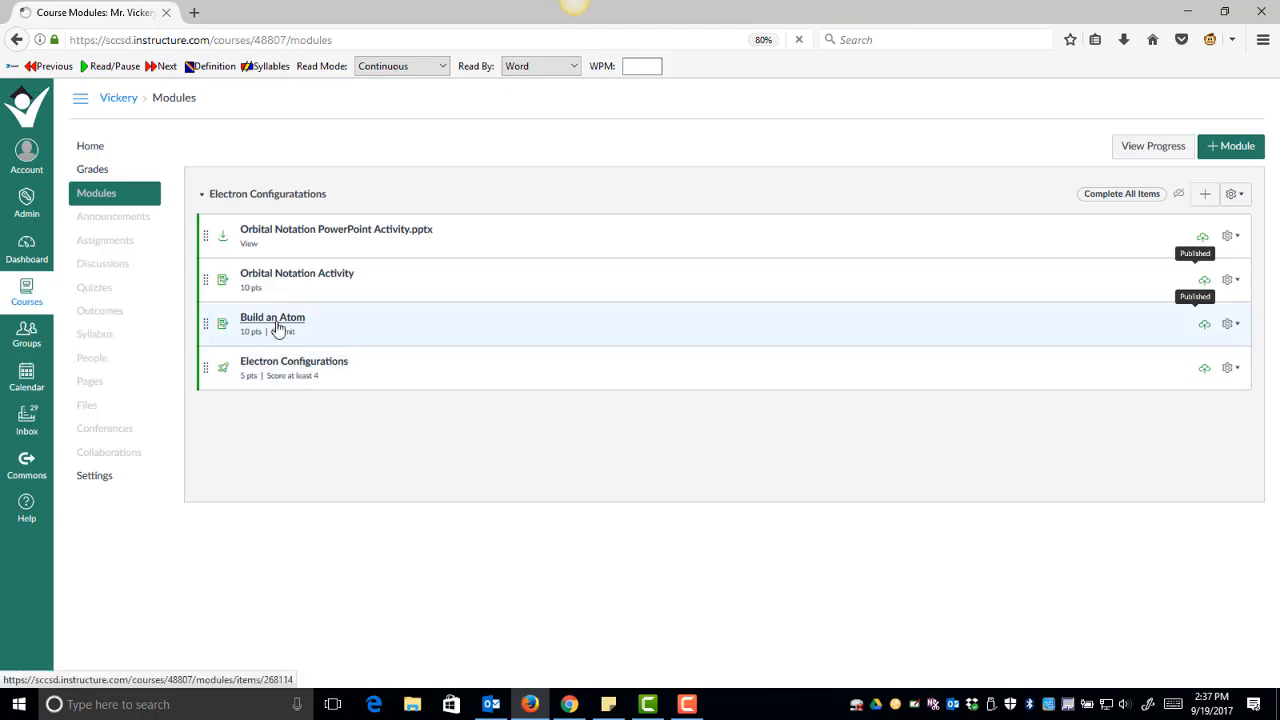
{"action": "left_click", "coordinate": [272, 317]}
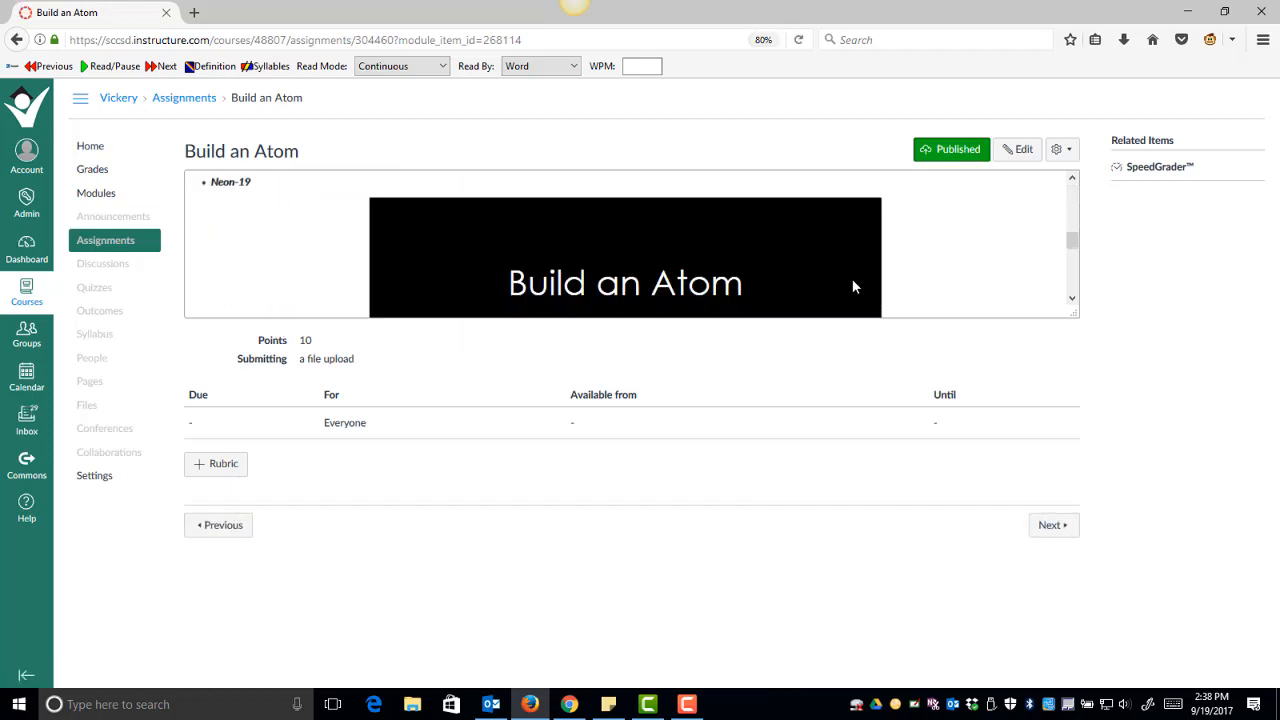
{"action": "mouse_move", "coordinate": [950, 223]}
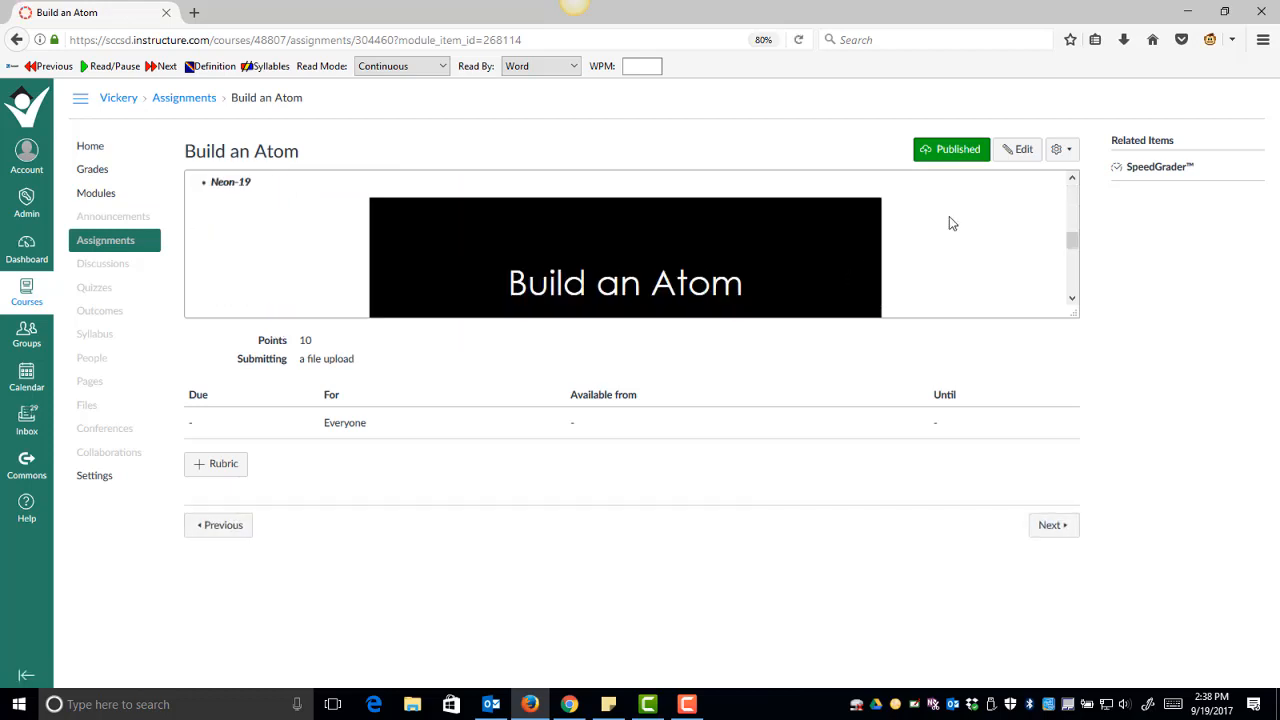
{"action": "left_click", "coordinate": [96, 193]}
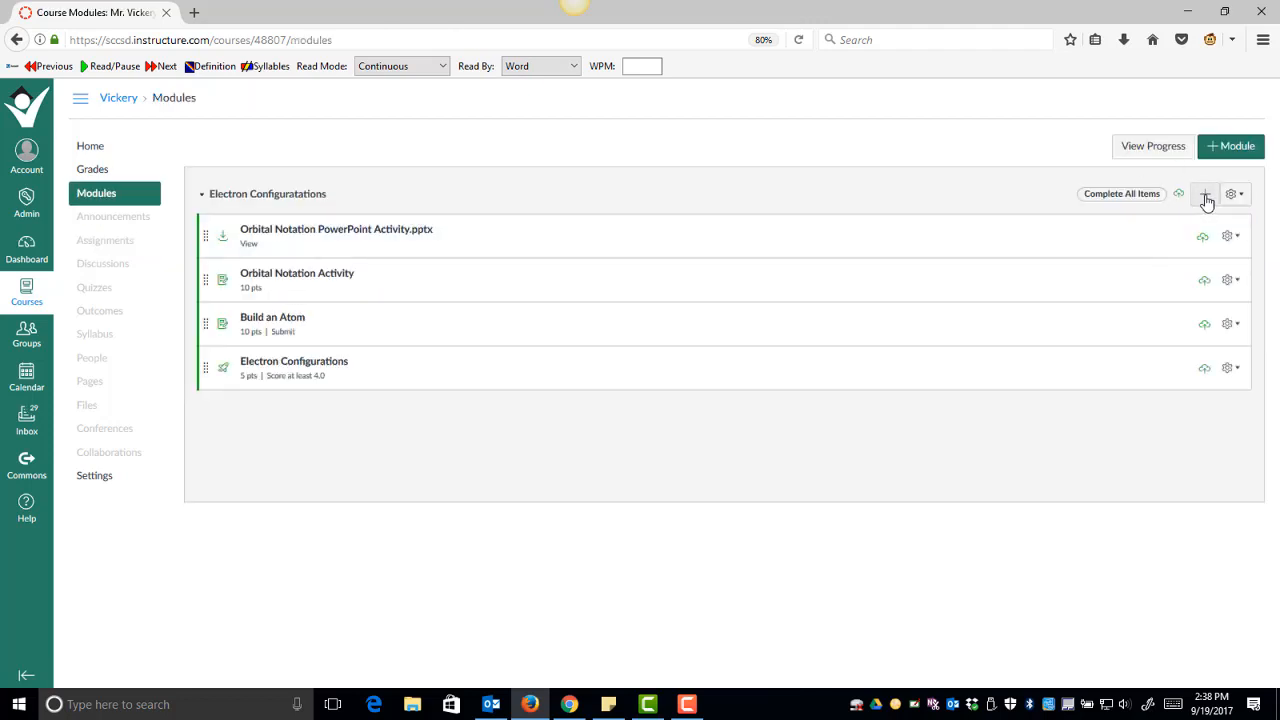
Step: Create a new assignment 'Extra Work' as the module's fifth item
{"action": "left_click", "coordinate": [1205, 193]}
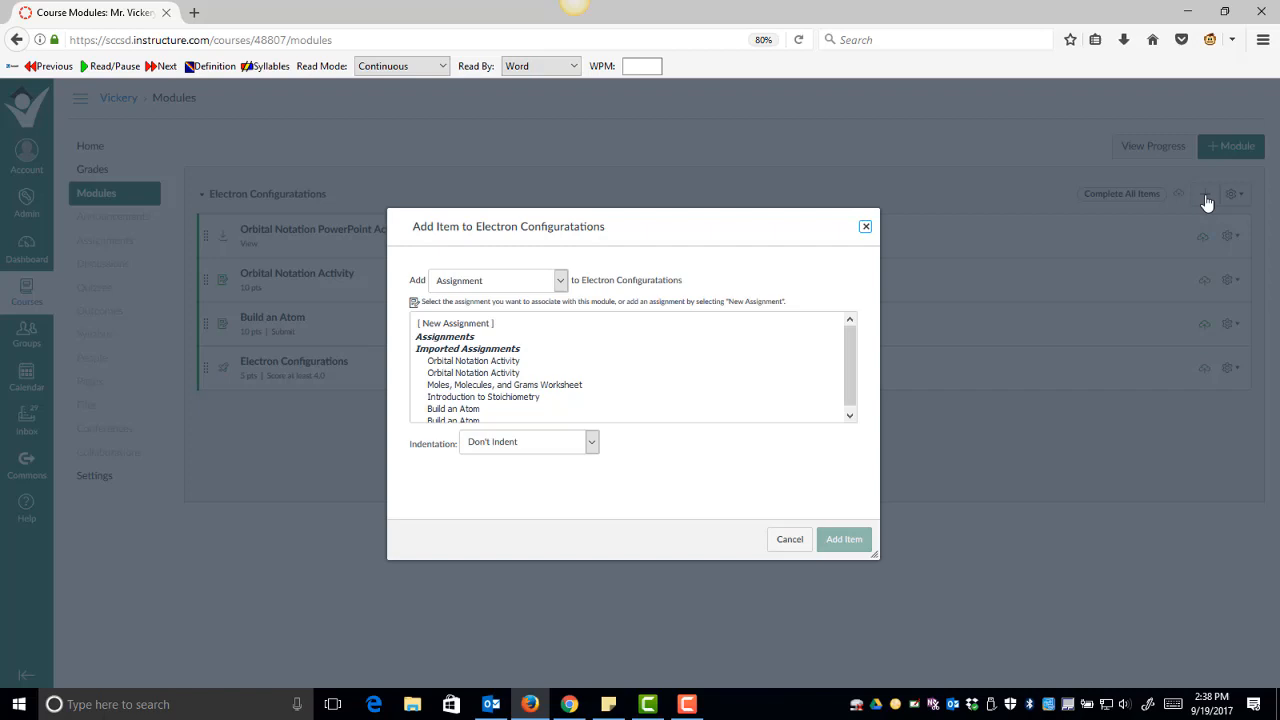
{"action": "left_click", "coordinate": [454, 323]}
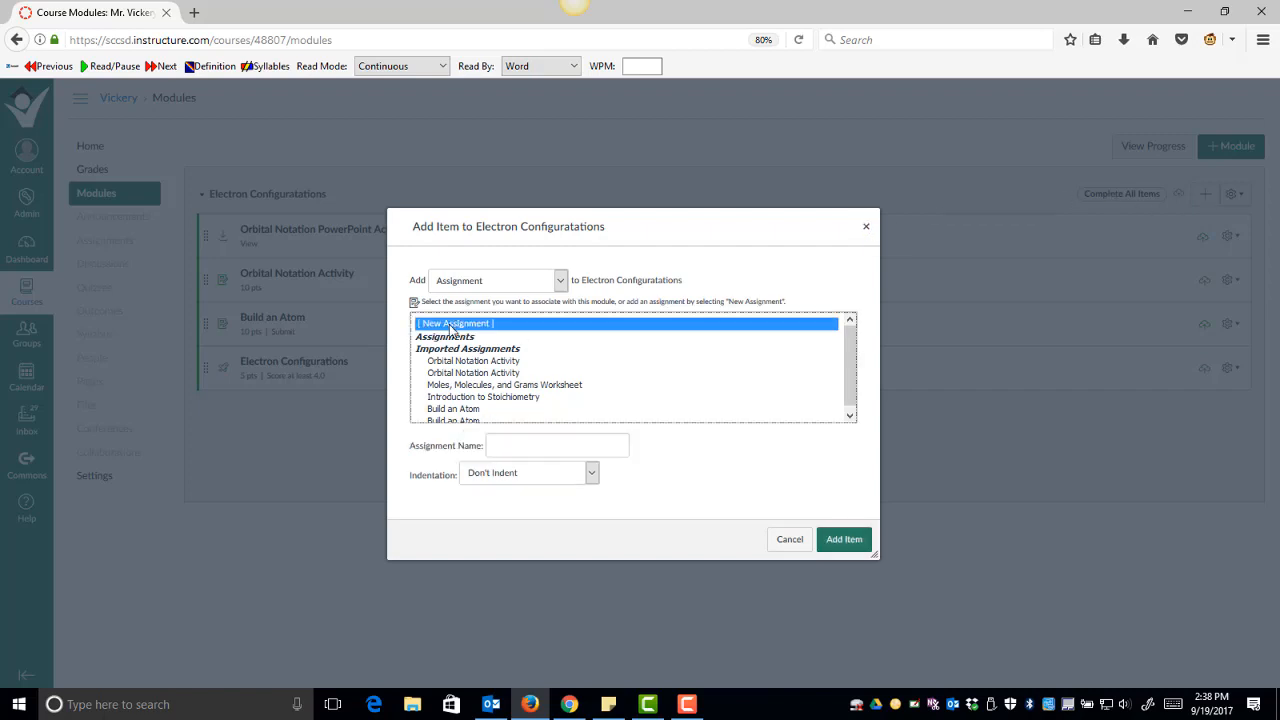
{"action": "left_click", "coordinate": [557, 445]}
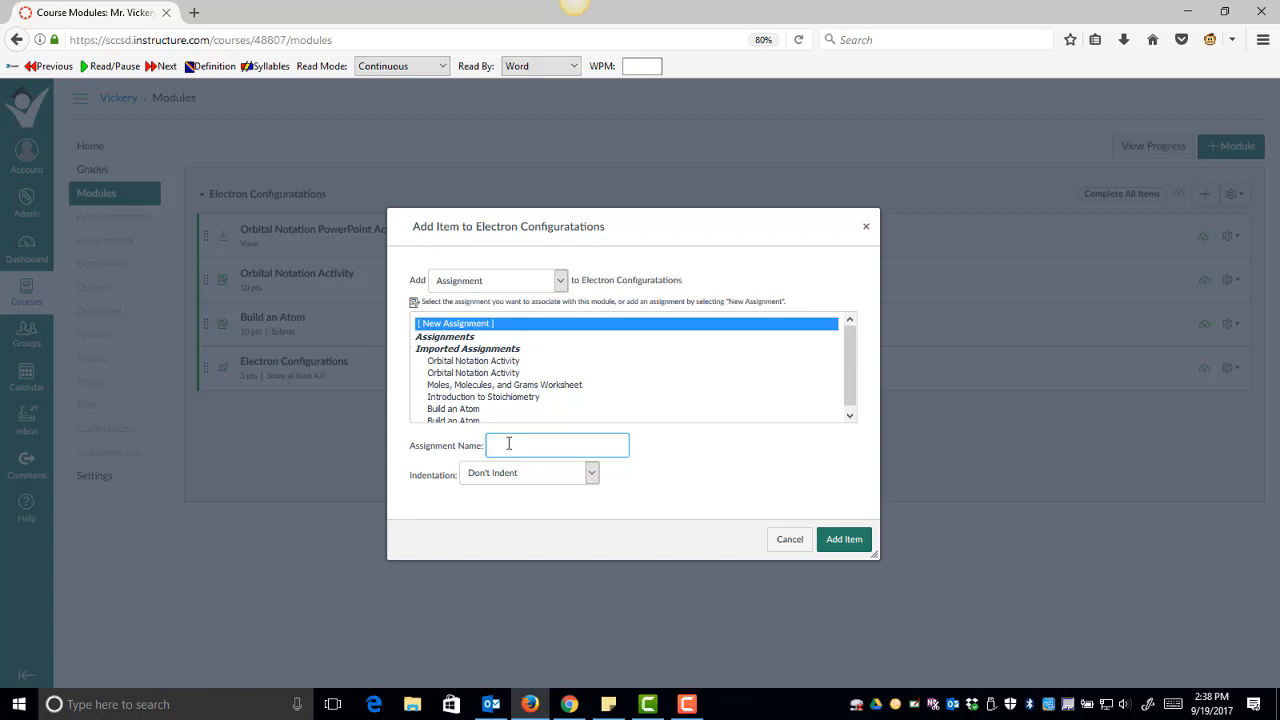
{"action": "type", "text": "Extra Work"}
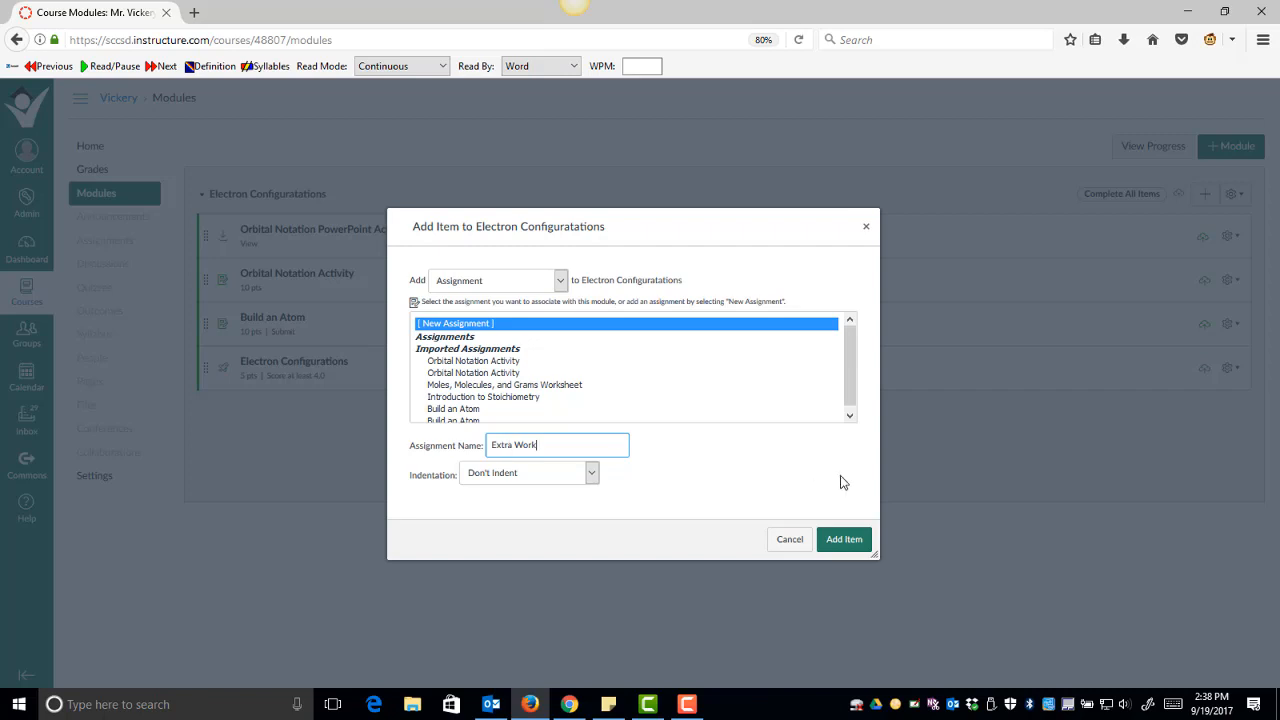
{"action": "left_click", "coordinate": [843, 539]}
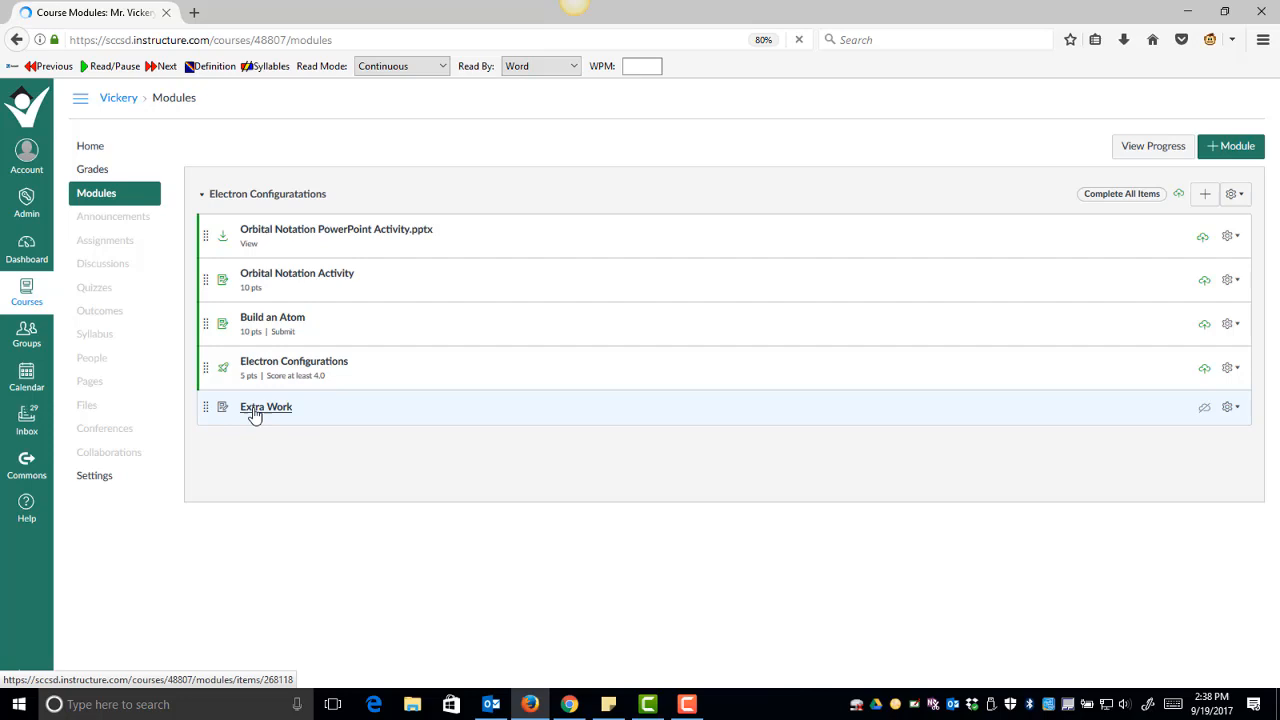
{"action": "left_click", "coordinate": [266, 407]}
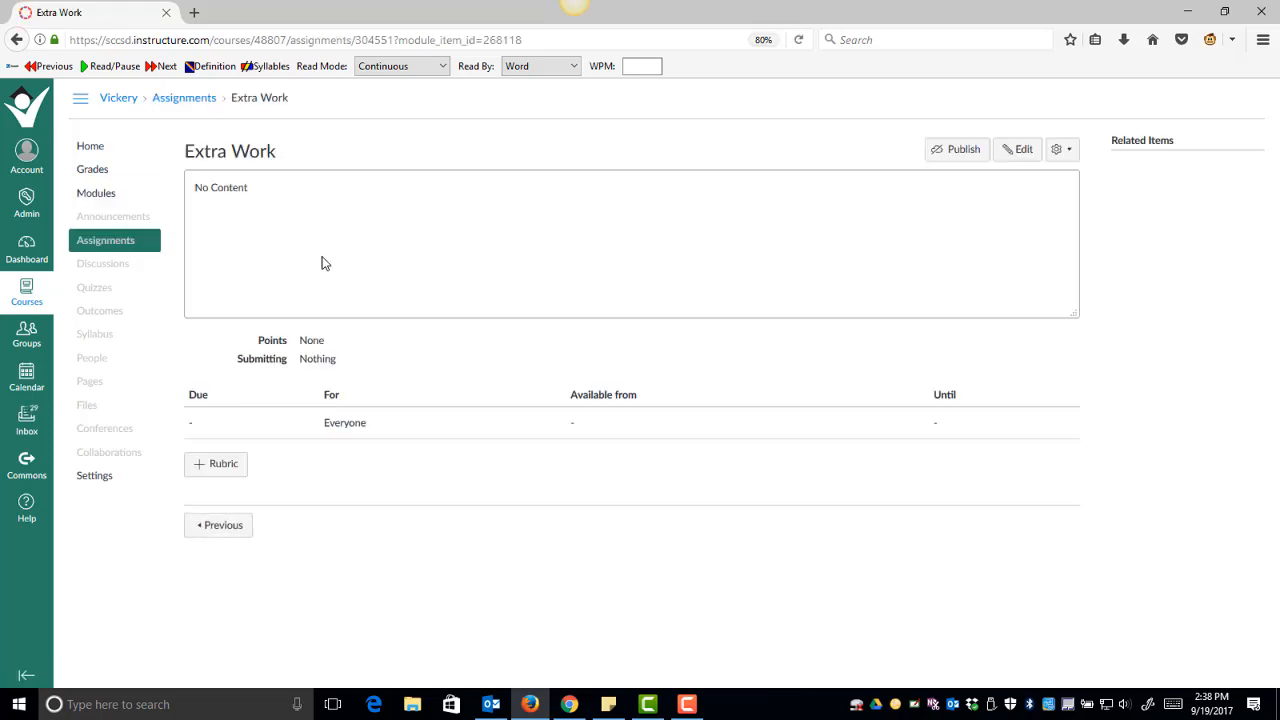
{"action": "mouse_move", "coordinate": [840, 208]}
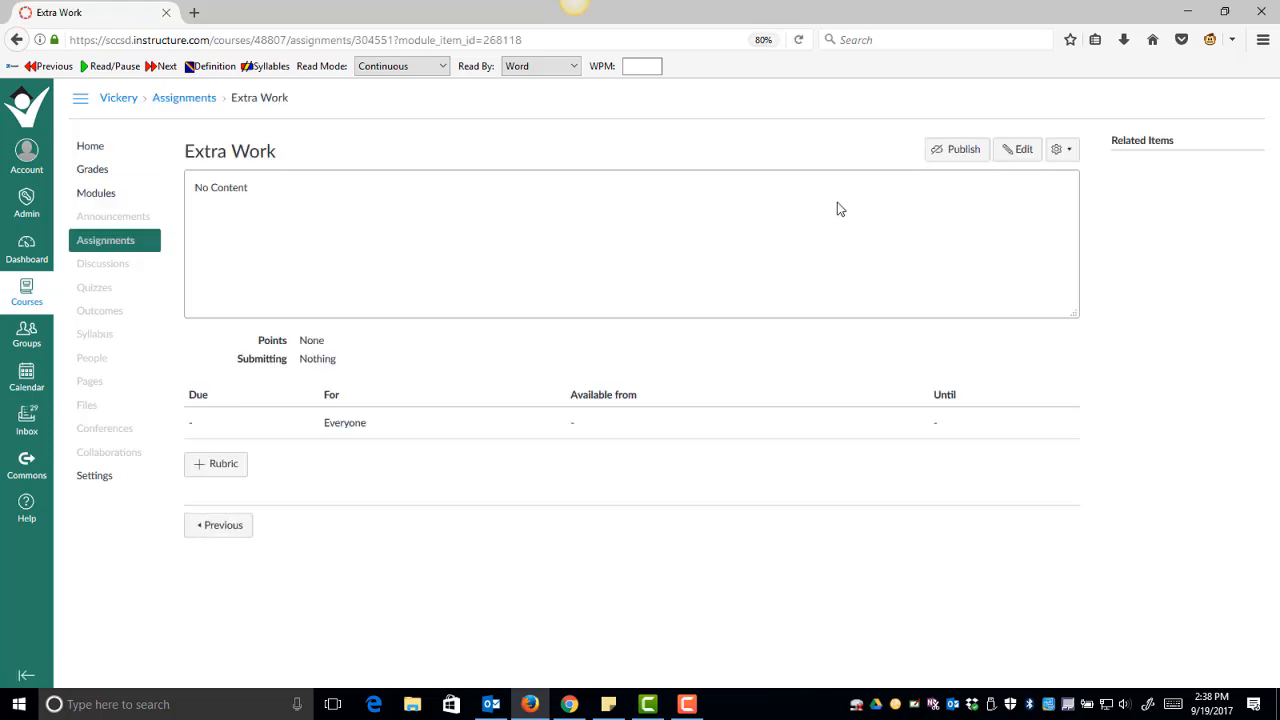
{"action": "left_click", "coordinate": [96, 193]}
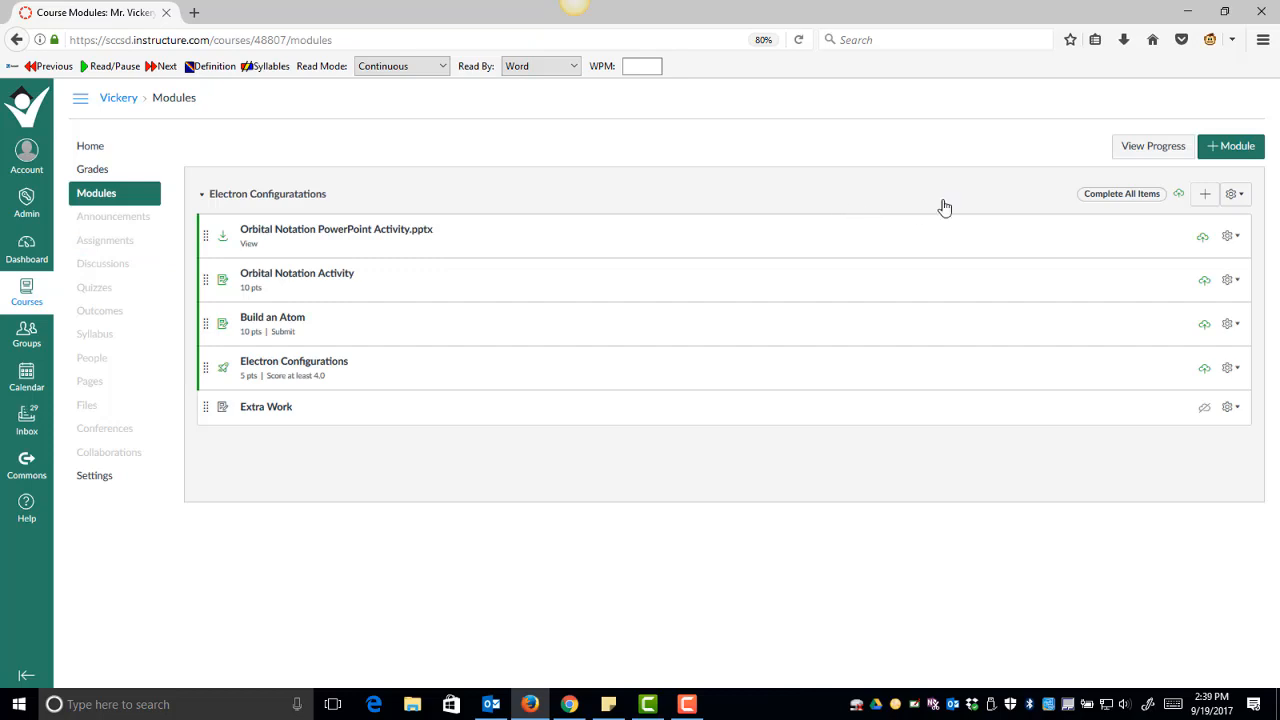
{"action": "mouse_move", "coordinate": [993, 174]}
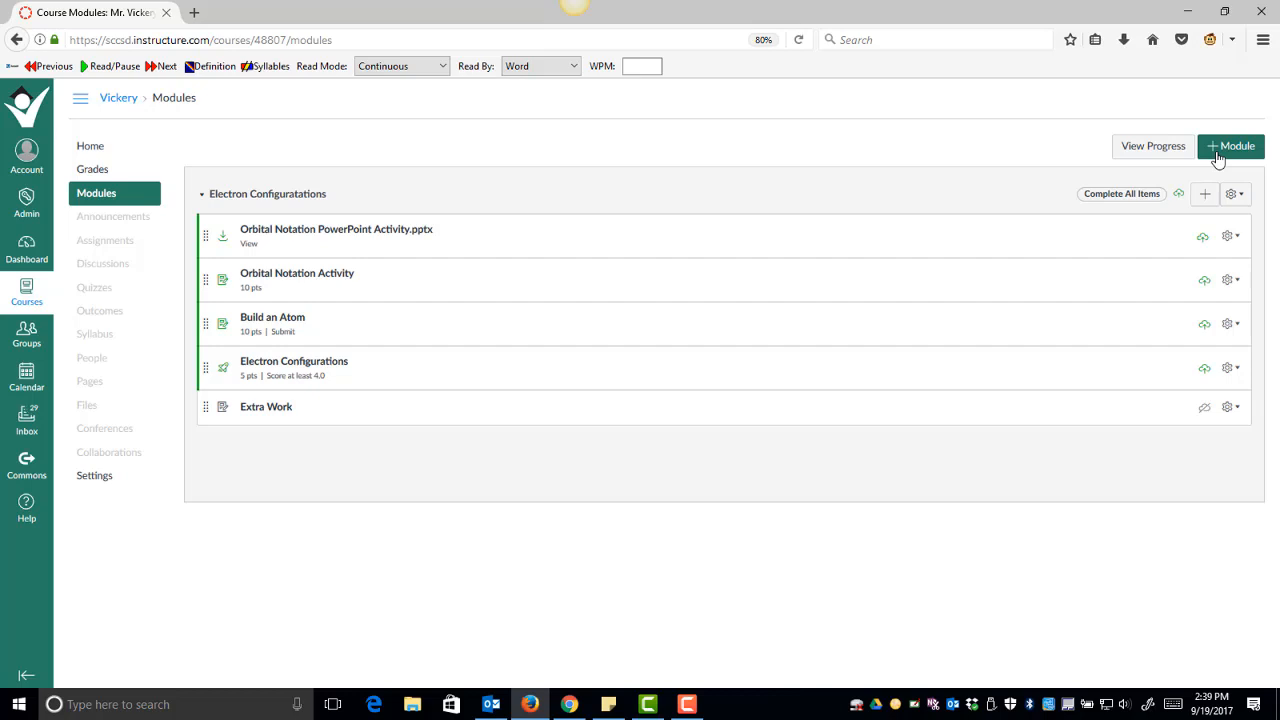
Step: Create a second module named 'Stoichiometry' below Electron Configurations
{"action": "left_click", "coordinate": [1230, 146]}
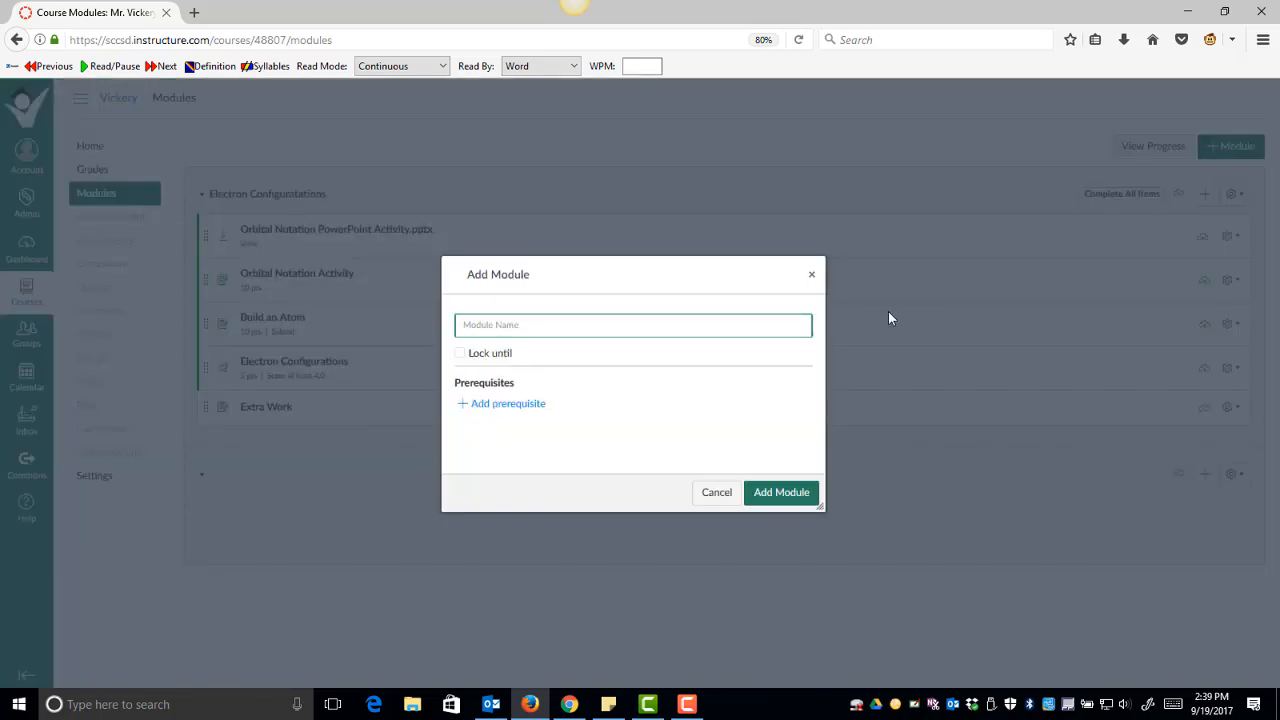
{"action": "type", "text": "s"}
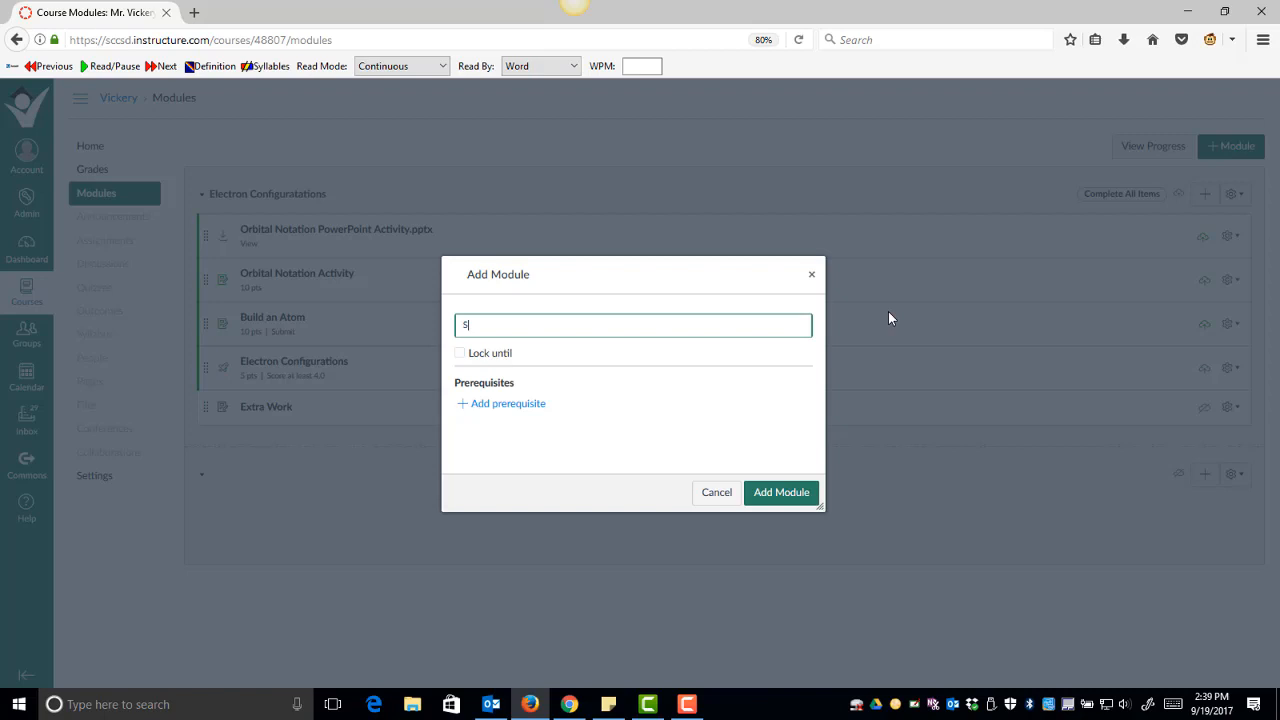
{"action": "type", "text": "toichiometry"}
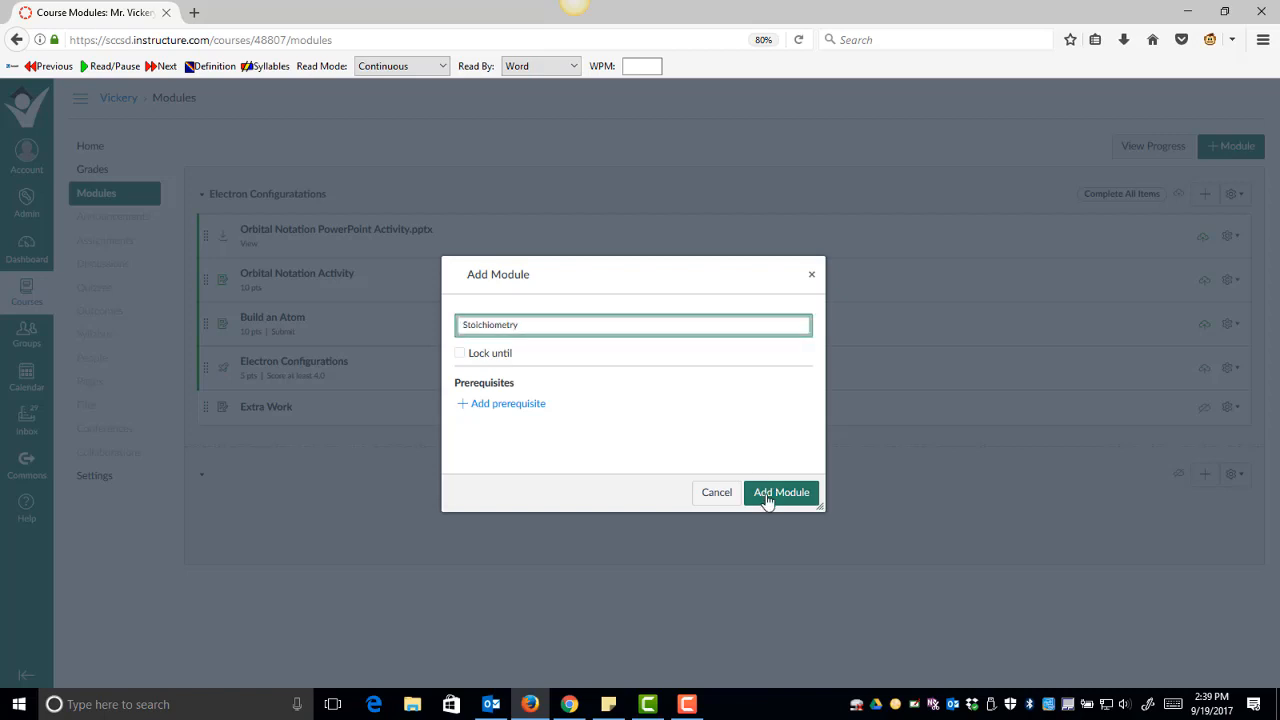
{"action": "left_click", "coordinate": [781, 492]}
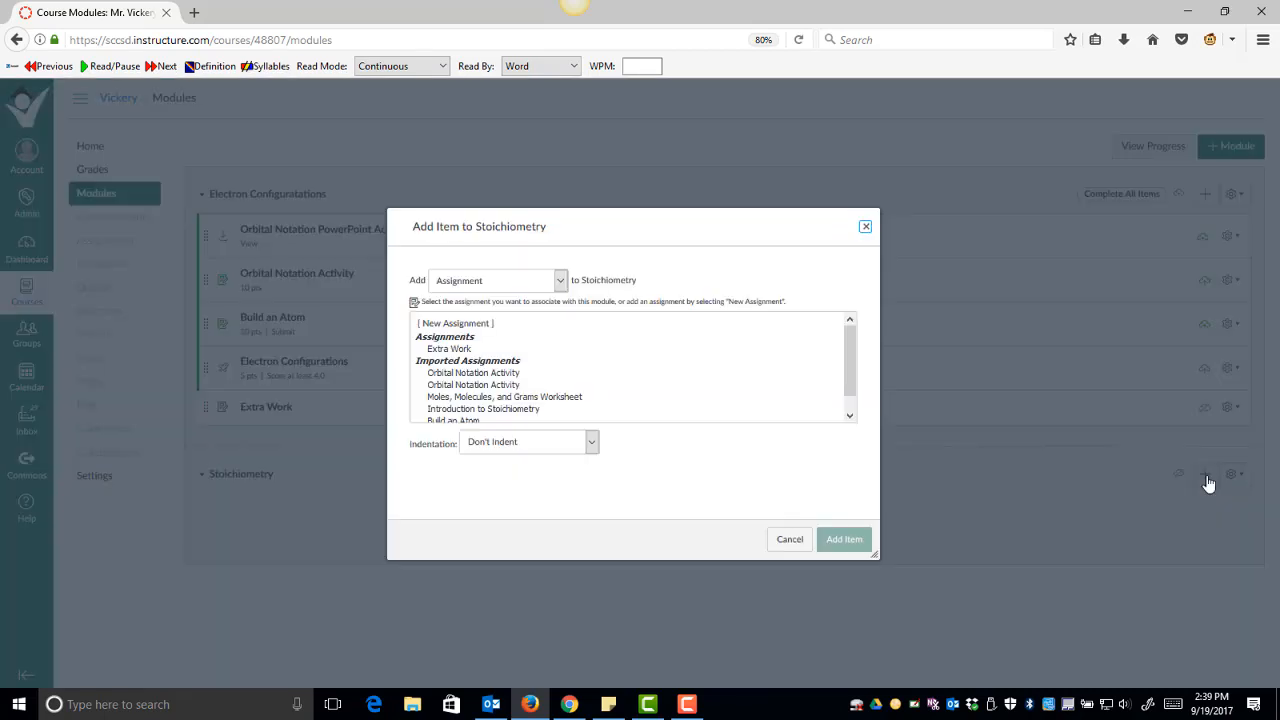
Step: Add the Stoichiometry Day 1 through Day 6 content pages to the module in order
{"action": "left_click", "coordinate": [497, 280]}
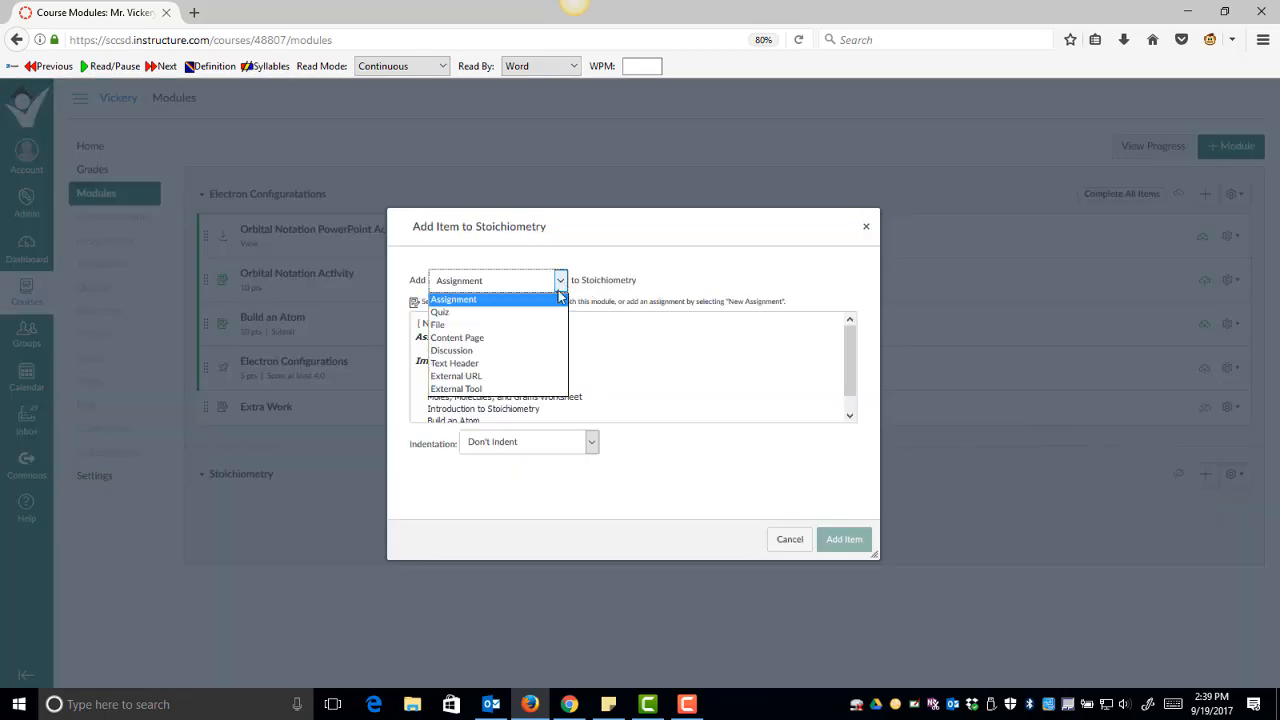
{"action": "left_click", "coordinate": [457, 337]}
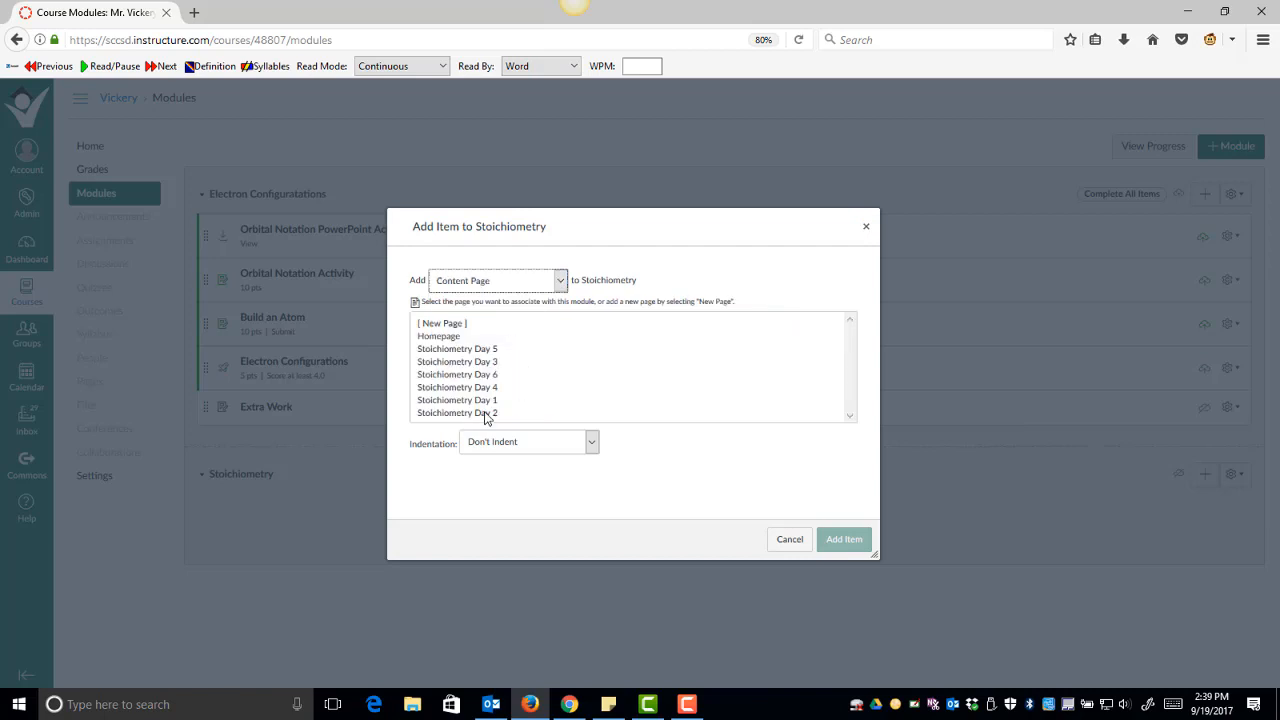
{"action": "left_click", "coordinate": [457, 400]}
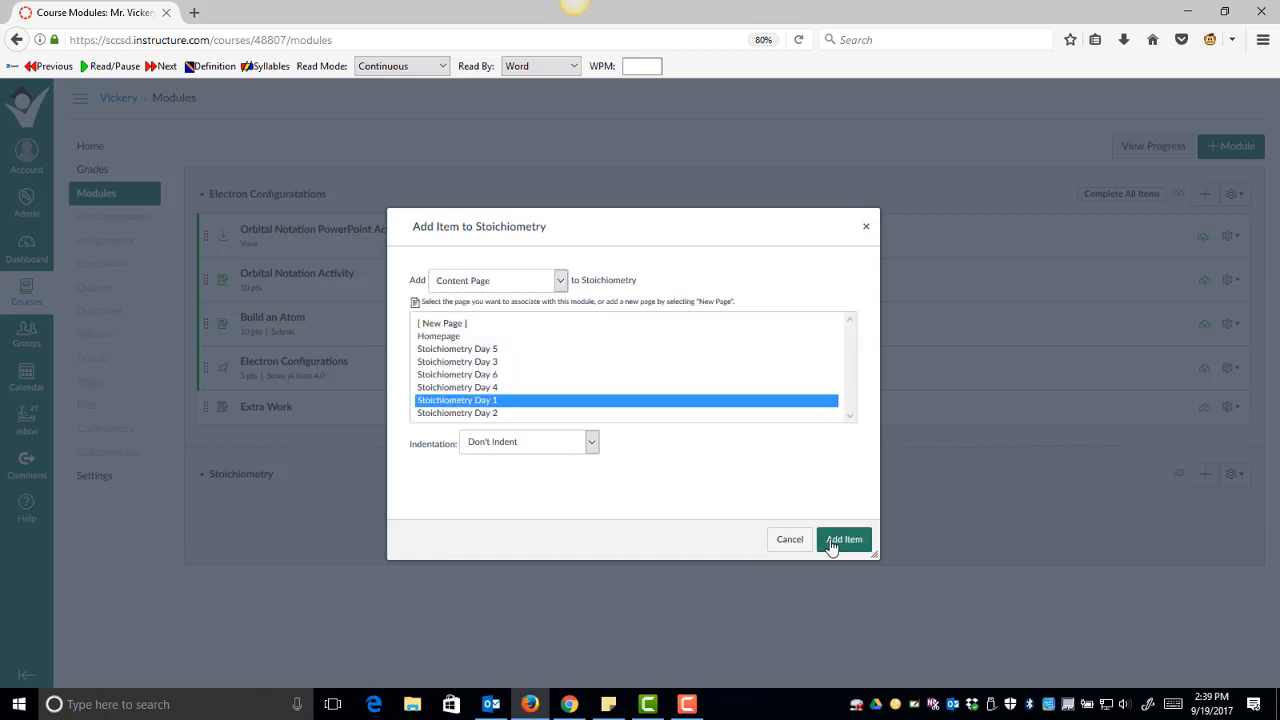
{"action": "left_click", "coordinate": [843, 539]}
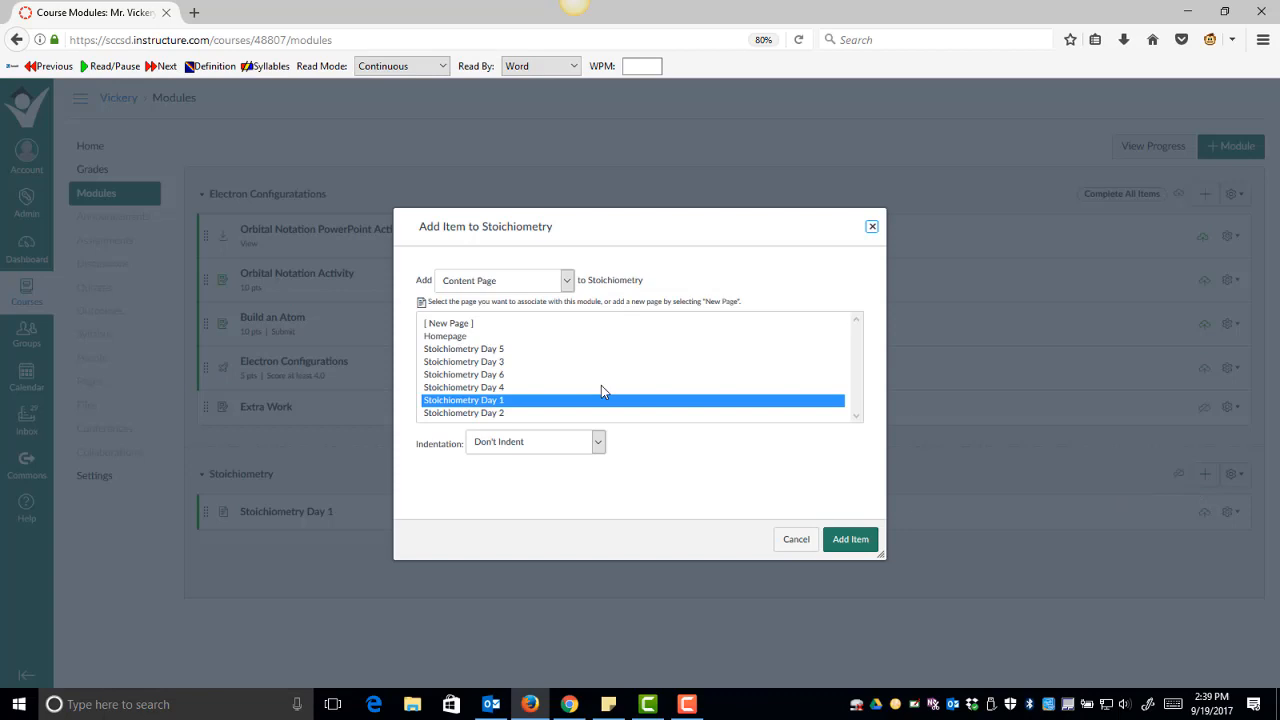
{"action": "left_click", "coordinate": [849, 539]}
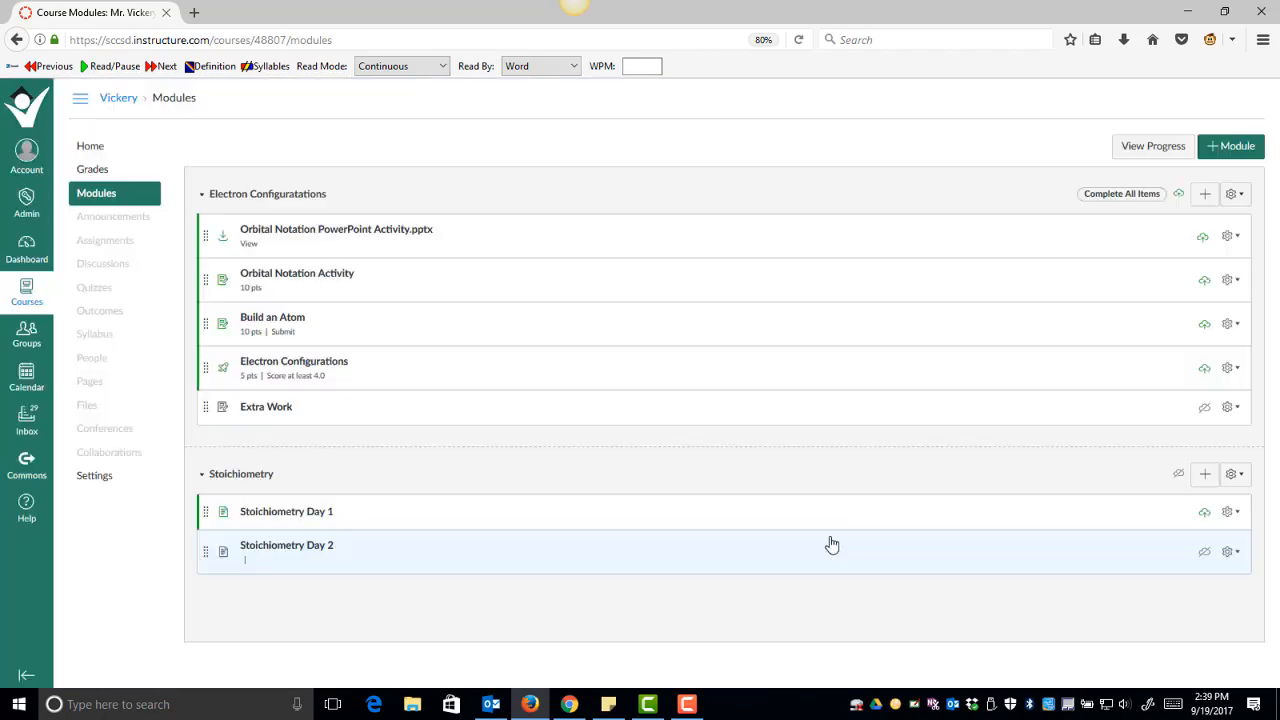
{"action": "left_click", "coordinate": [1205, 473]}
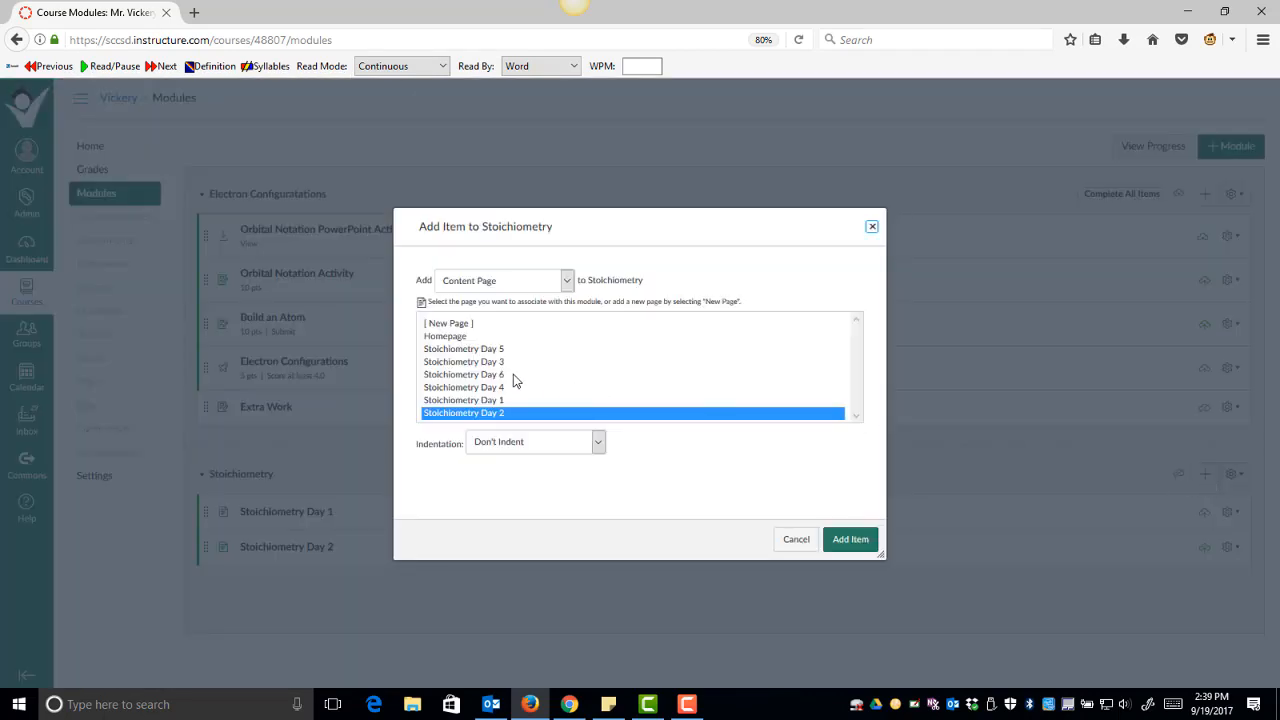
{"action": "left_click", "coordinate": [849, 539]}
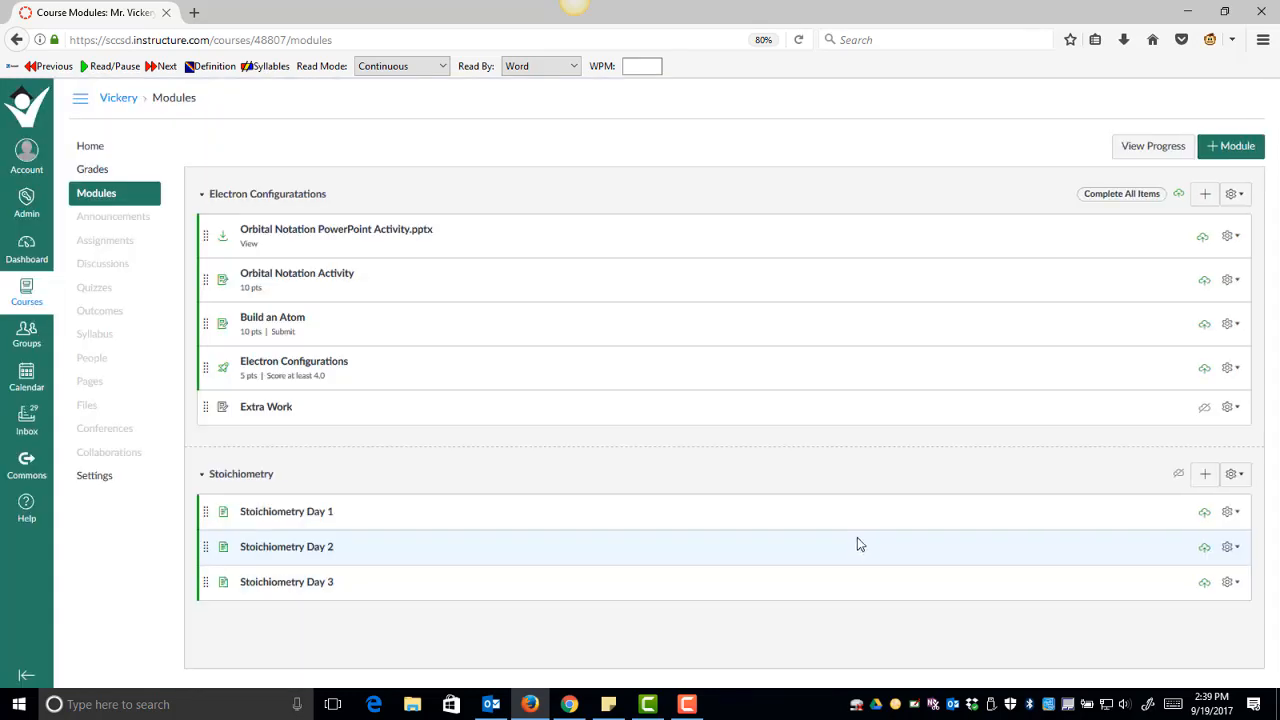
{"action": "scroll", "scroll_direction": "down", "scroll_amount": 3}
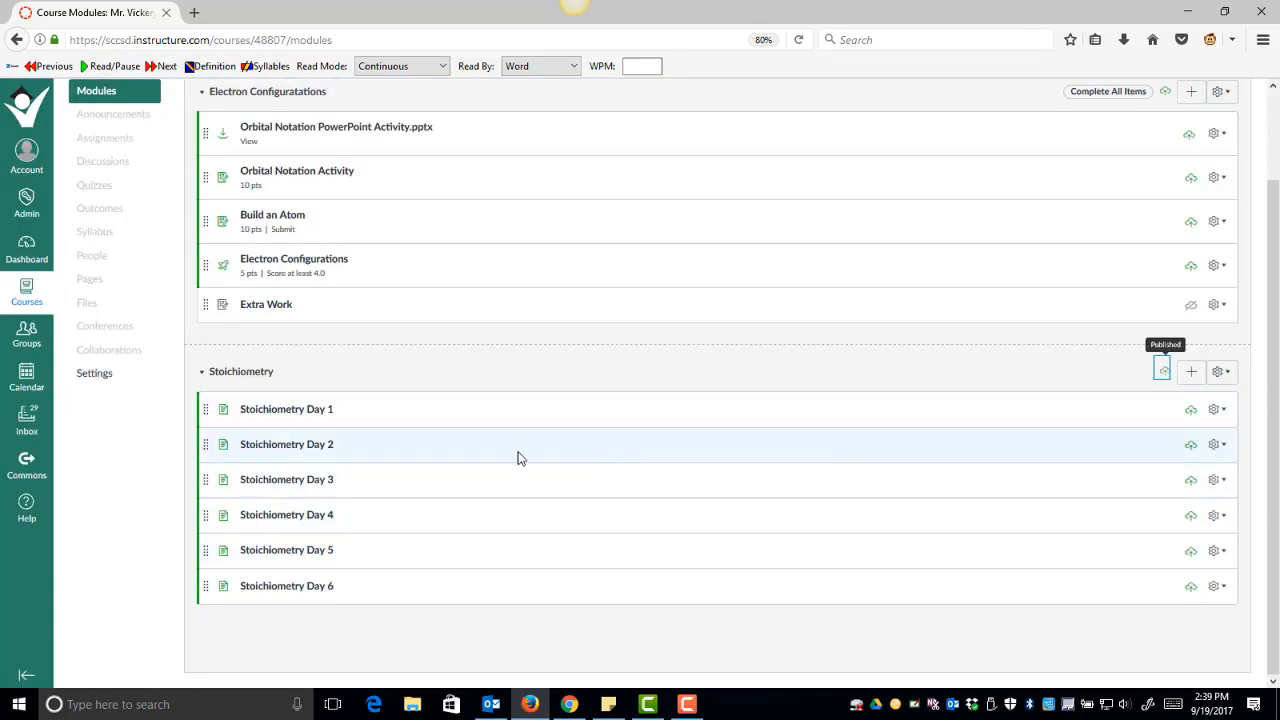
{"action": "mouse_move", "coordinate": [287, 409]}
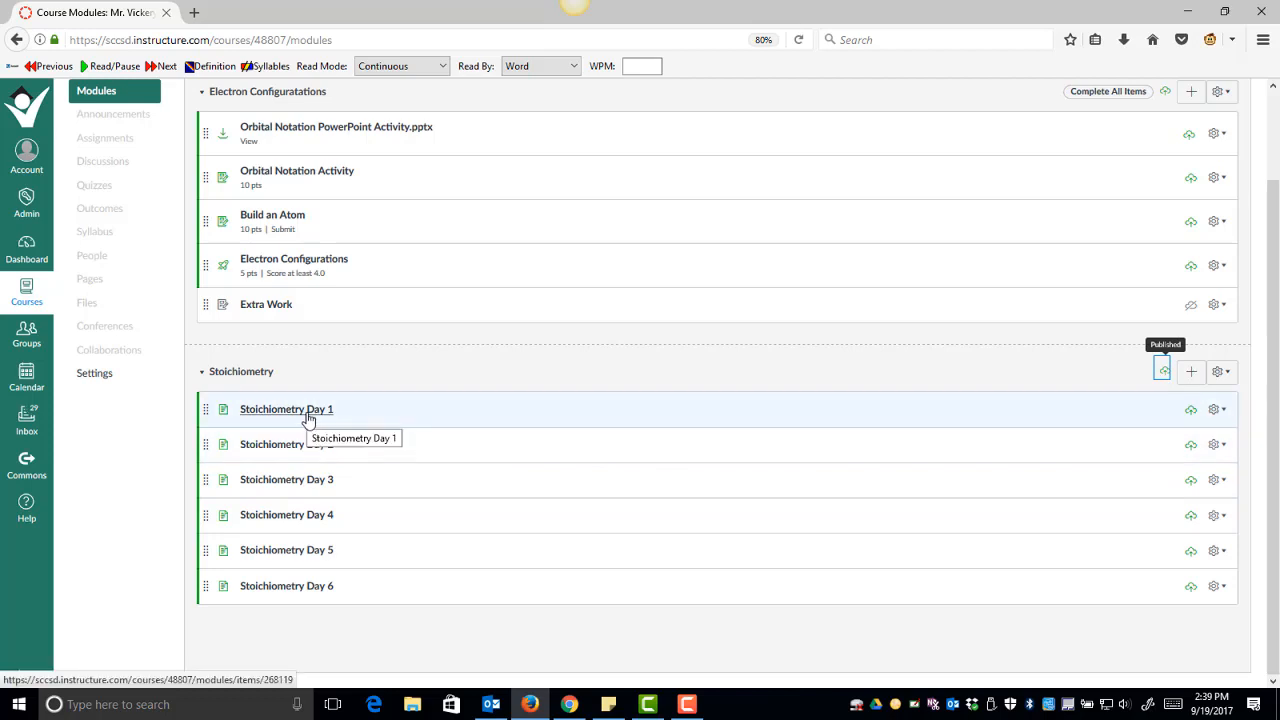
Step: View the Stoichiometry Day 1 page, then page forward through Day 2 and Day 3
{"action": "left_click", "coordinate": [286, 409]}
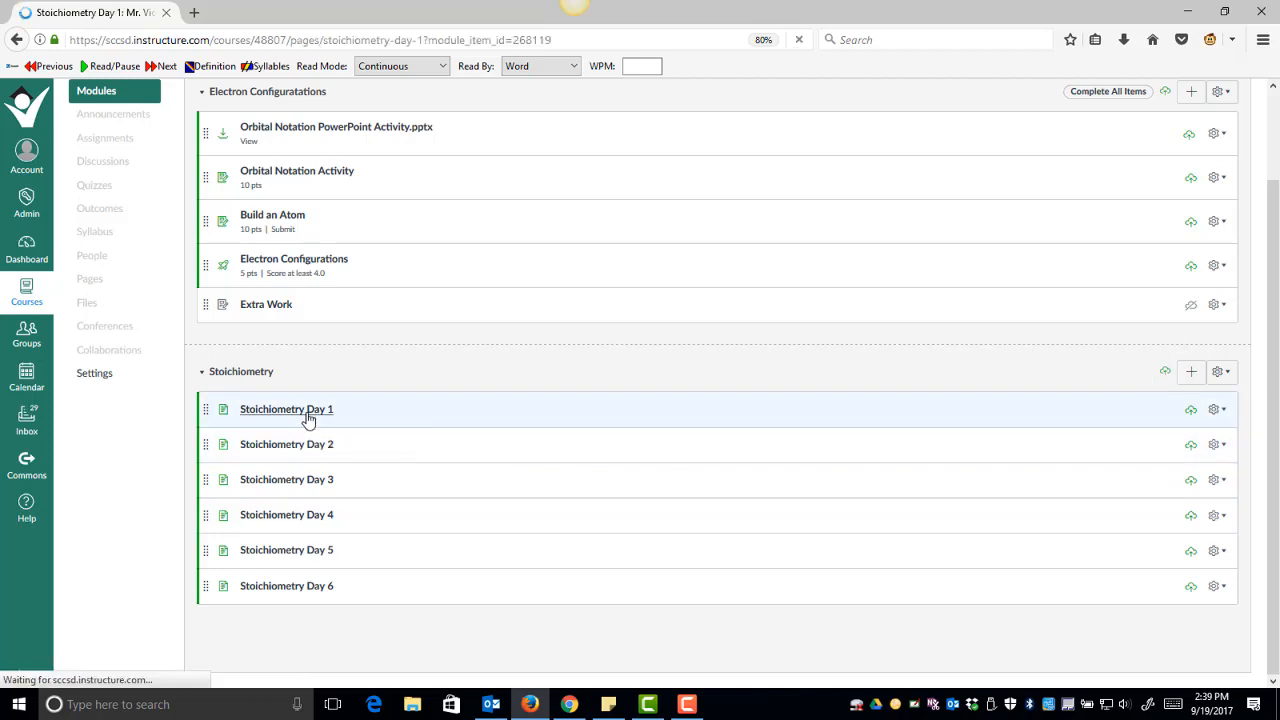
{"action": "left_click", "coordinate": [287, 409]}
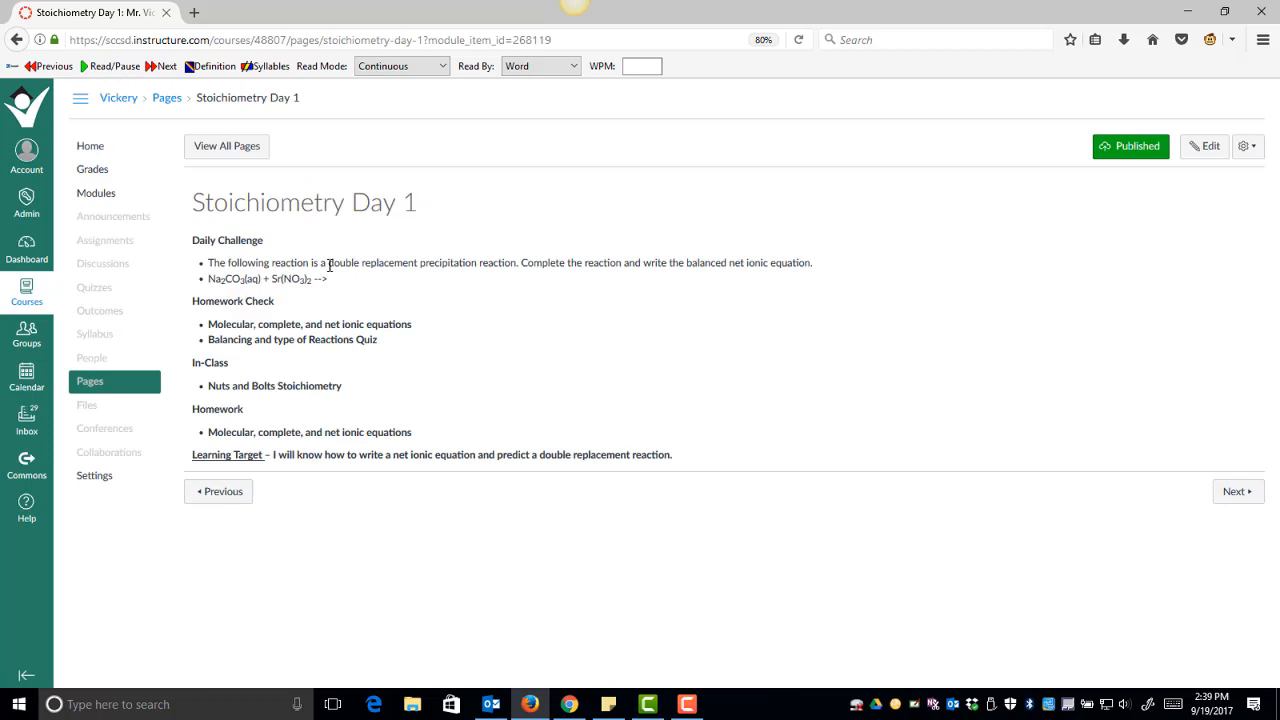
{"action": "mouse_move", "coordinate": [468, 325]}
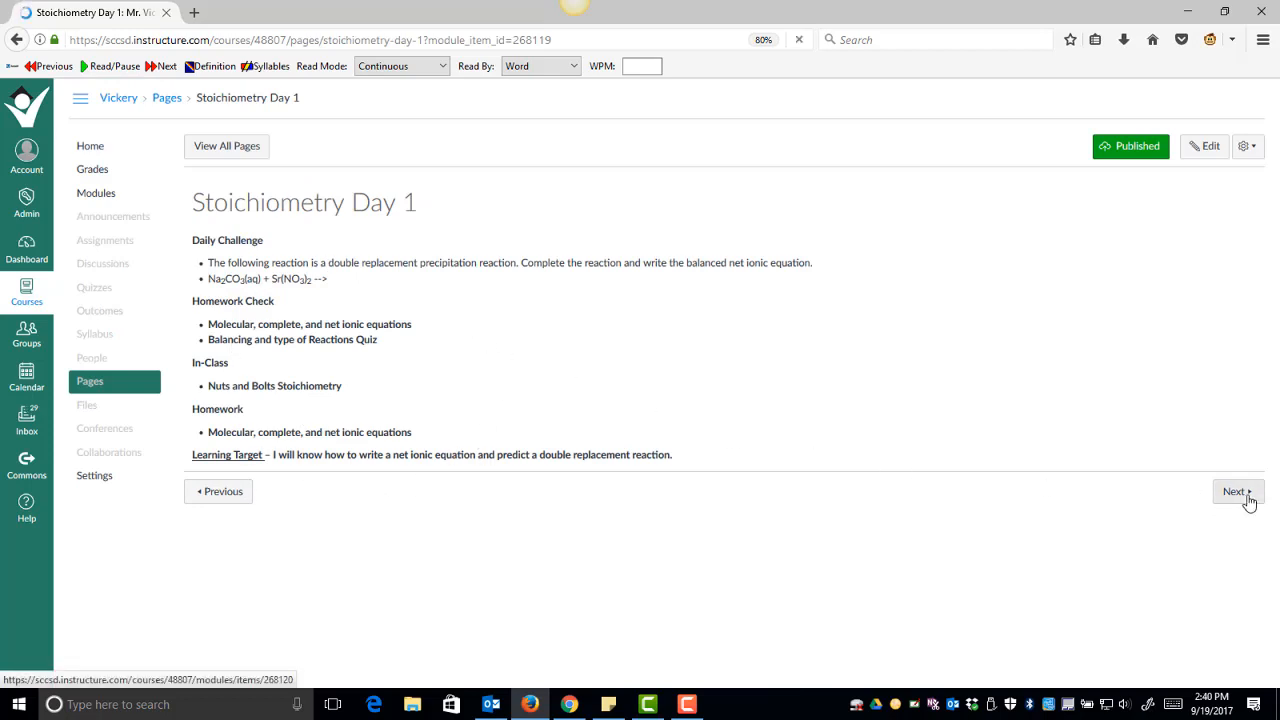
{"action": "left_click", "coordinate": [1238, 491]}
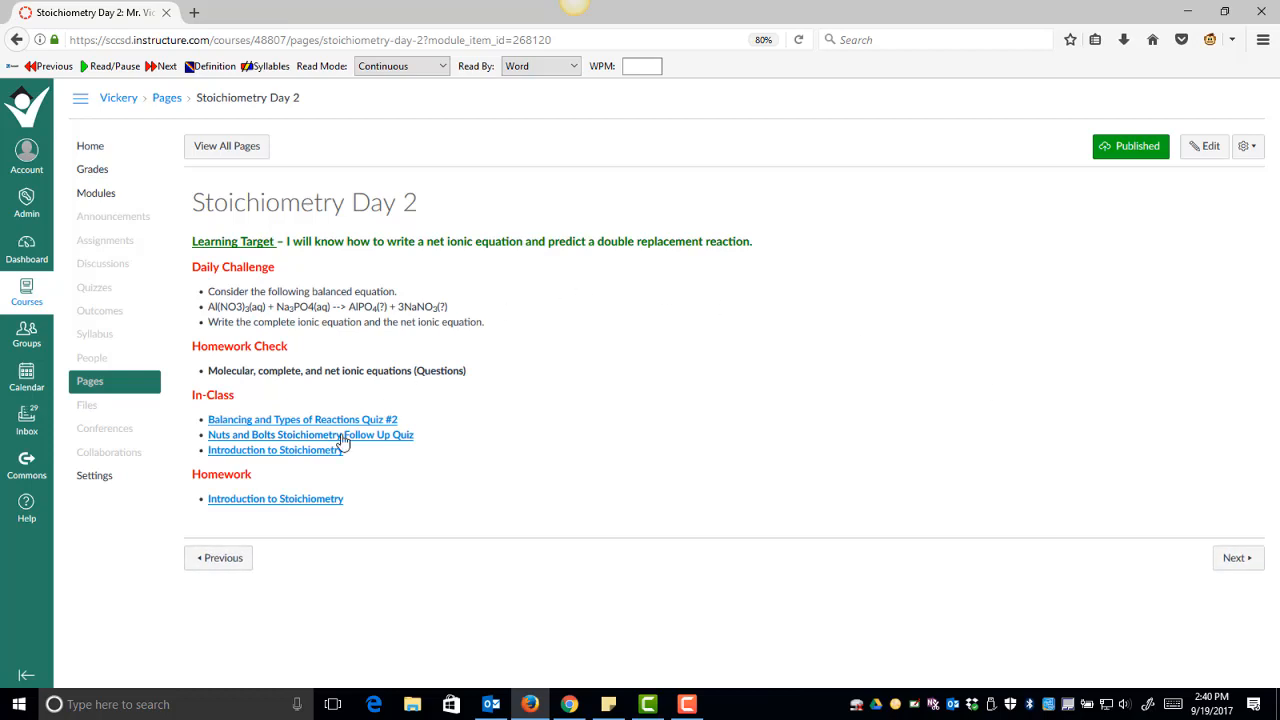
{"action": "mouse_move", "coordinate": [343, 448]}
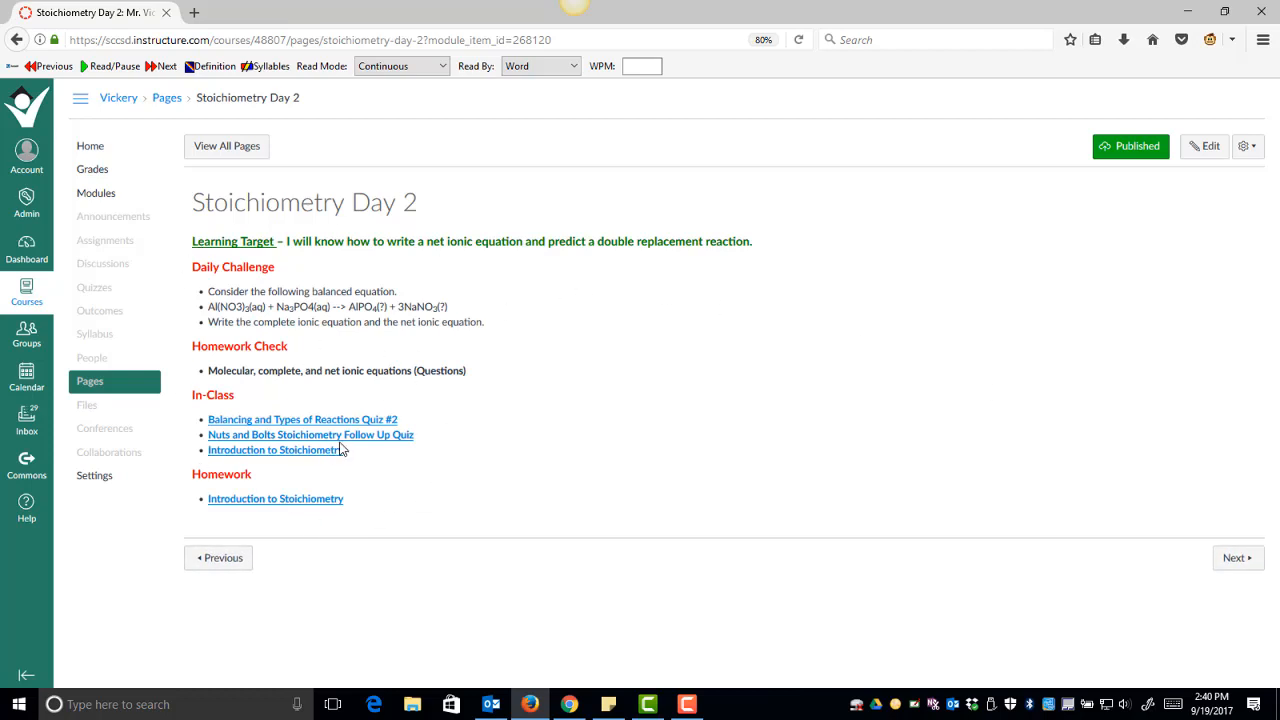
{"action": "mouse_move", "coordinate": [302, 419]}
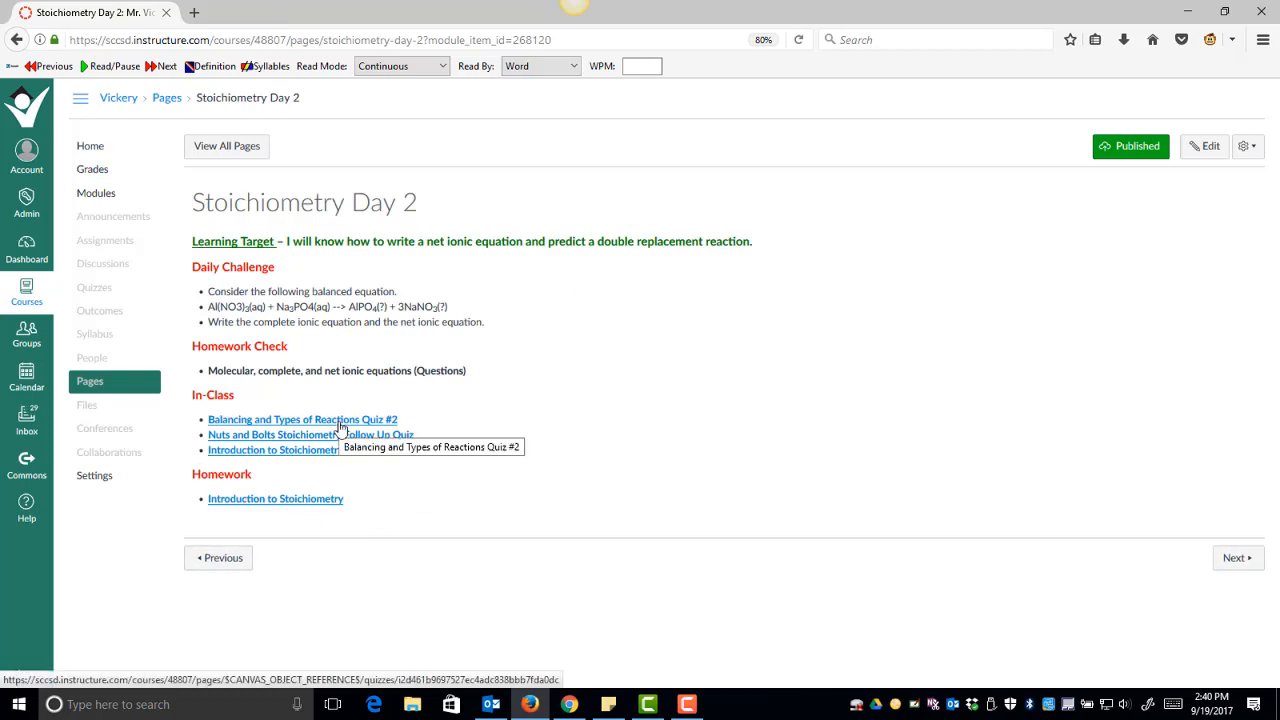
{"action": "mouse_move", "coordinate": [1238, 567]}
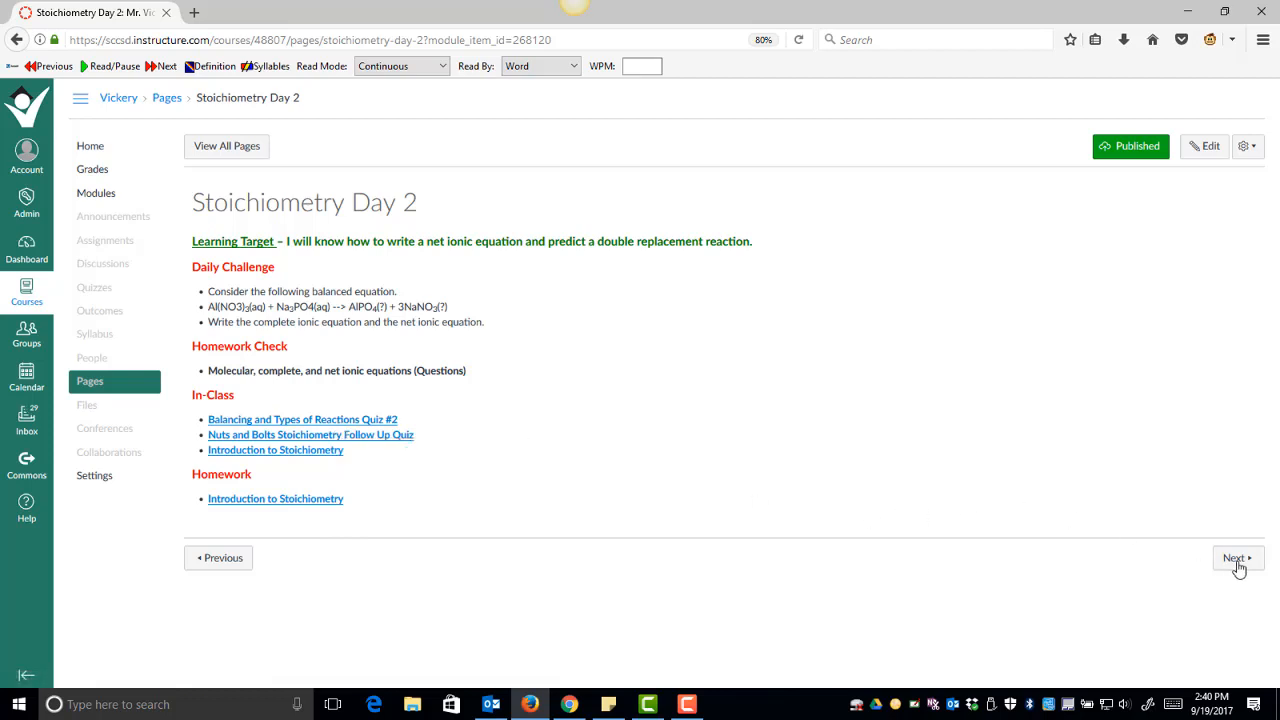
{"action": "left_click", "coordinate": [1236, 557]}
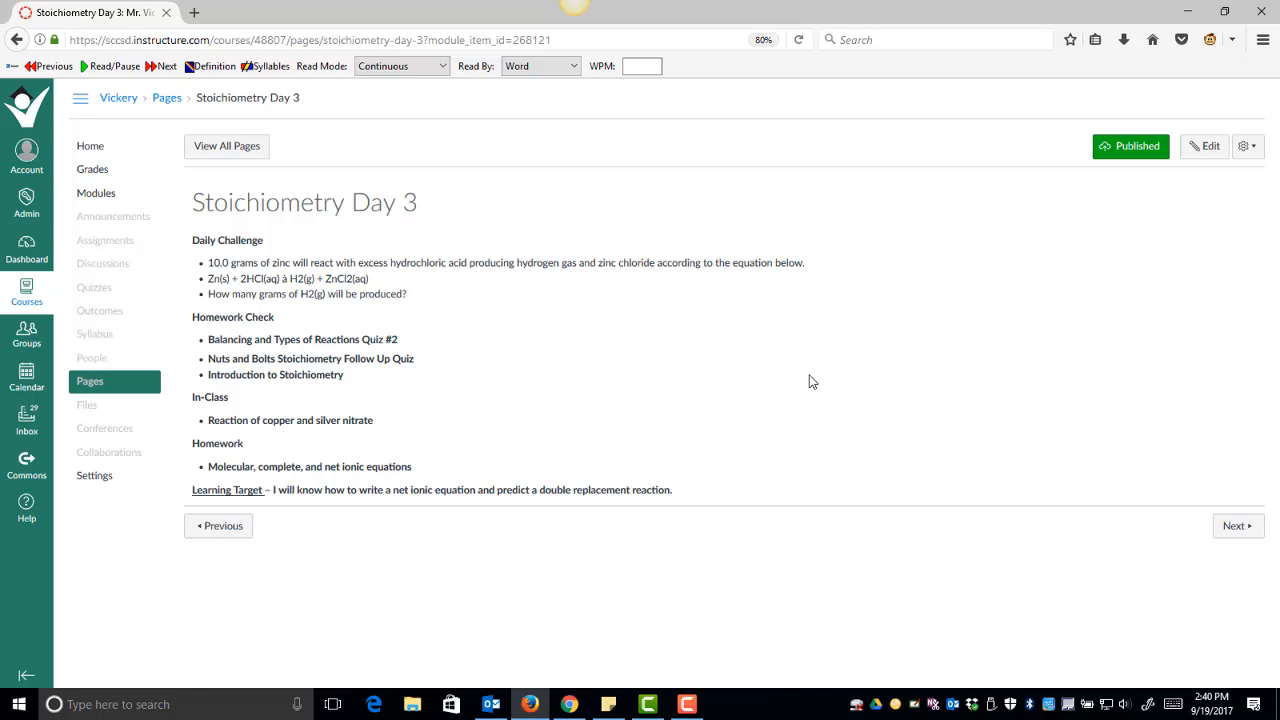
{"action": "mouse_move", "coordinate": [393, 236]}
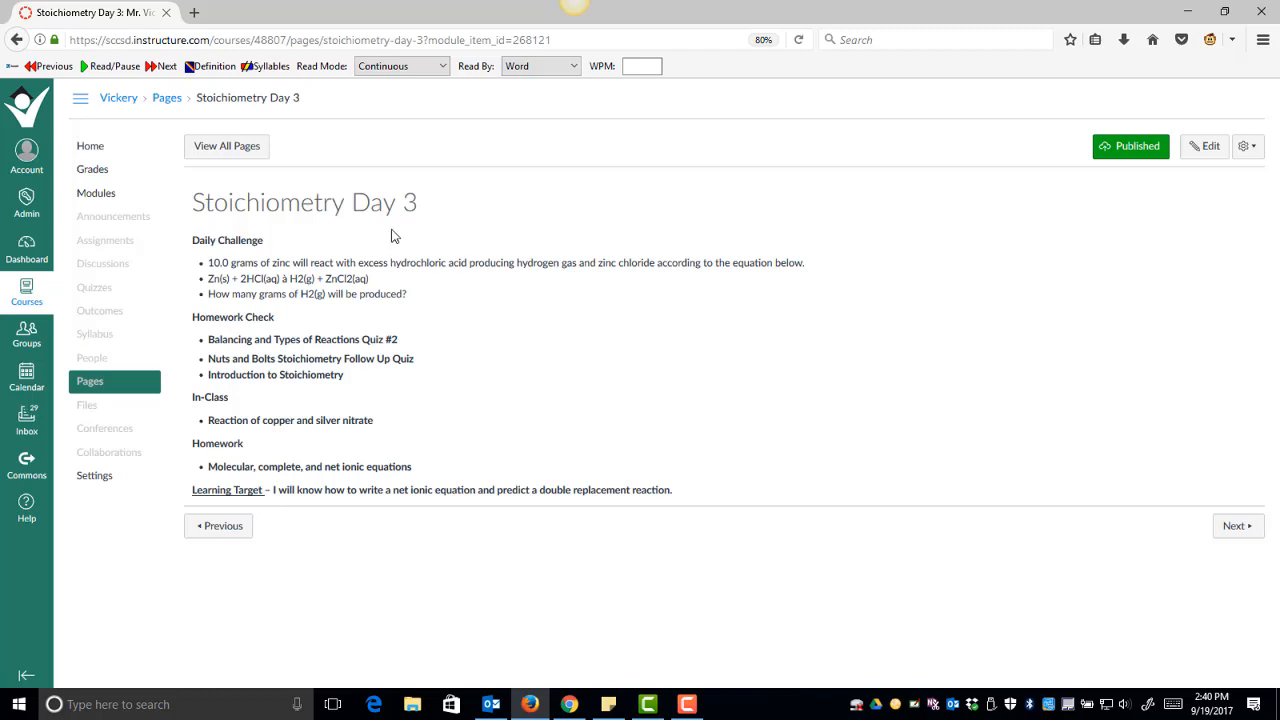
{"action": "left_click", "coordinate": [96, 193]}
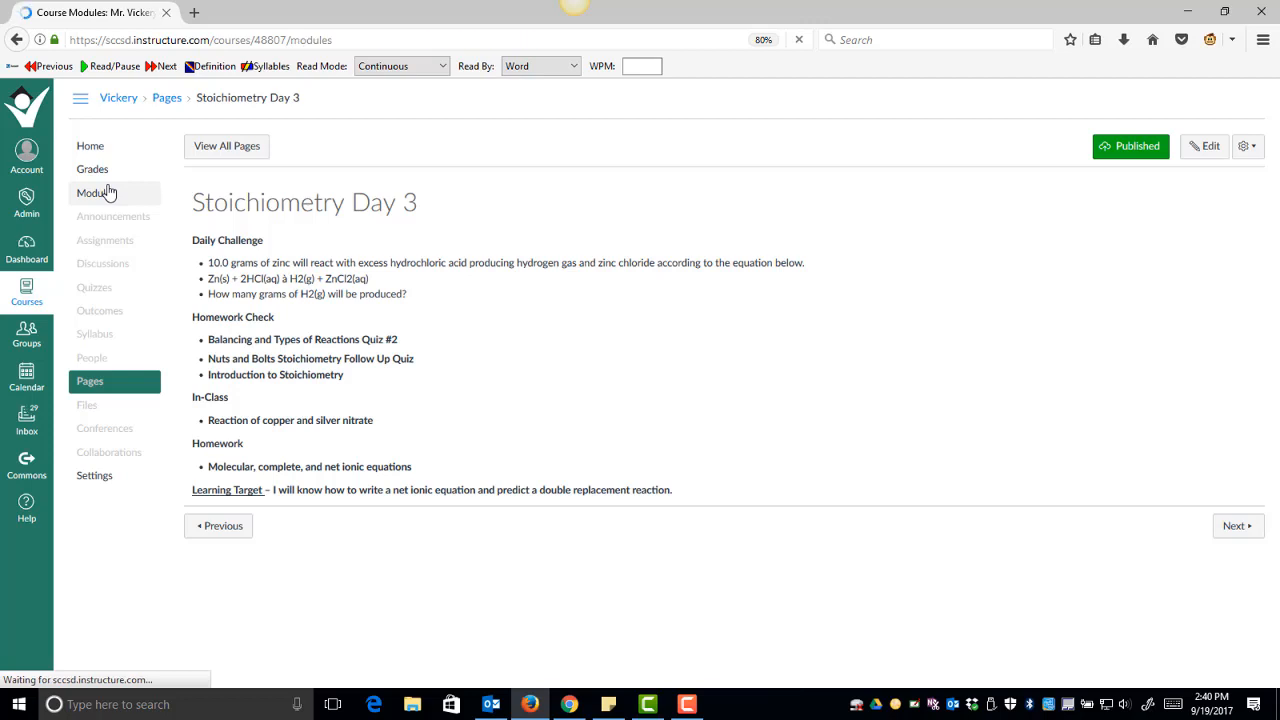
Step: Load the Modules page and scroll to Stoichiometry holding Day 1 through Day 6
{"action": "left_click", "coordinate": [97, 193]}
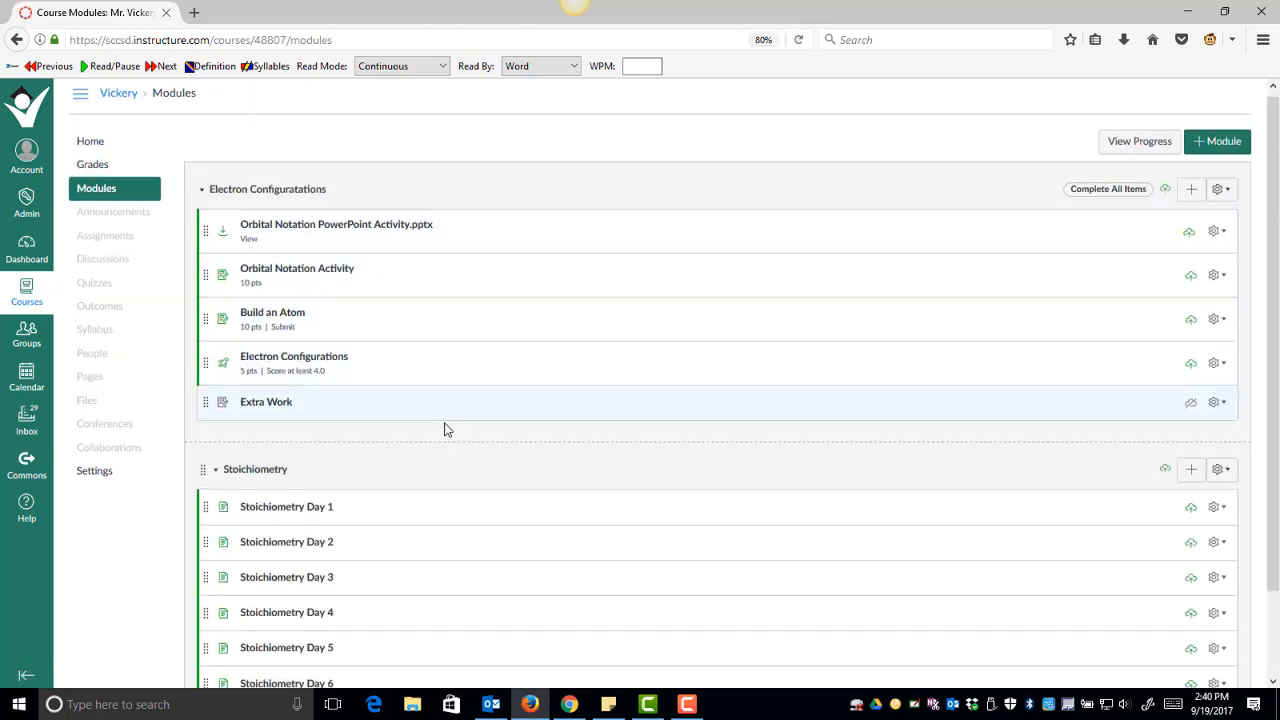
{"action": "scroll", "scroll_direction": "down", "scroll_amount": 3}
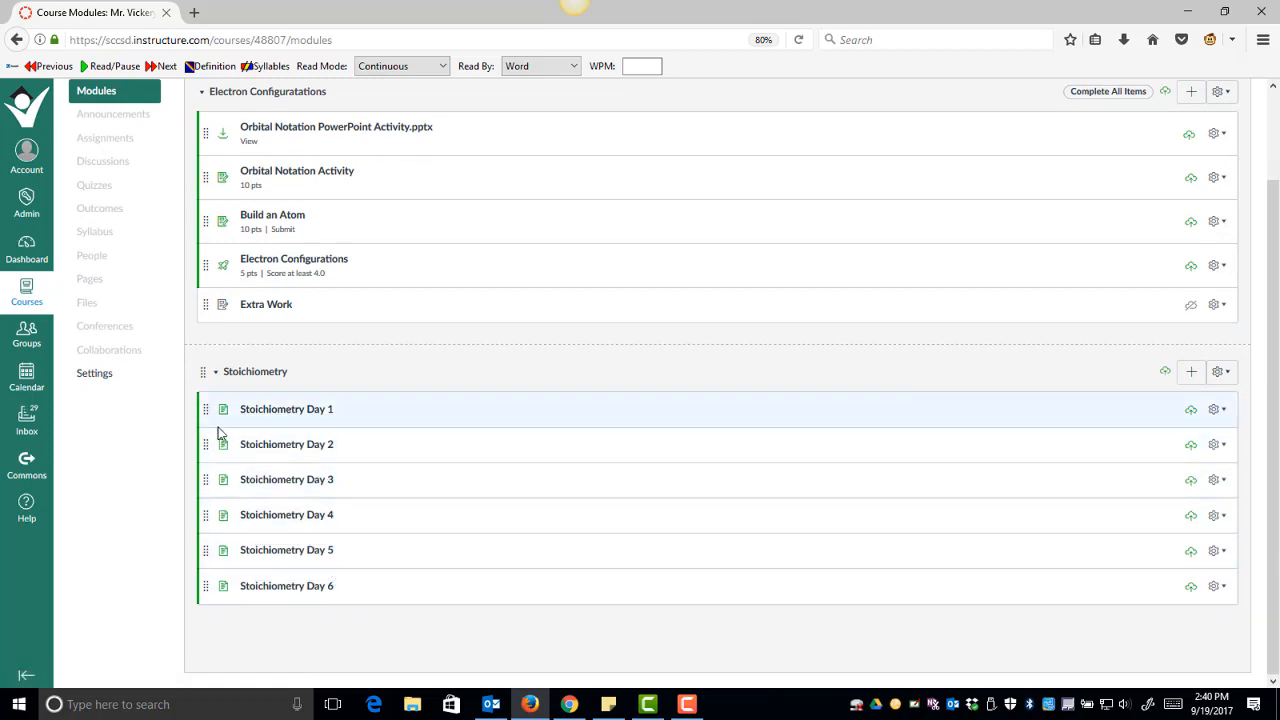
{"action": "mouse_move", "coordinate": [345, 403]}
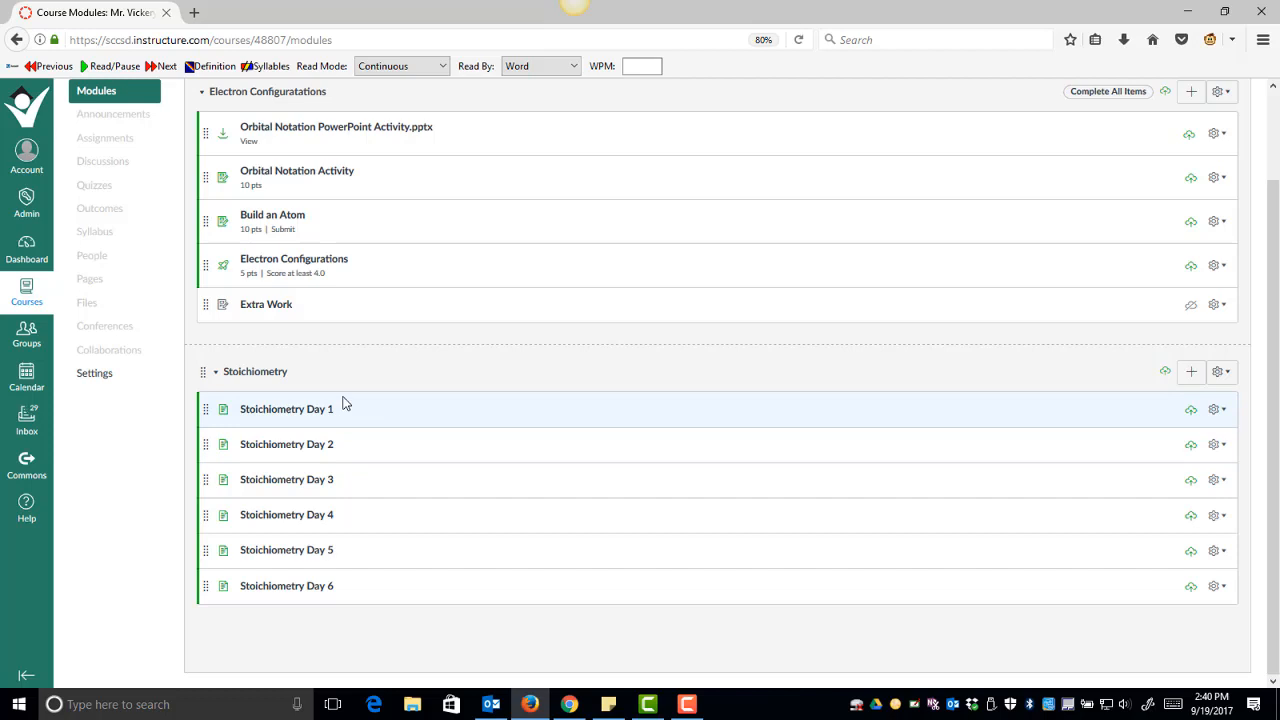